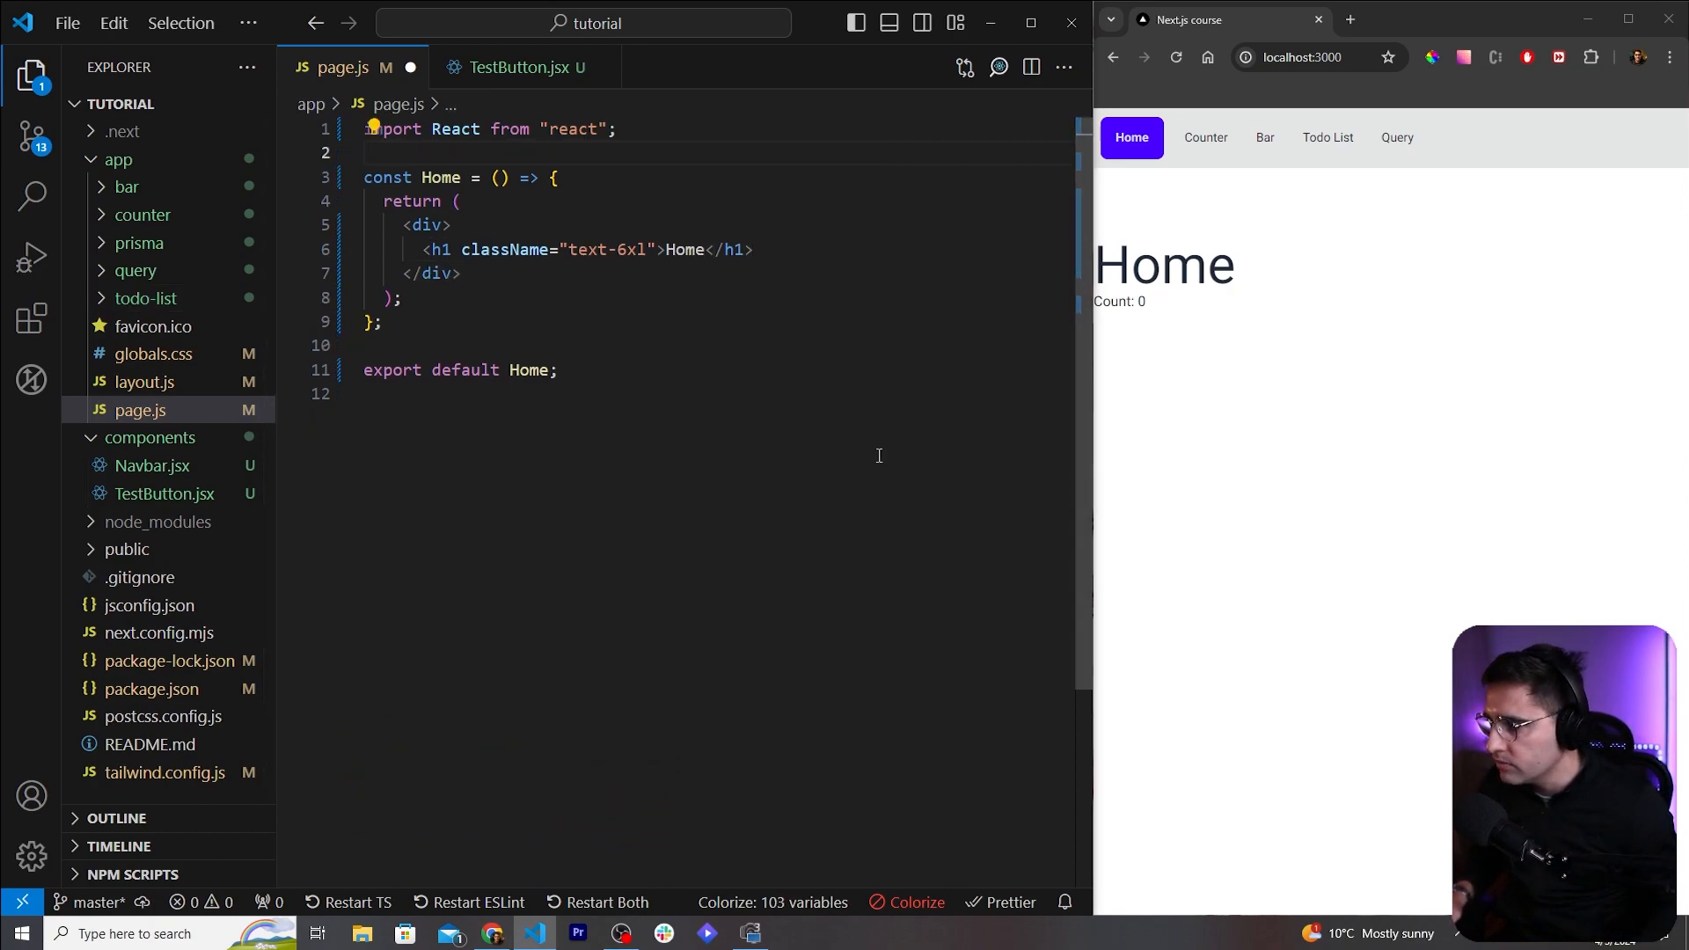
Step: Delete components/TestButton.jsx from the Explorer and collapse the components folder
right_click(165, 493)
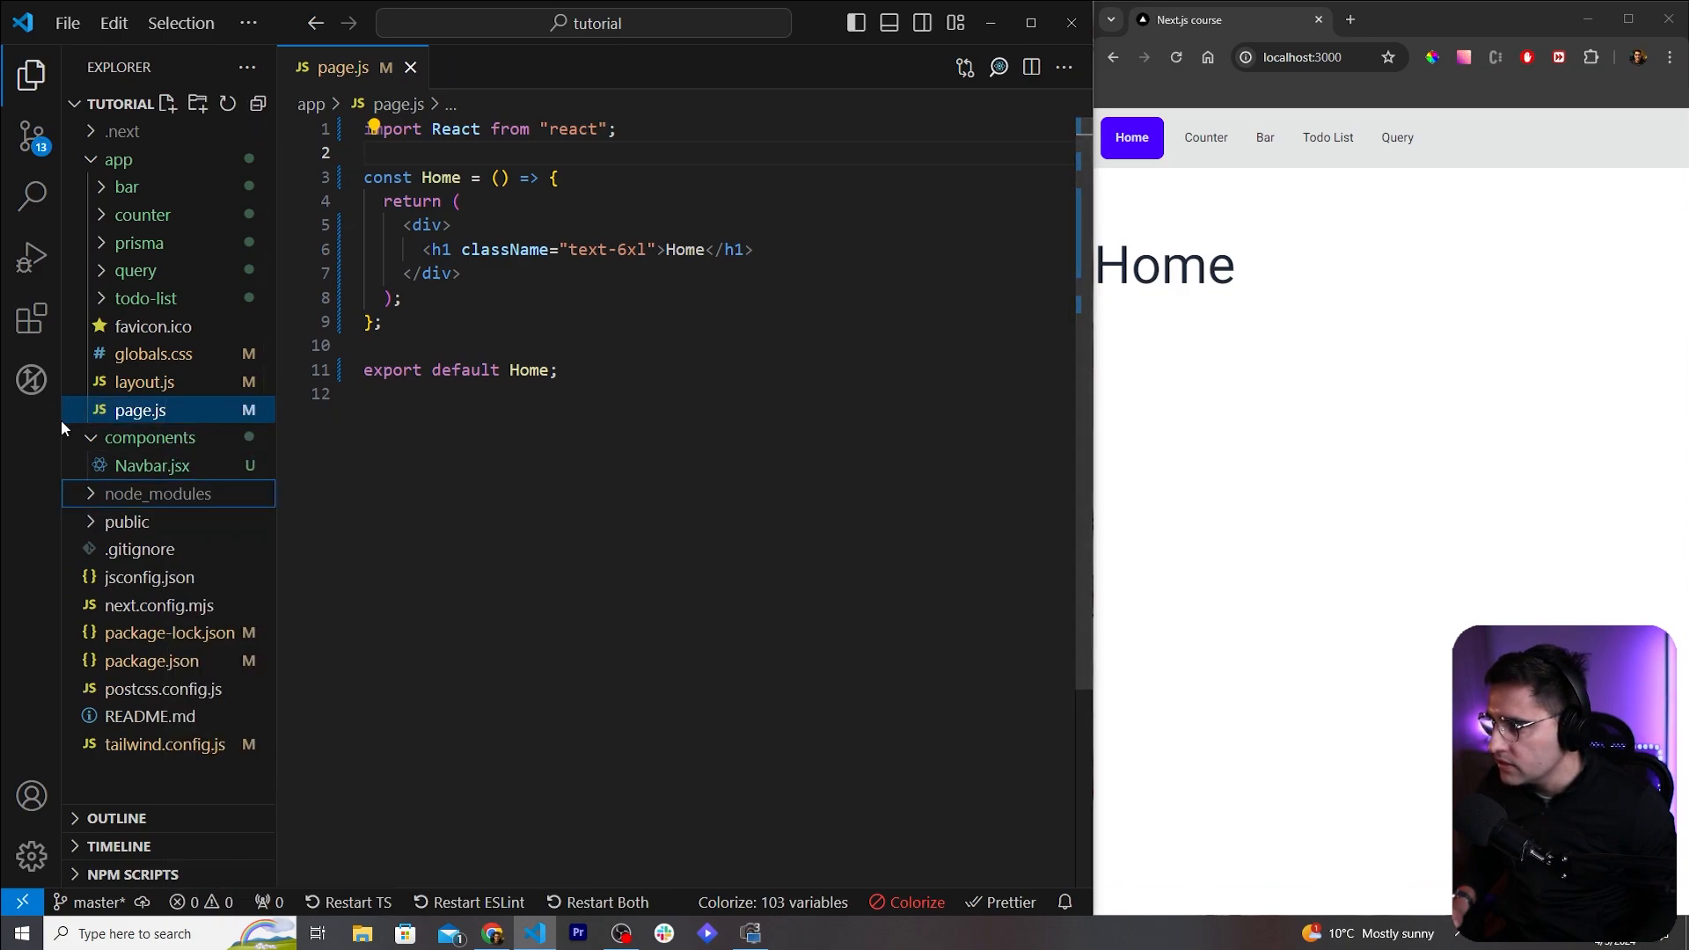
left_click(149, 436)
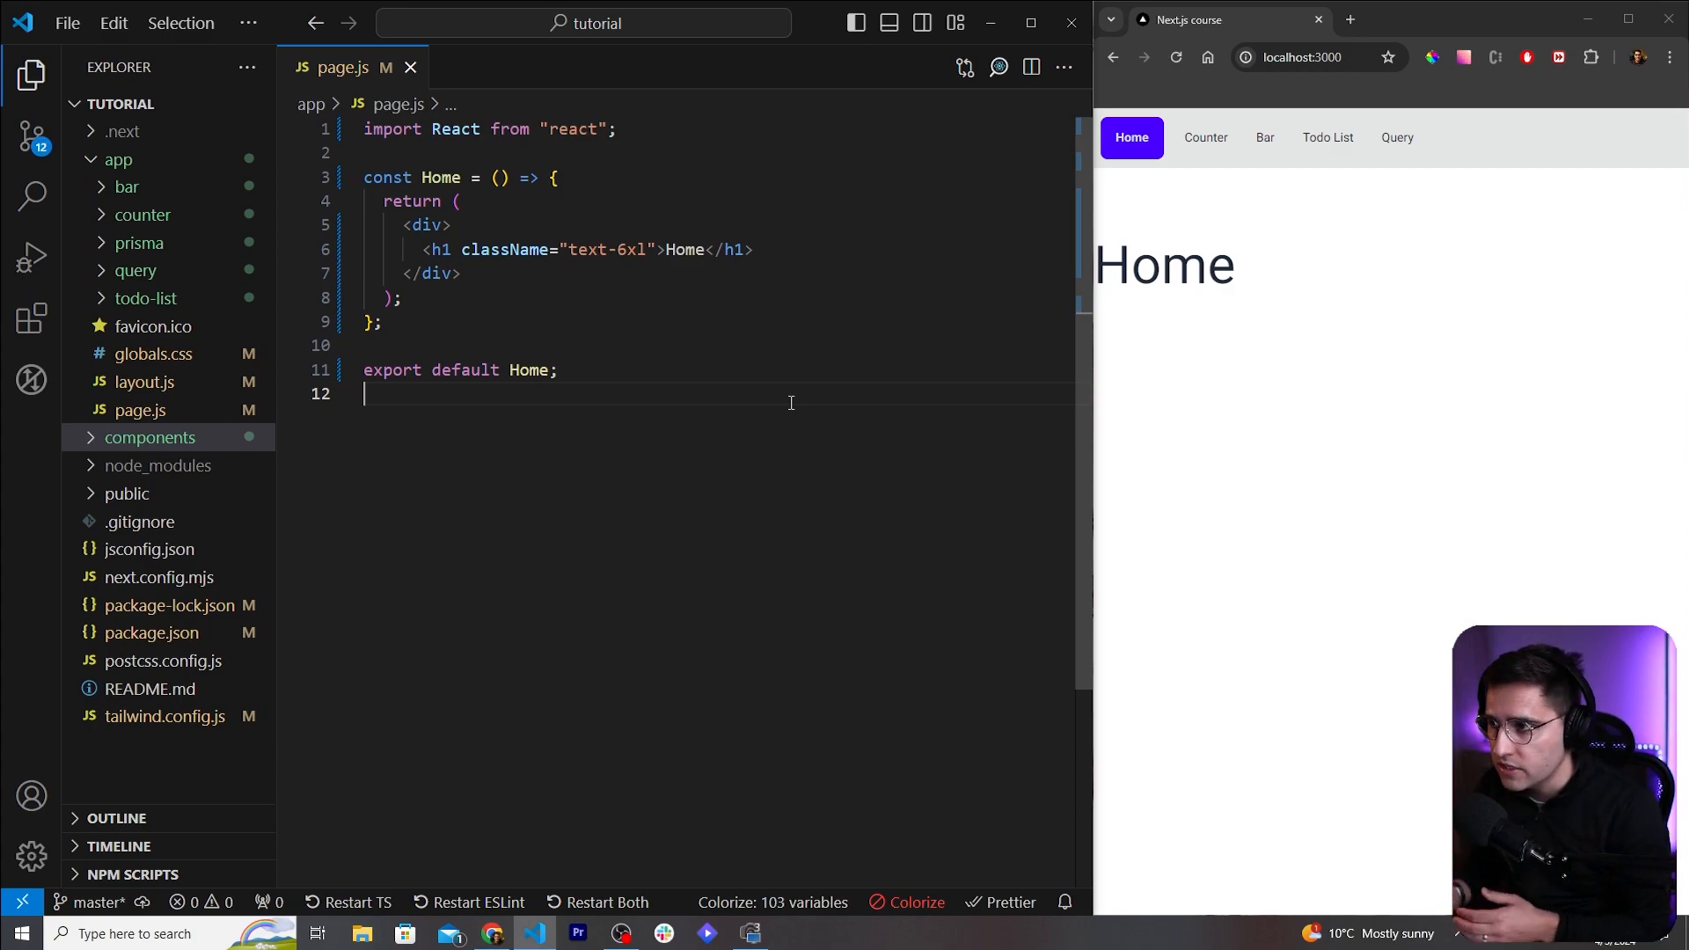
Step: Replace the h1 text Home in page.js with 'Next.js Course'
double_click(682, 248)
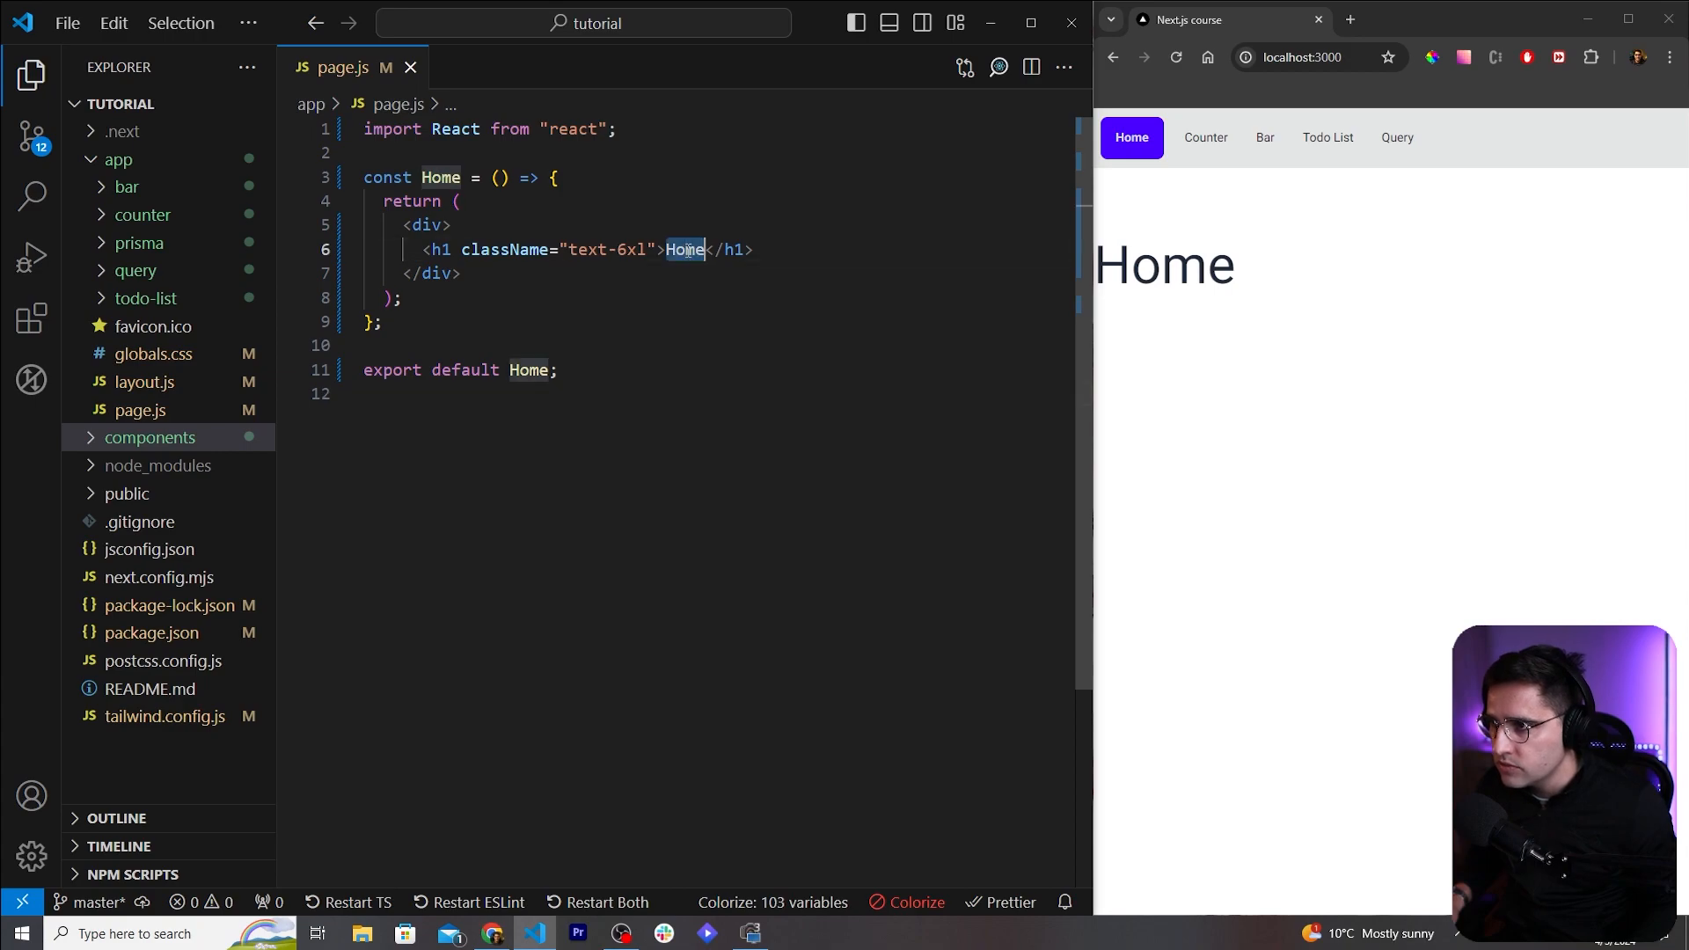
type("Next.js Cours")
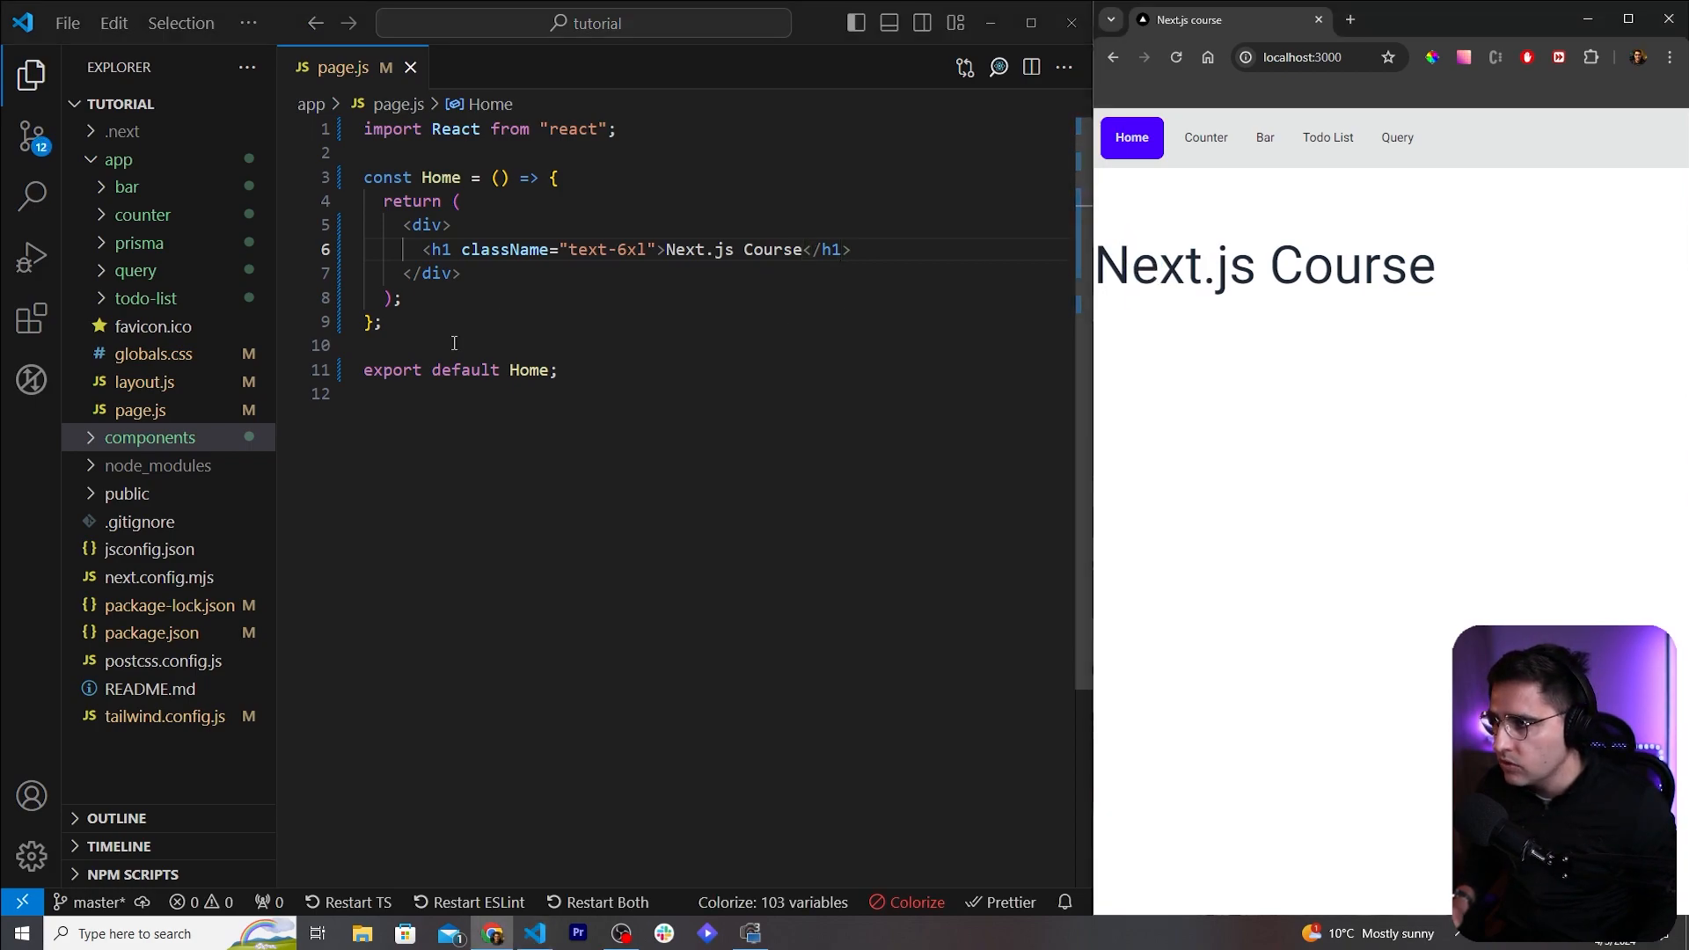
mouse_move(141, 381)
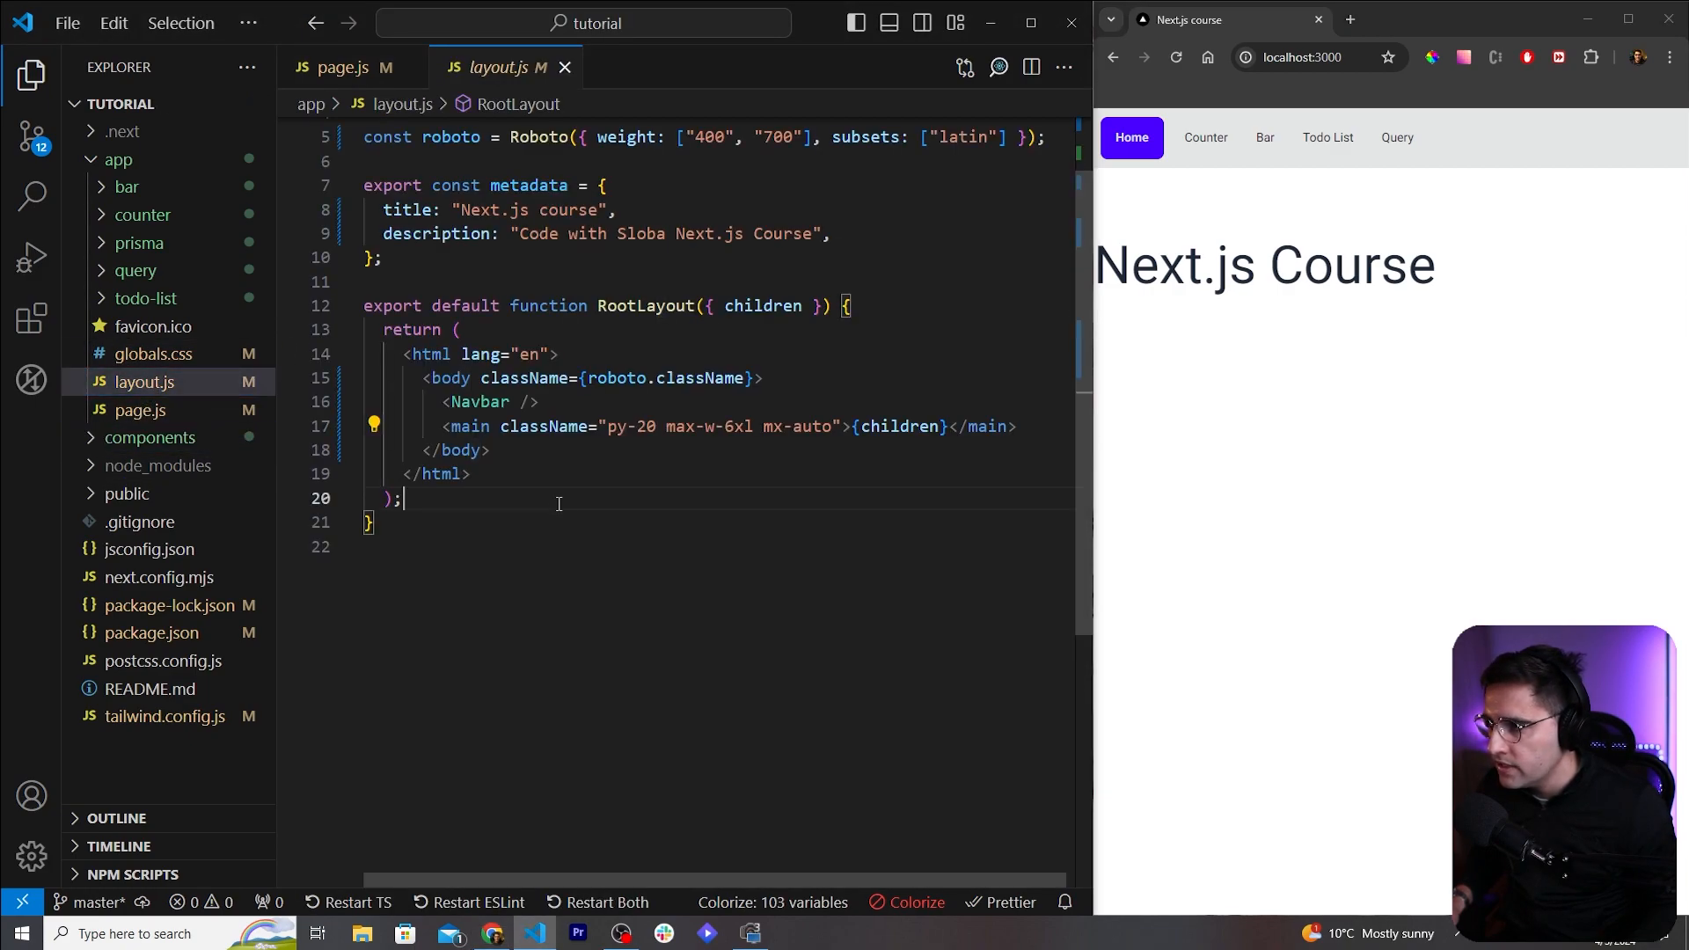
mouse_move(622, 426)
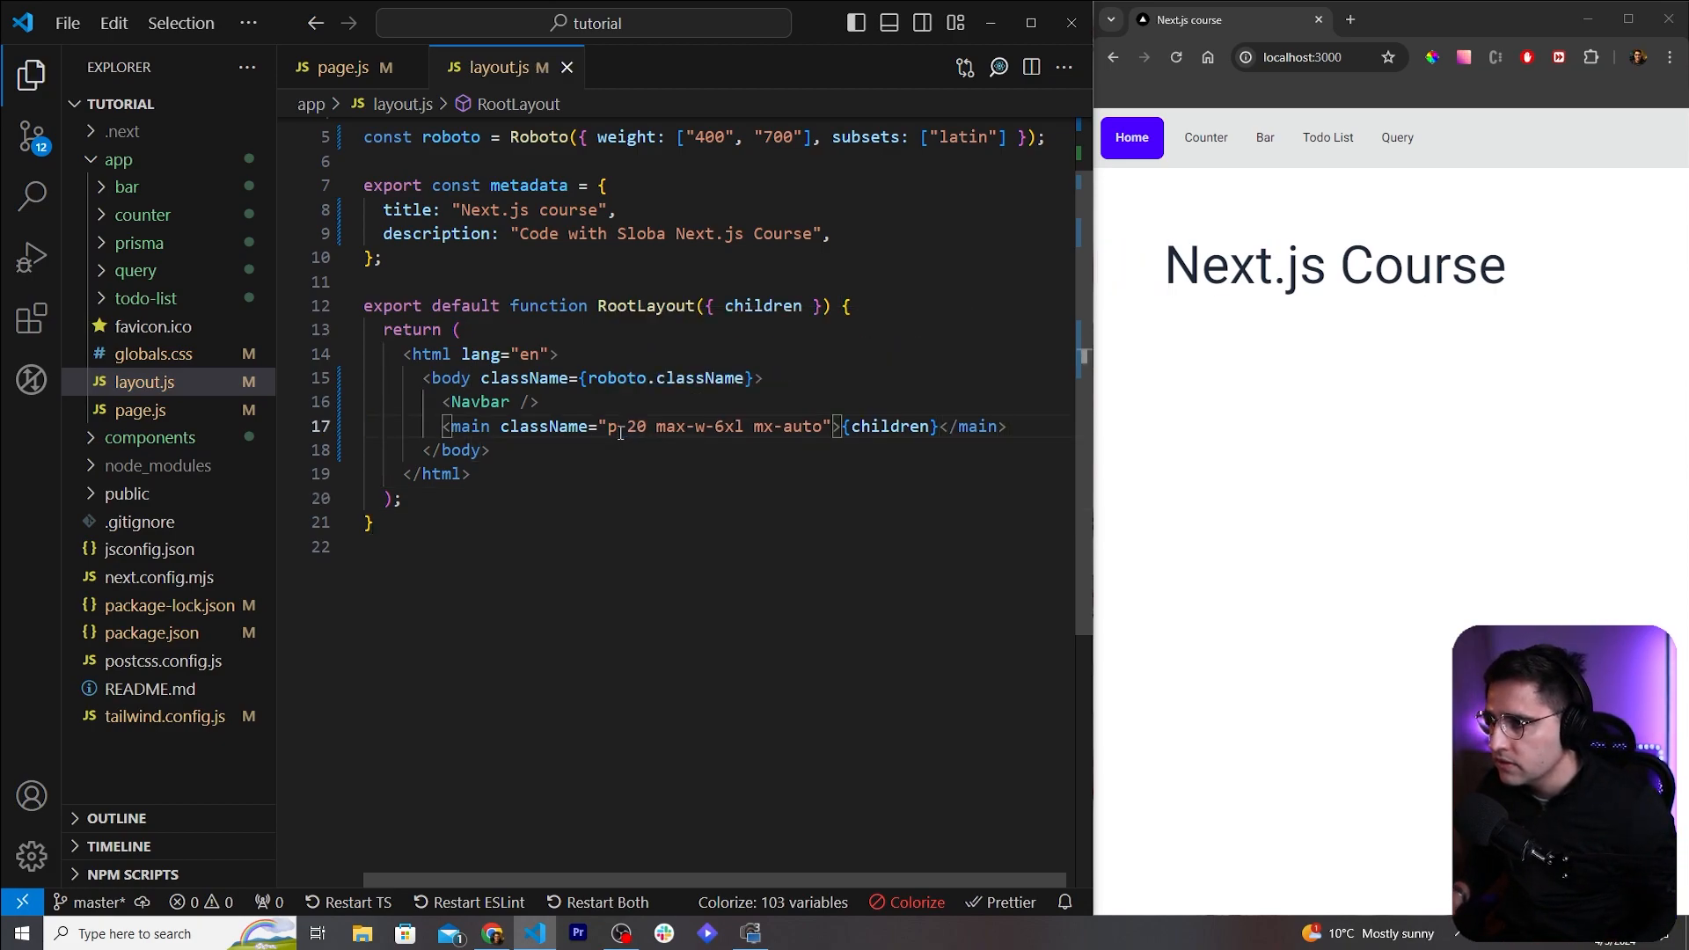
Step: Set the main element in app/layout.js to className 'py-20 max-w-6xl mx-auto'
left_click(344, 67)
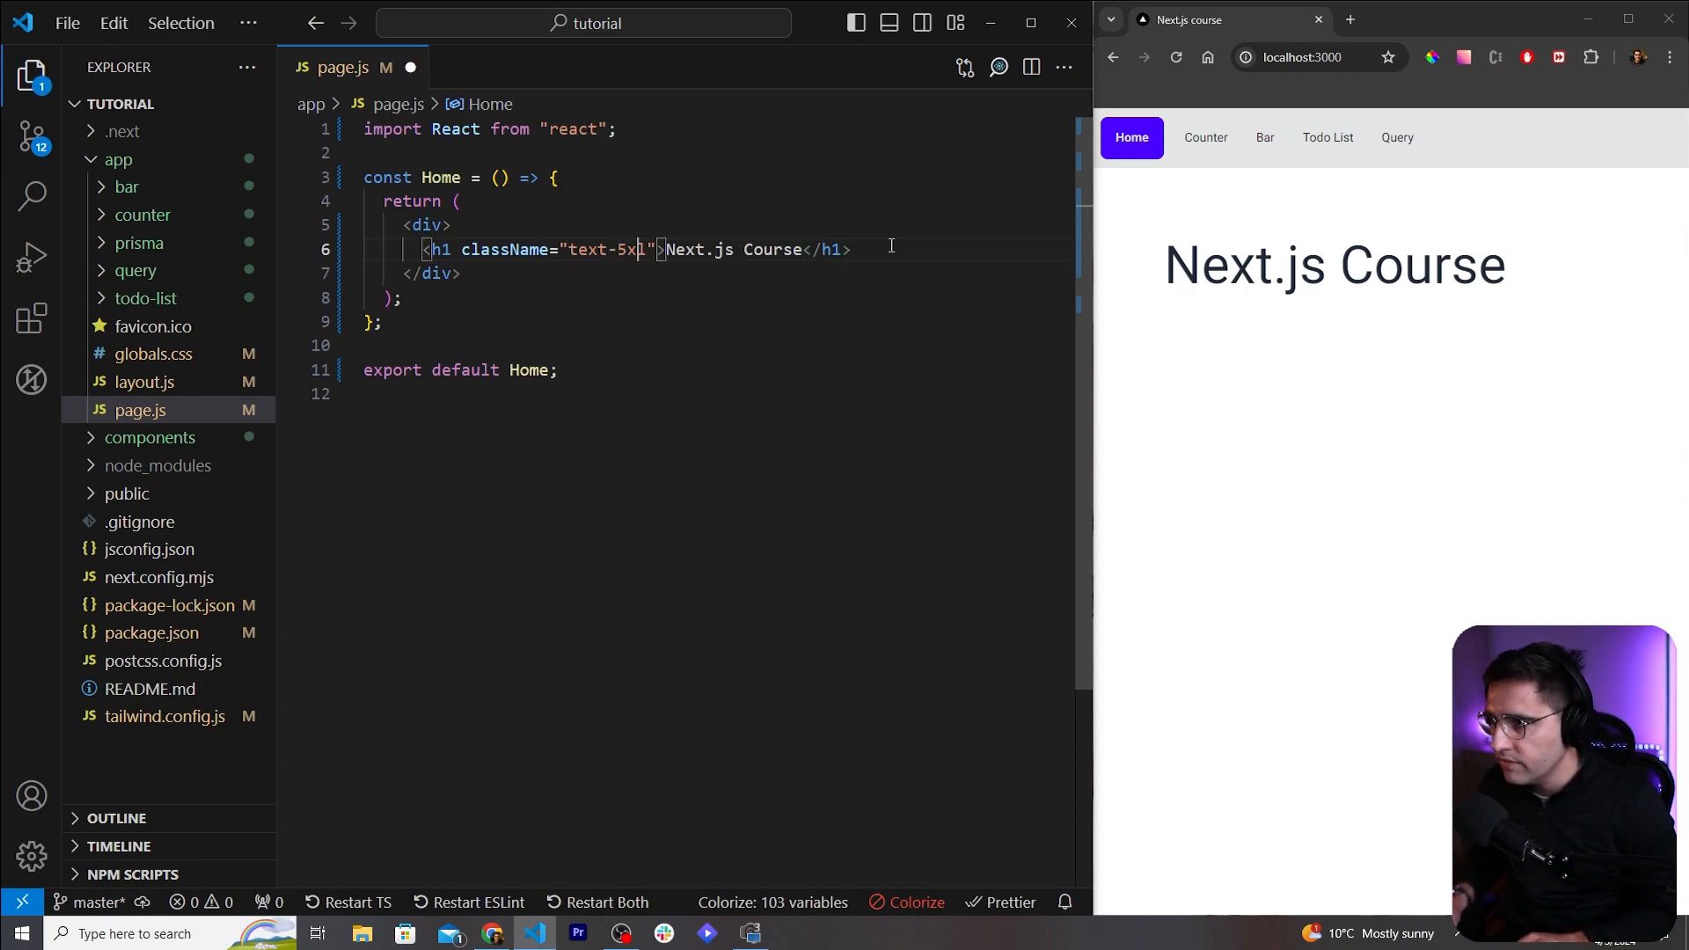
Step: Give the h1 the classes text-5xl mb-8 font-bold and start a new line below it
type("mb-")
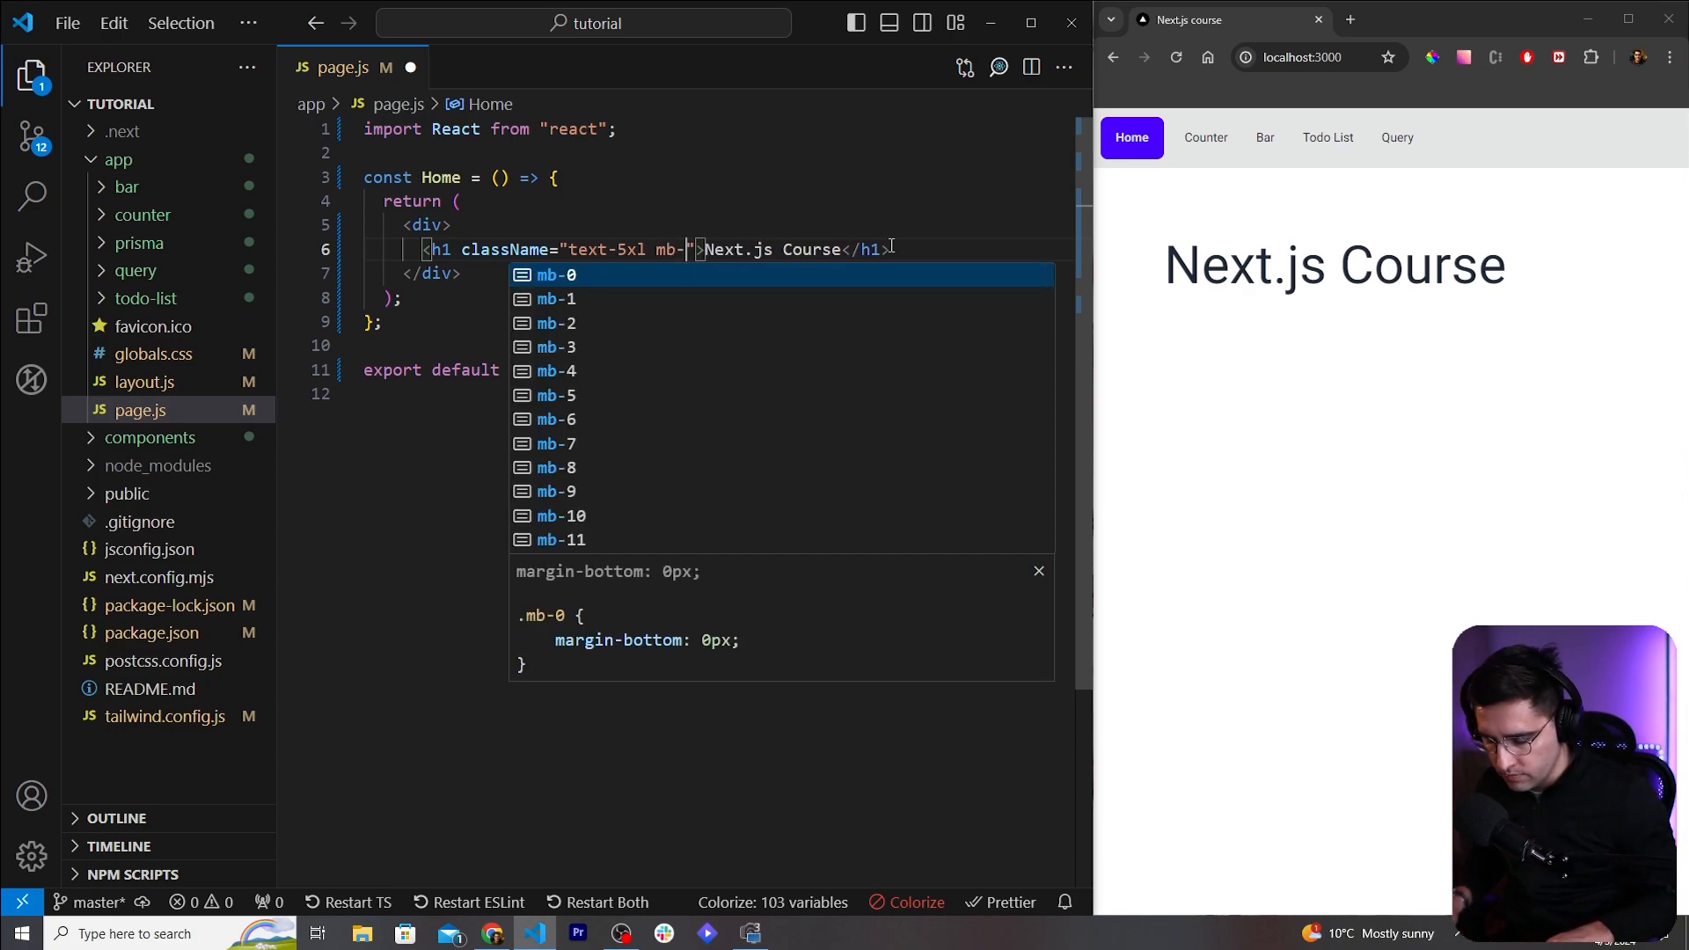
type("8")
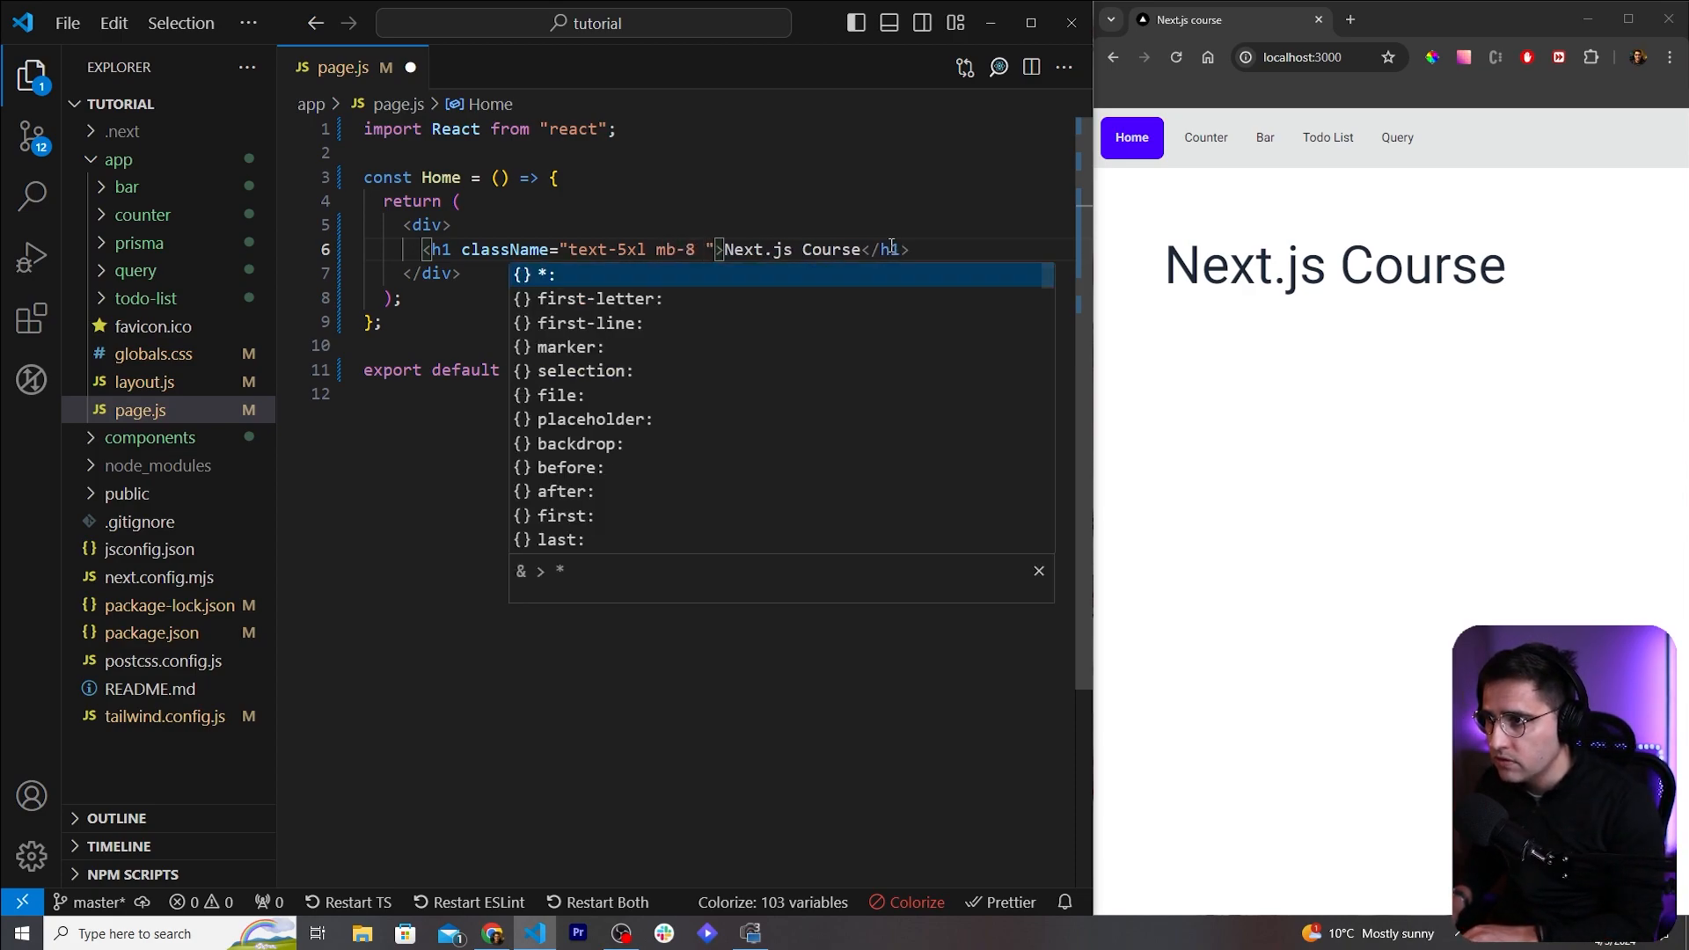
type("font-bold")
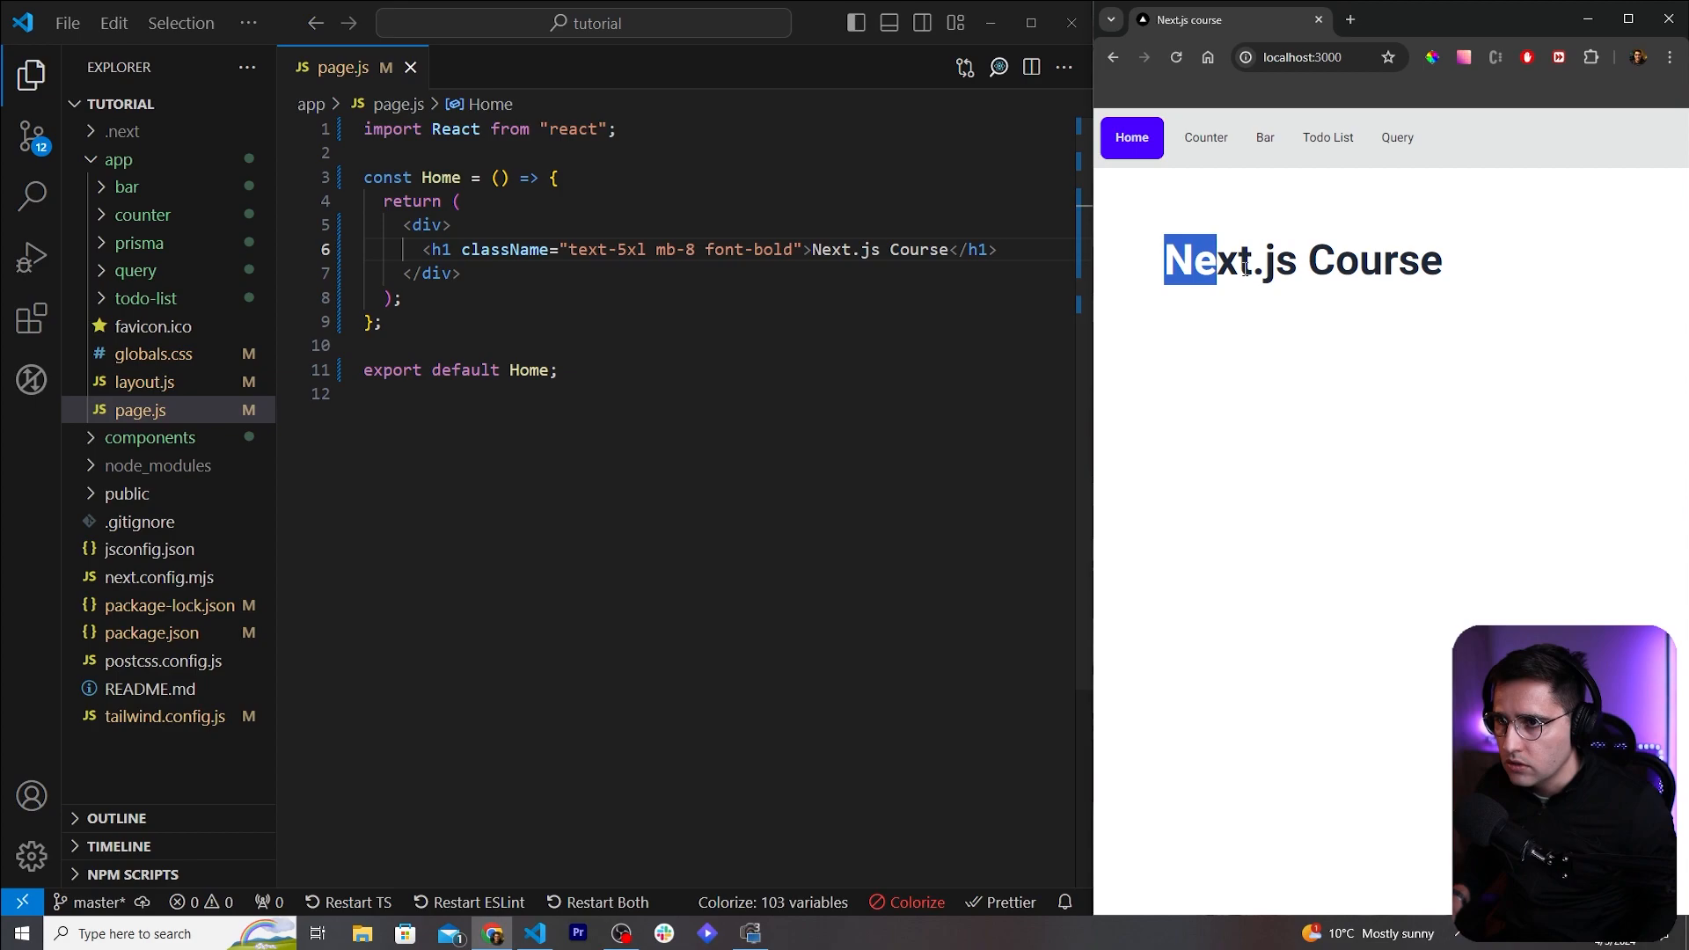
key("enter")
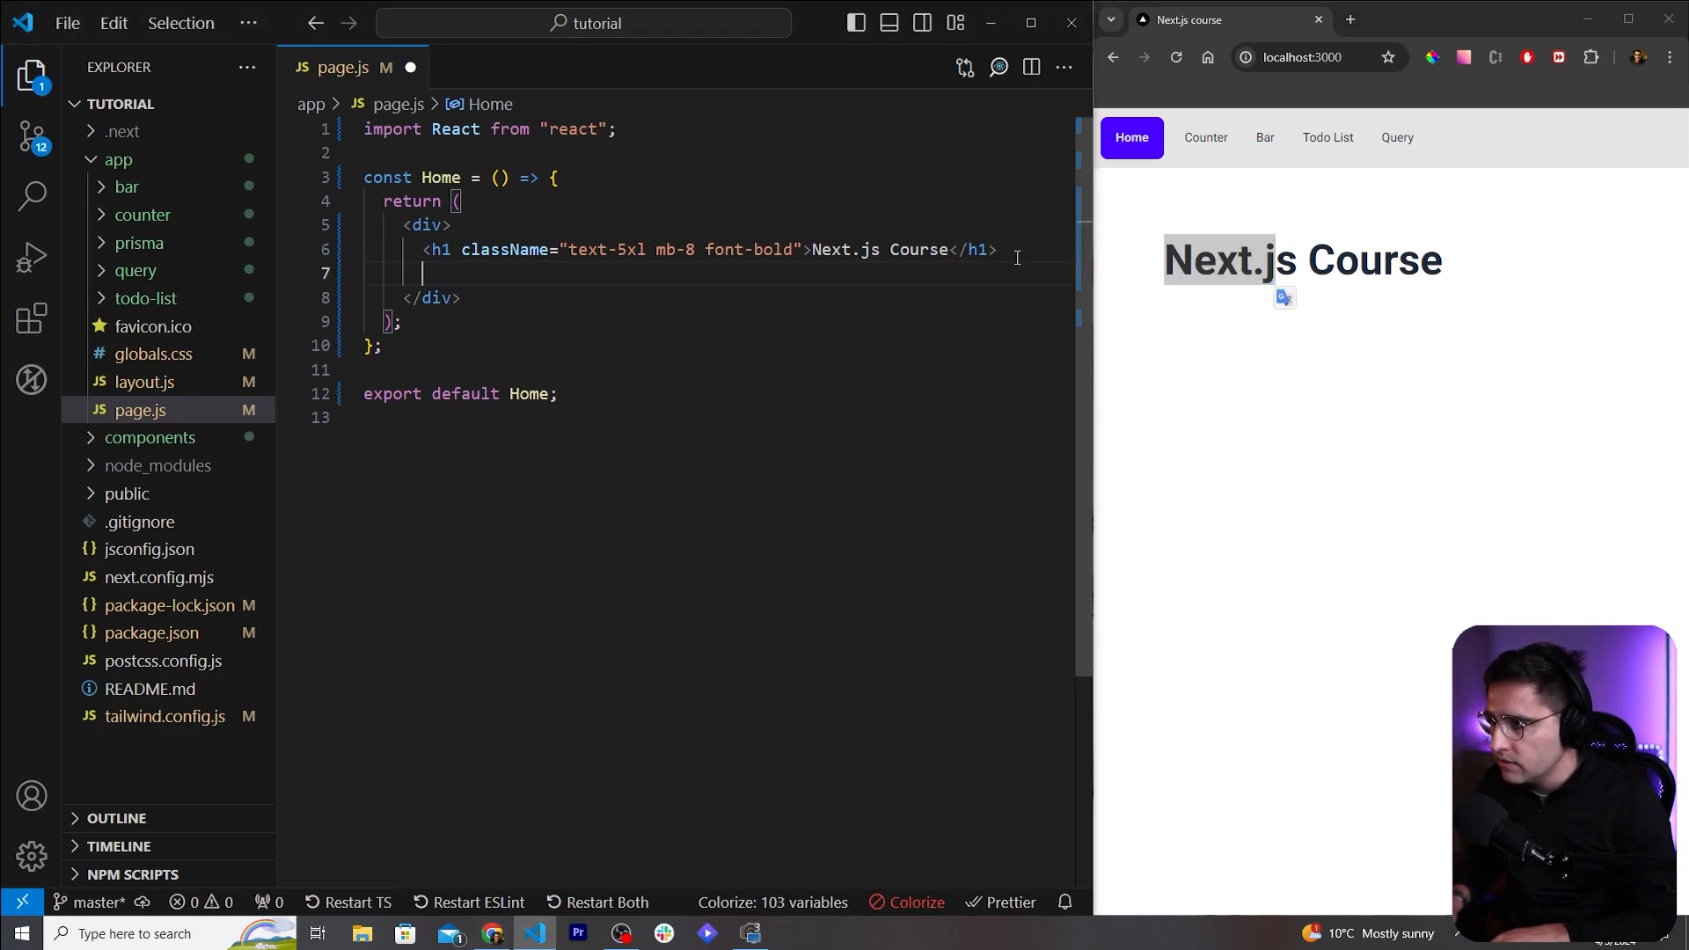
Step: Import Link from next/link and add a Start Link with href 'counter' under the heading
type("<Link>")
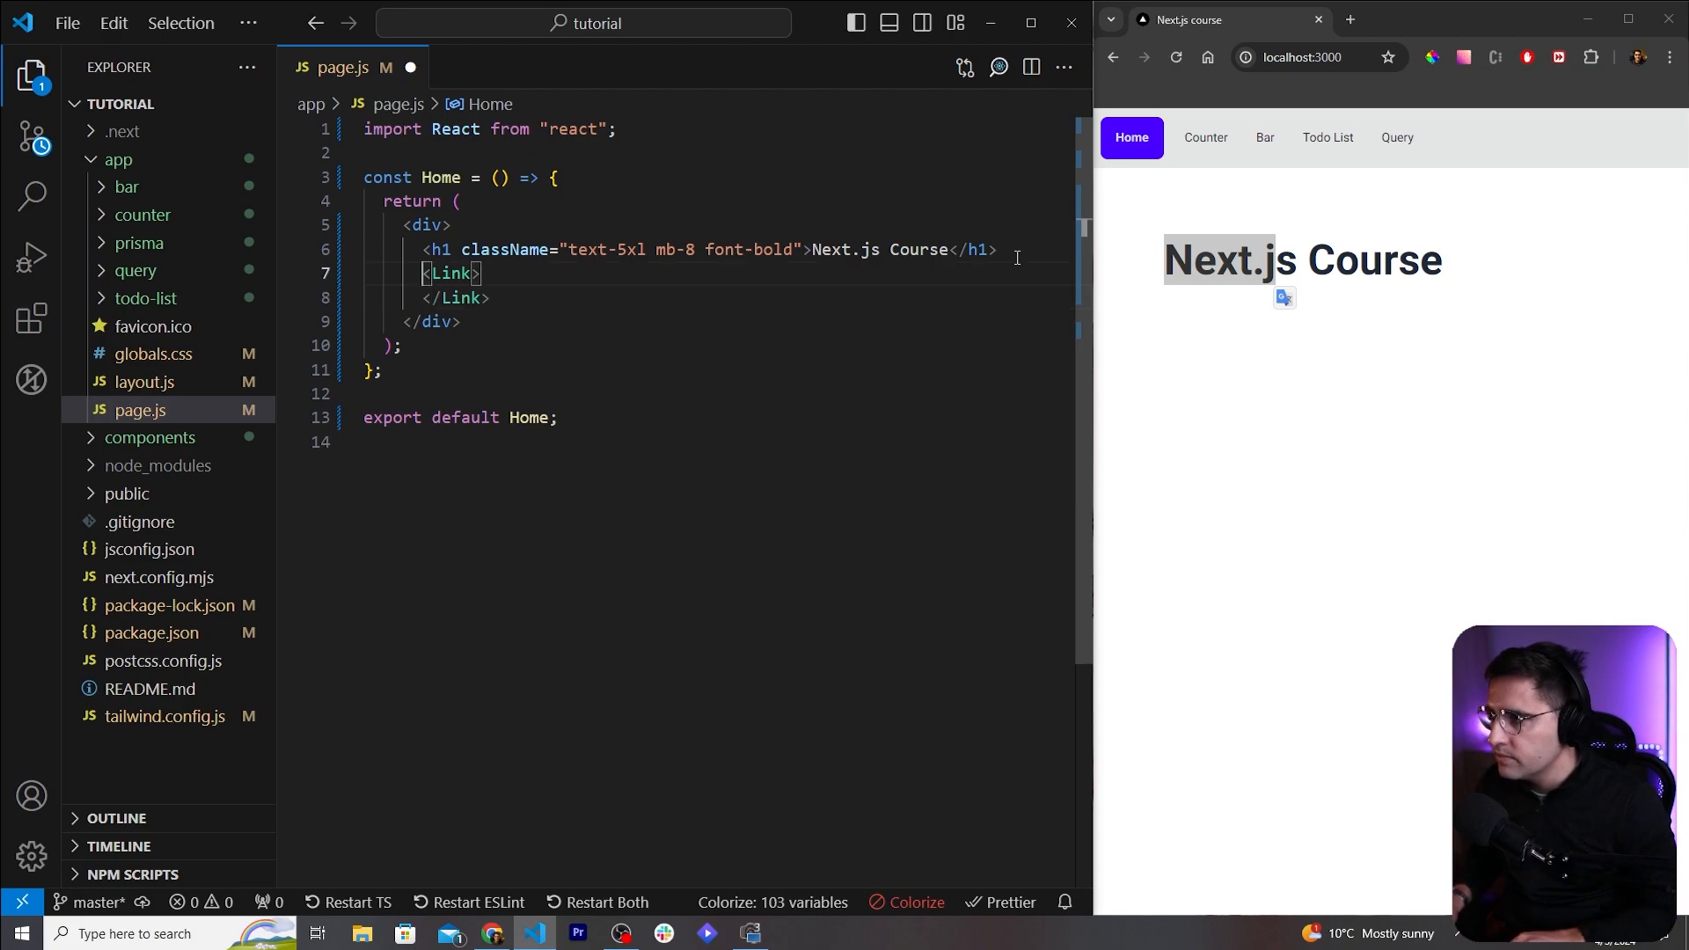
type("import Link from \"next/link\";")
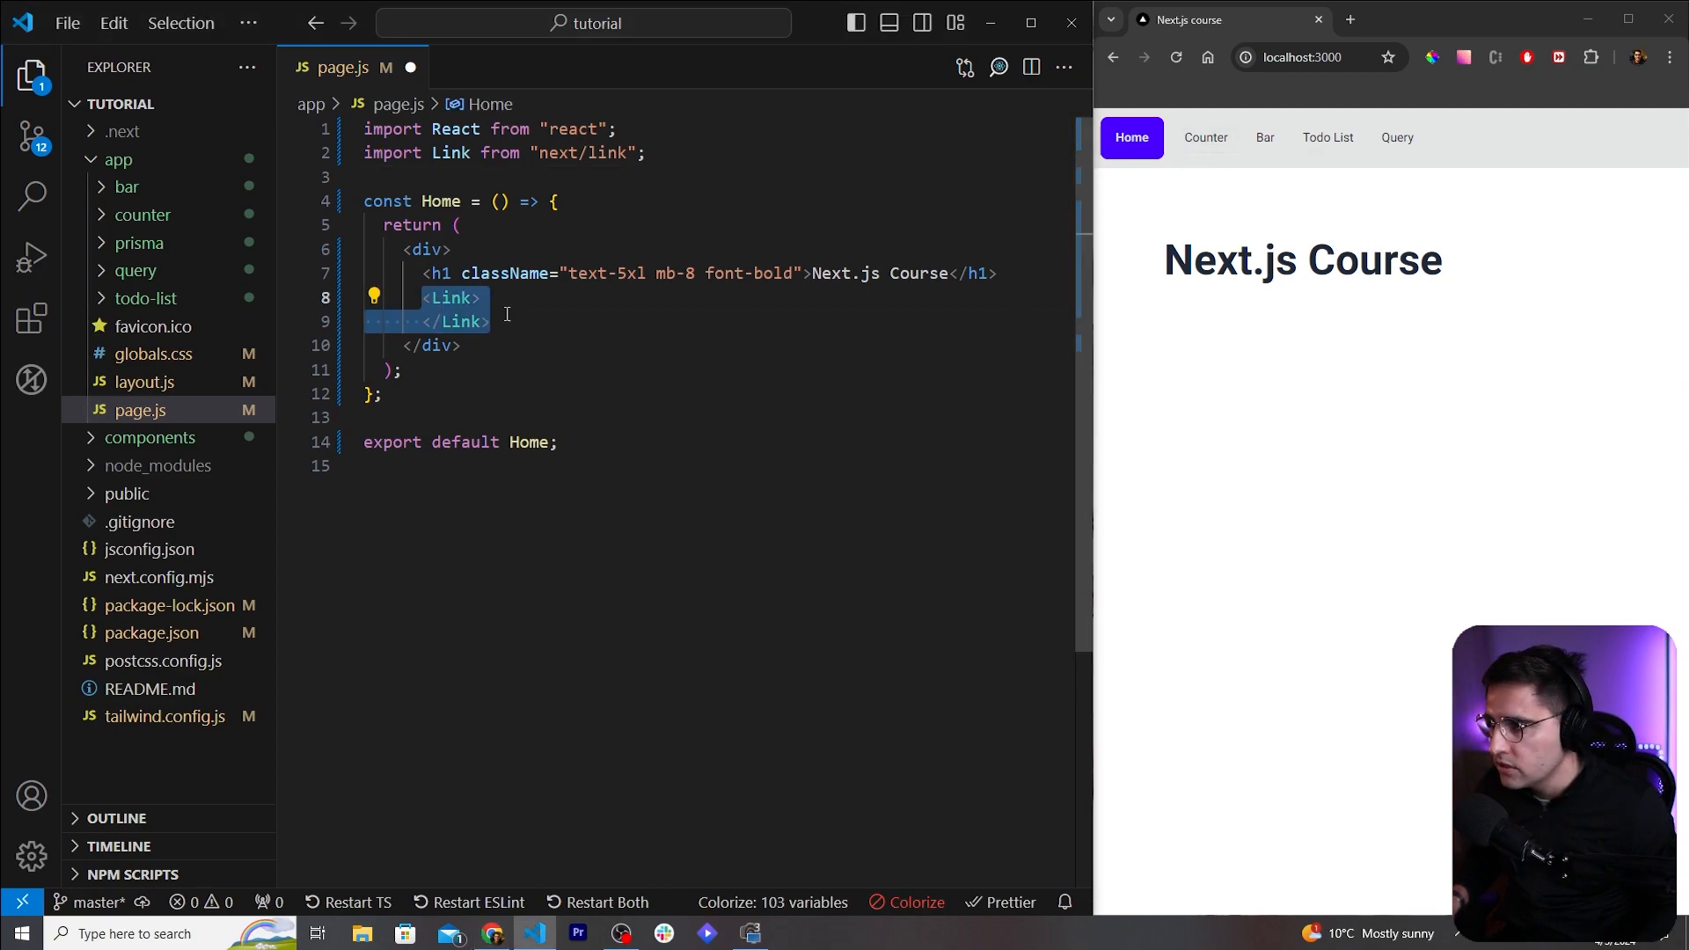
type("S")
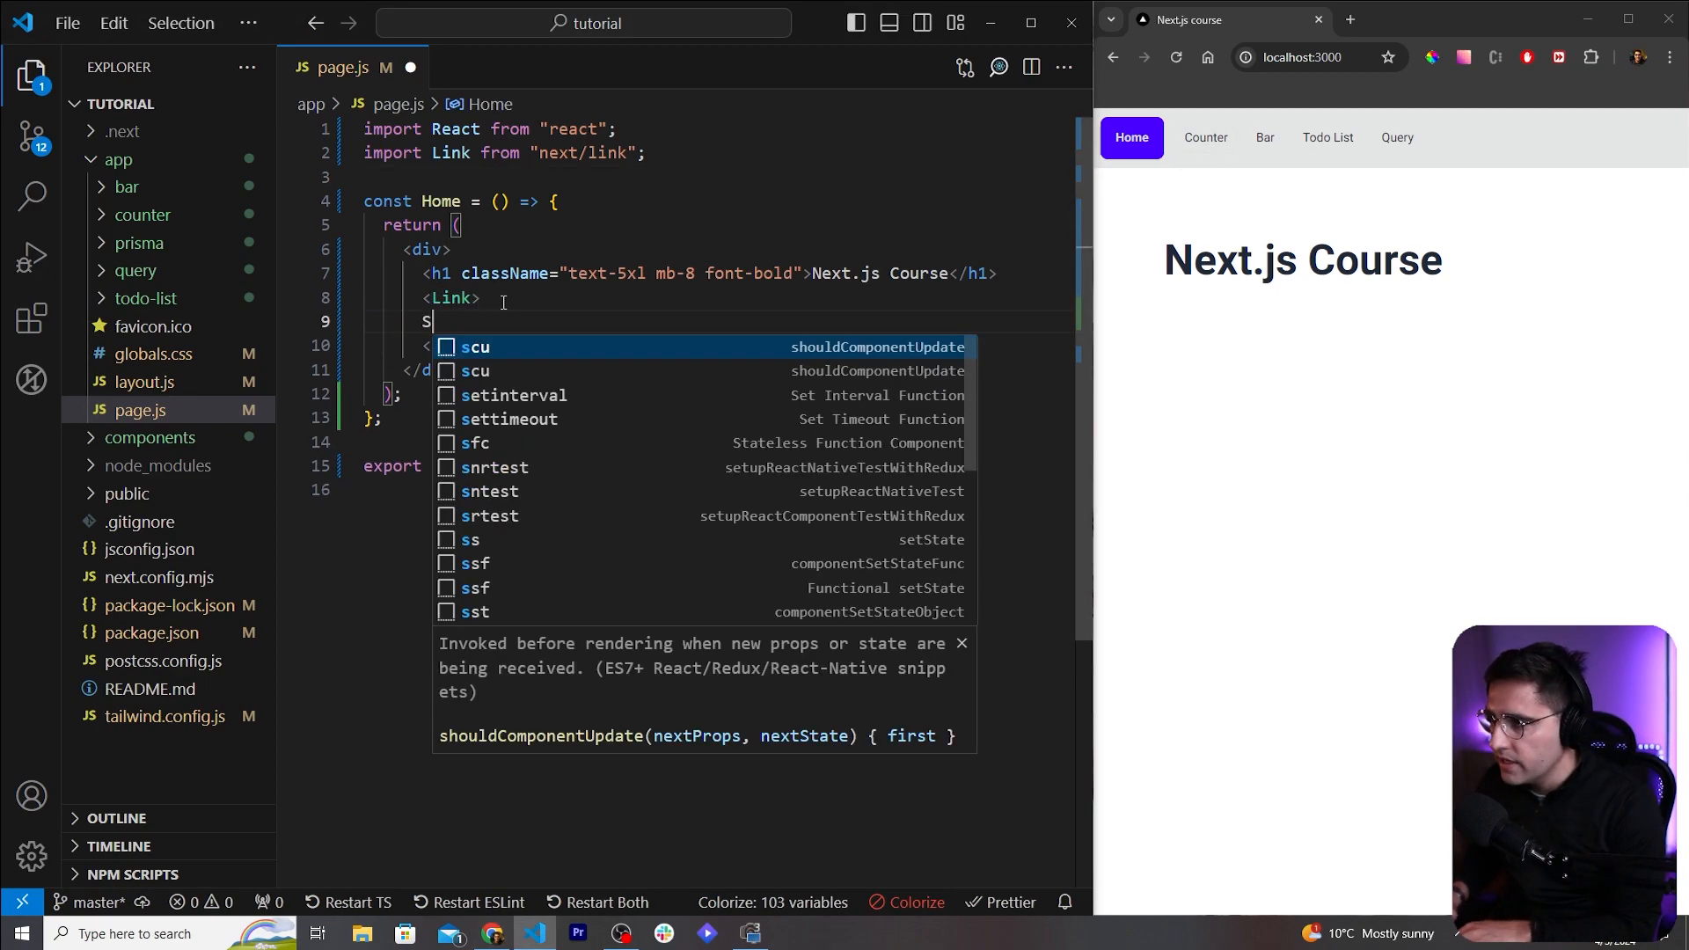
type("tart</Link>")
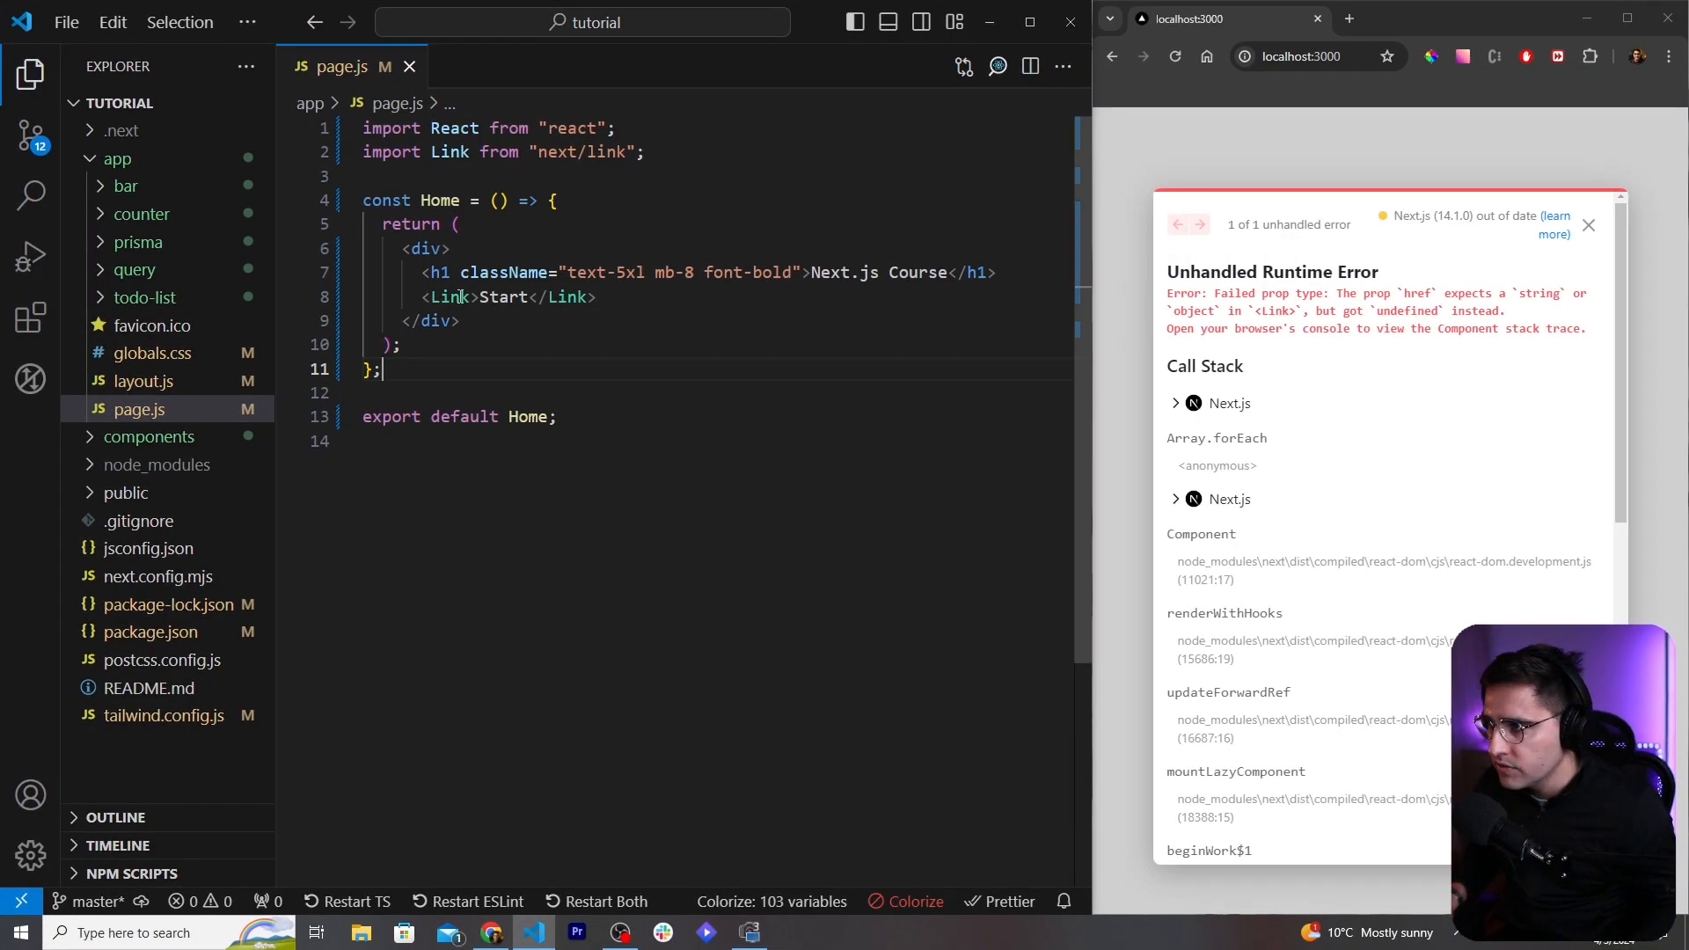
type("href")
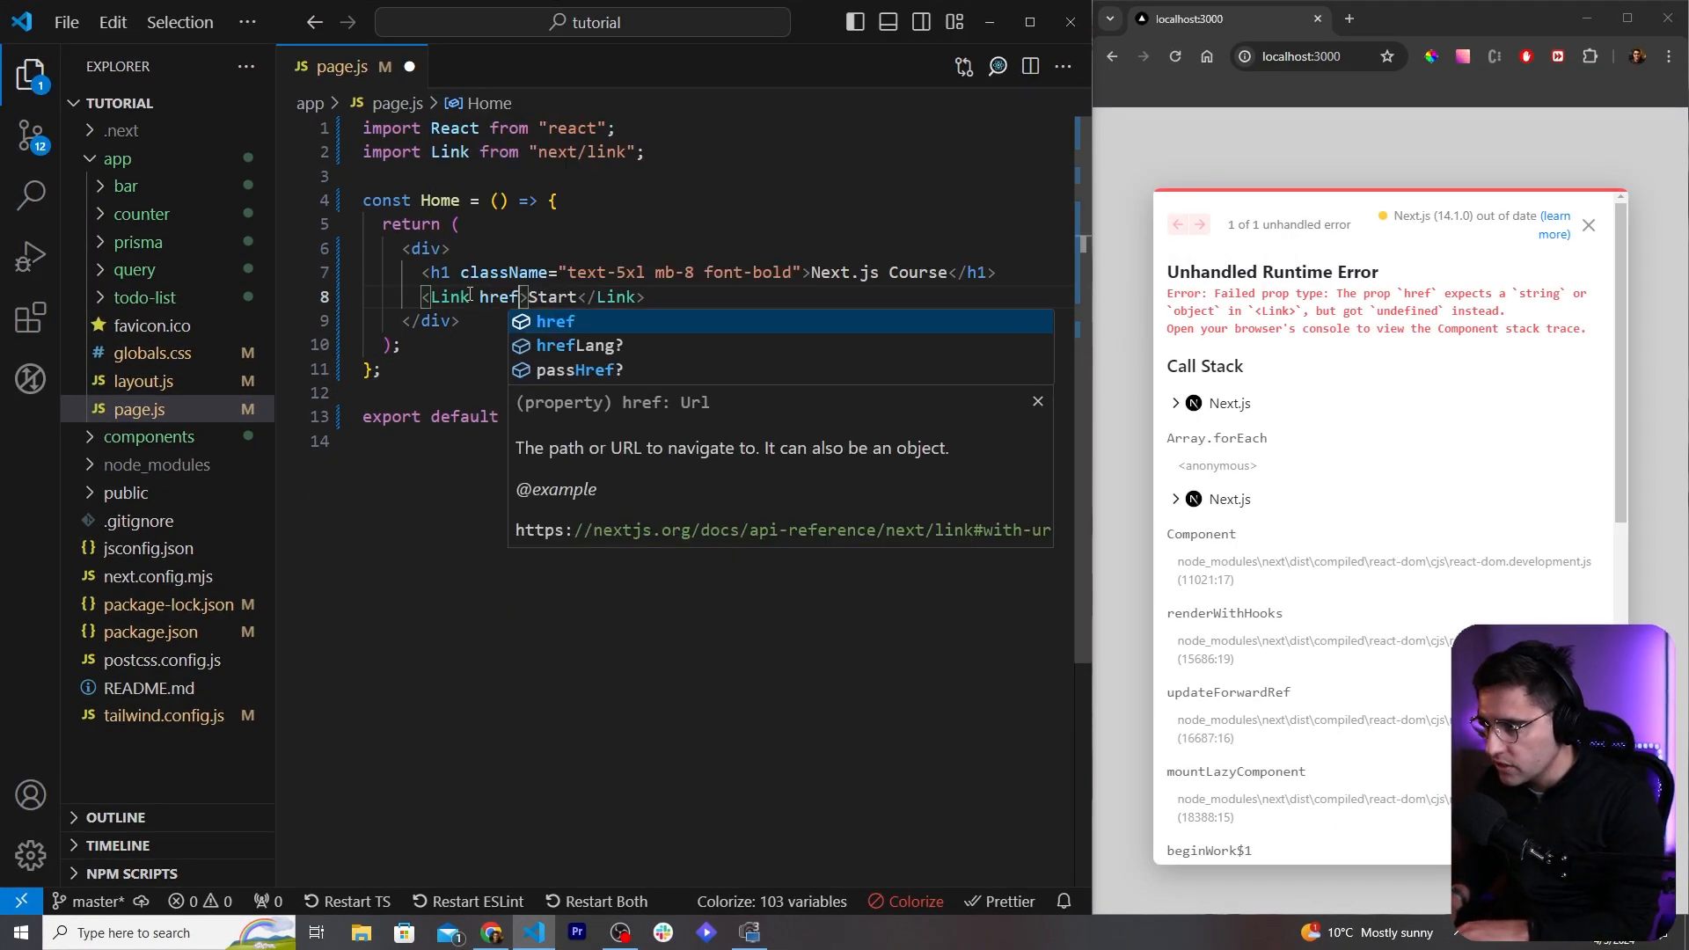
type("=\"")
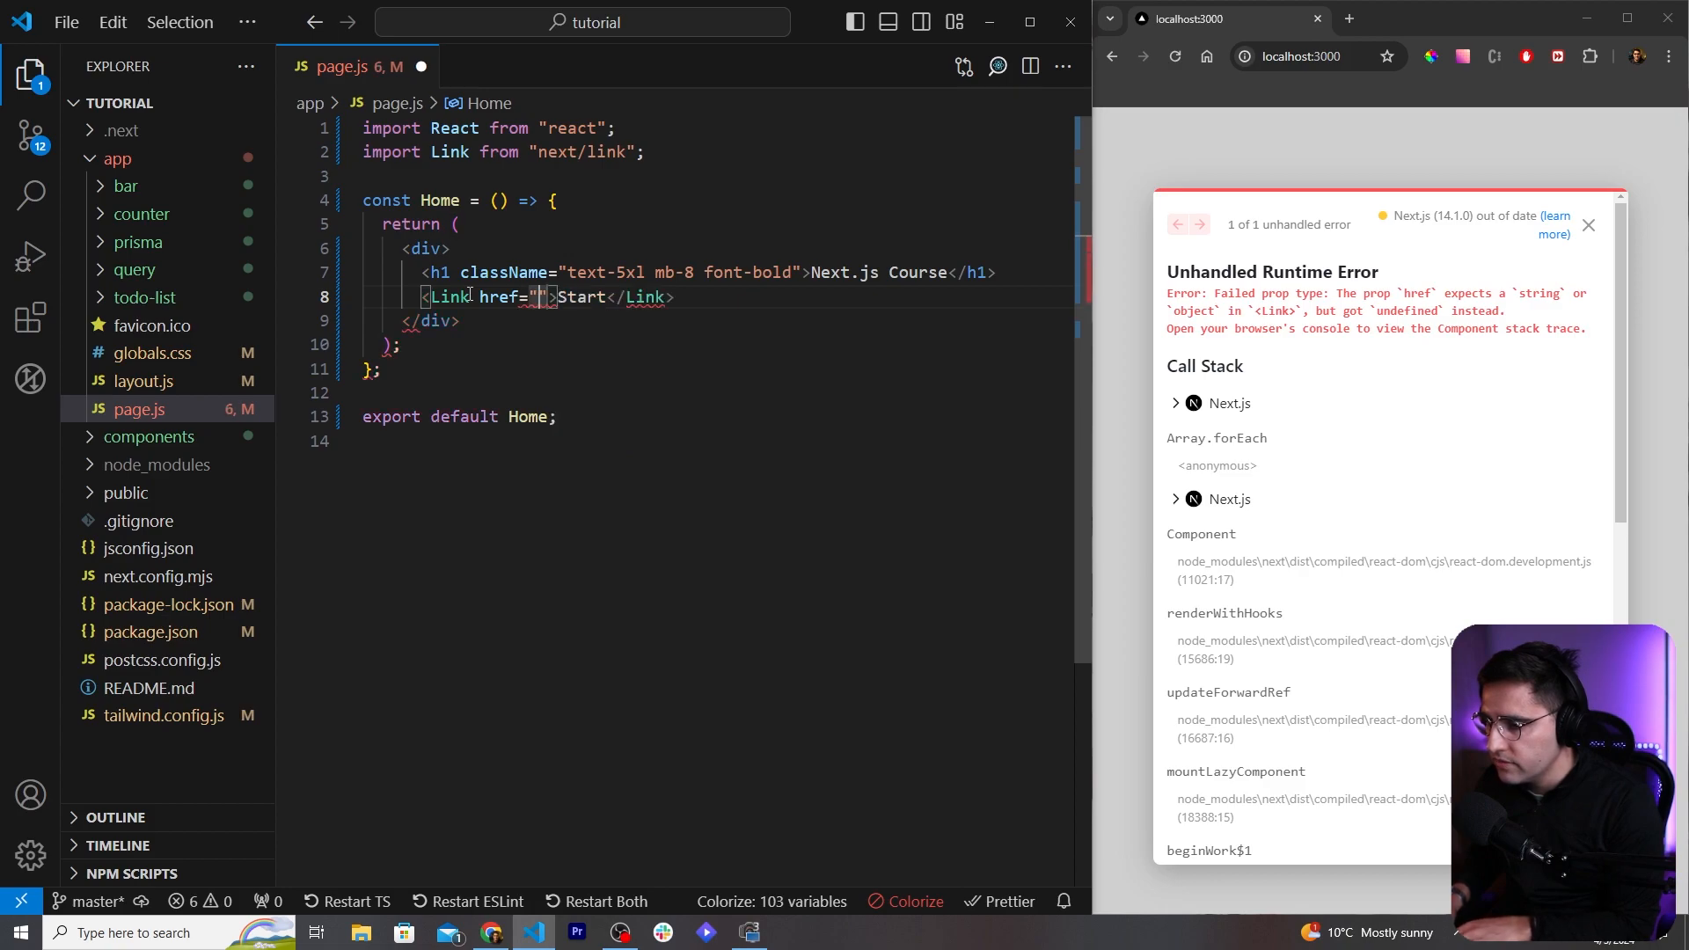
type("counter")
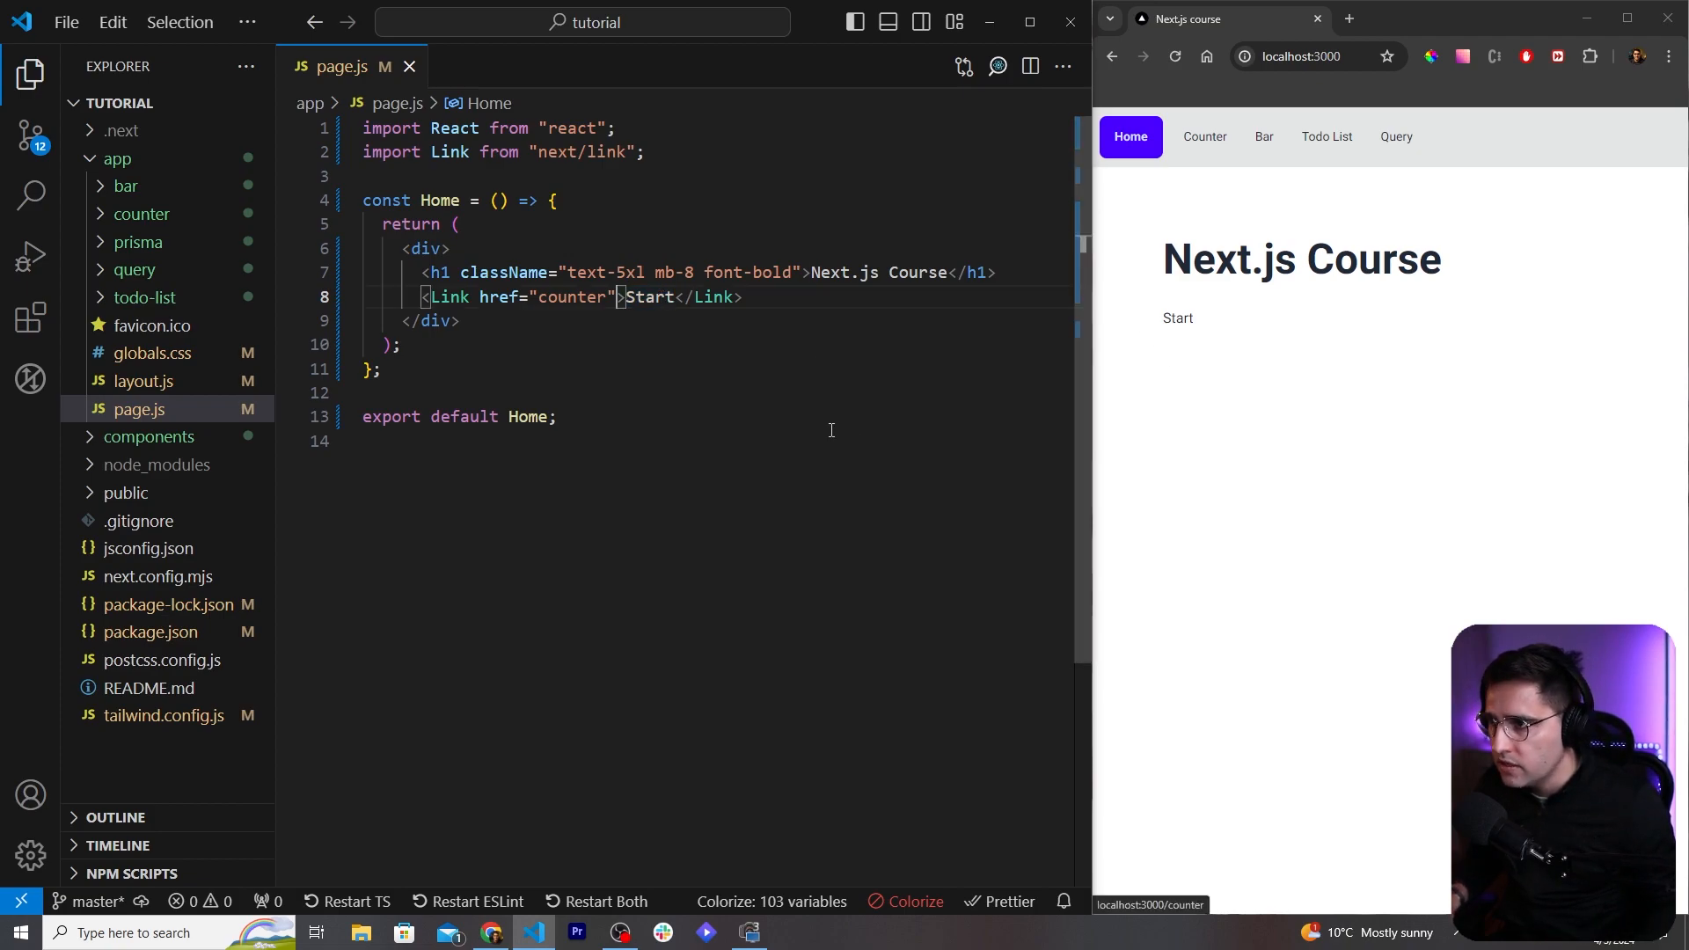
Step: Style the Start link with className 'btn btn-accent'
type("className=\"\"")
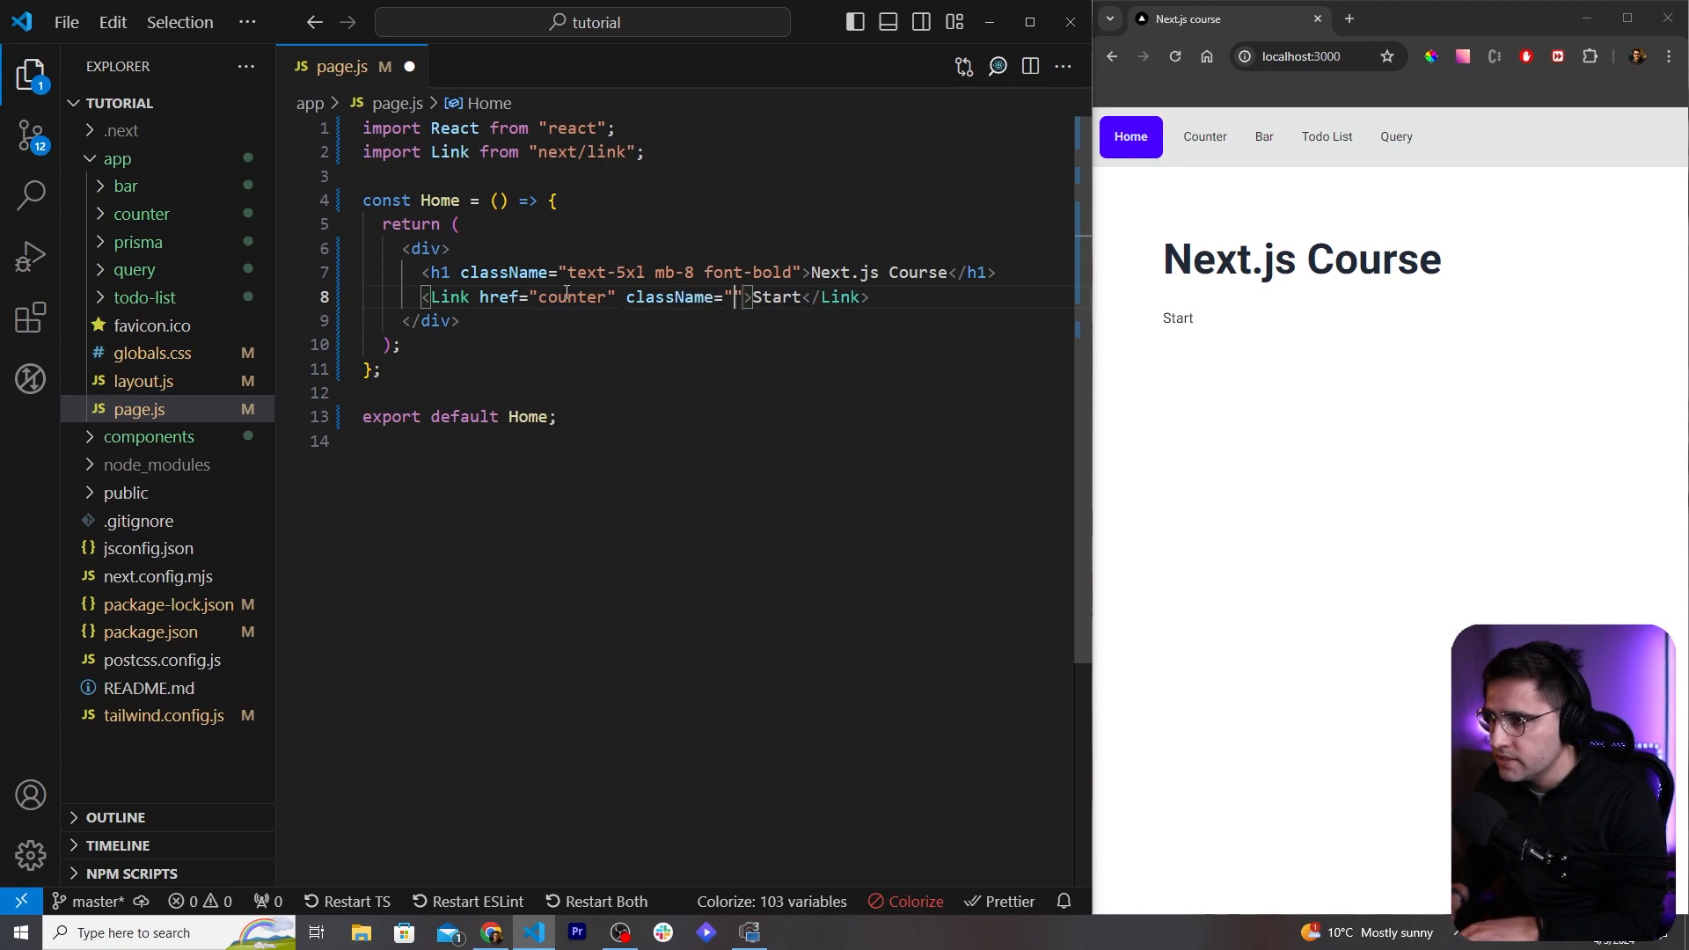
type("btn btn-acc")
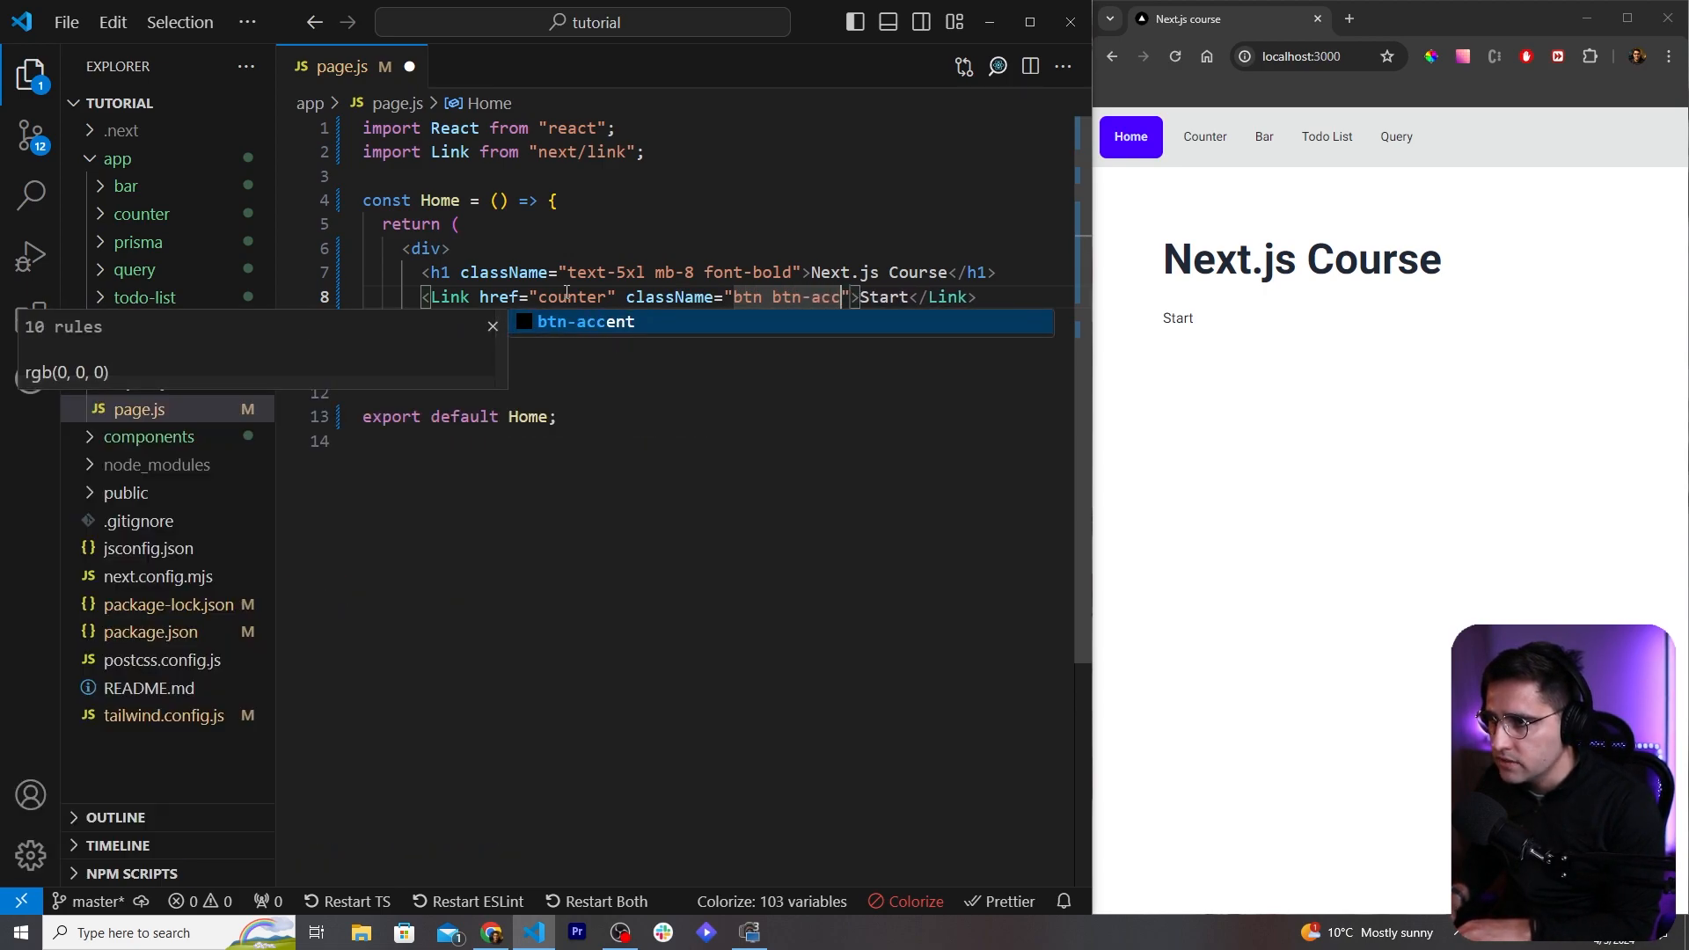
key("Tab")
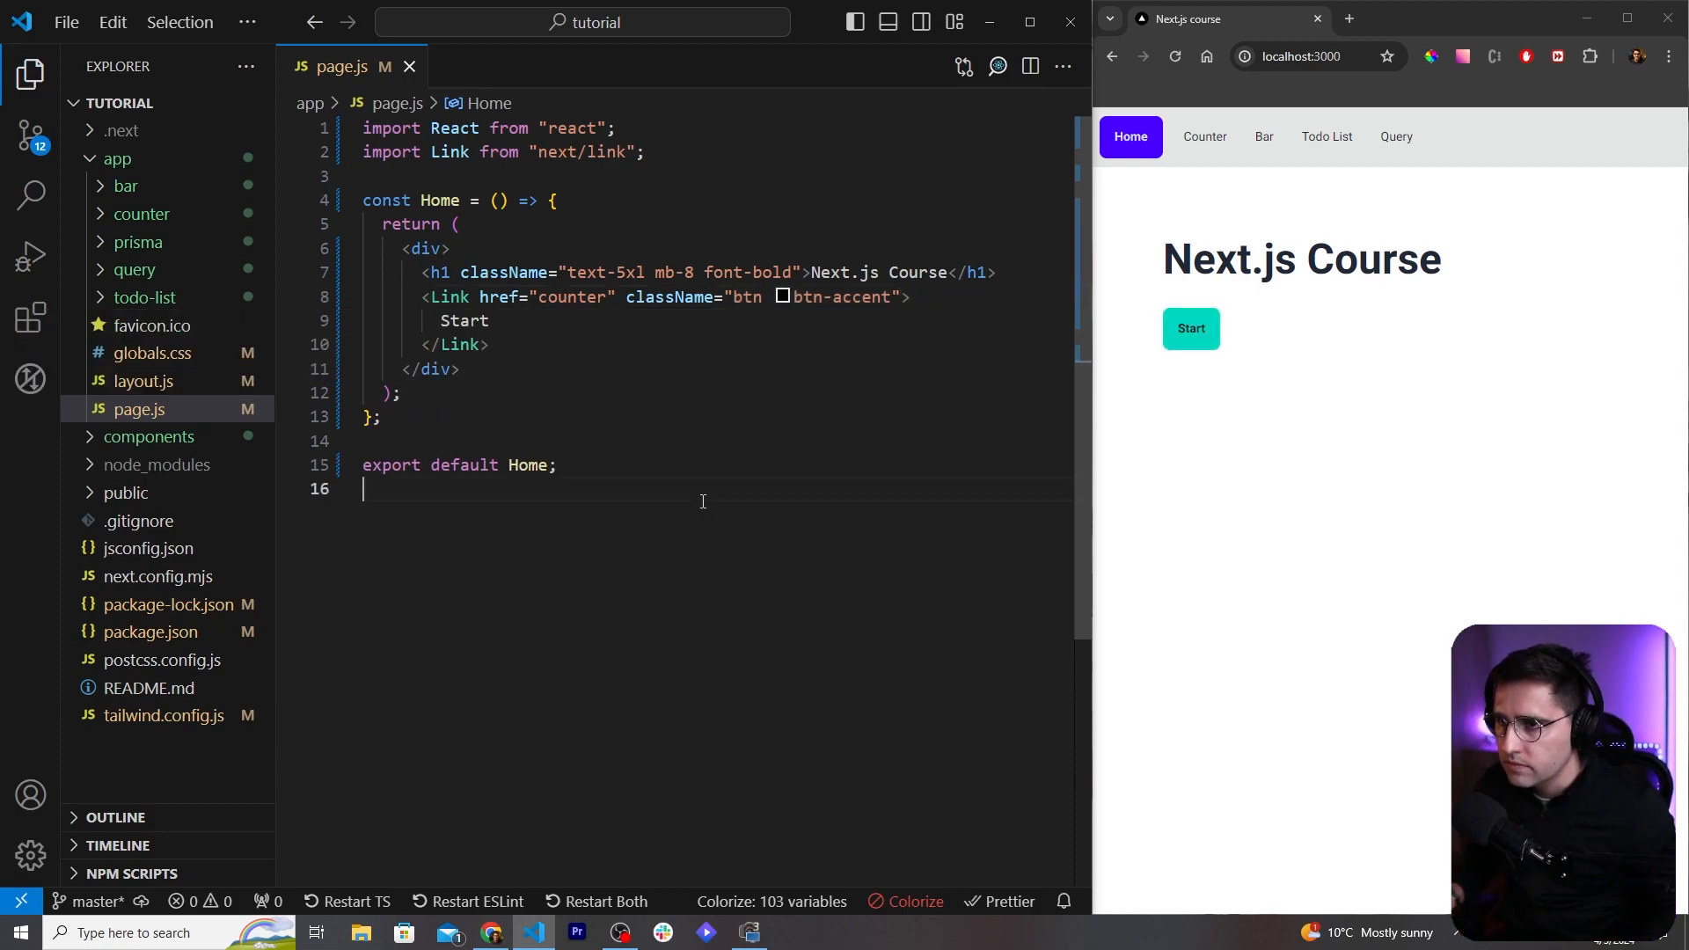
double_click(1179, 259)
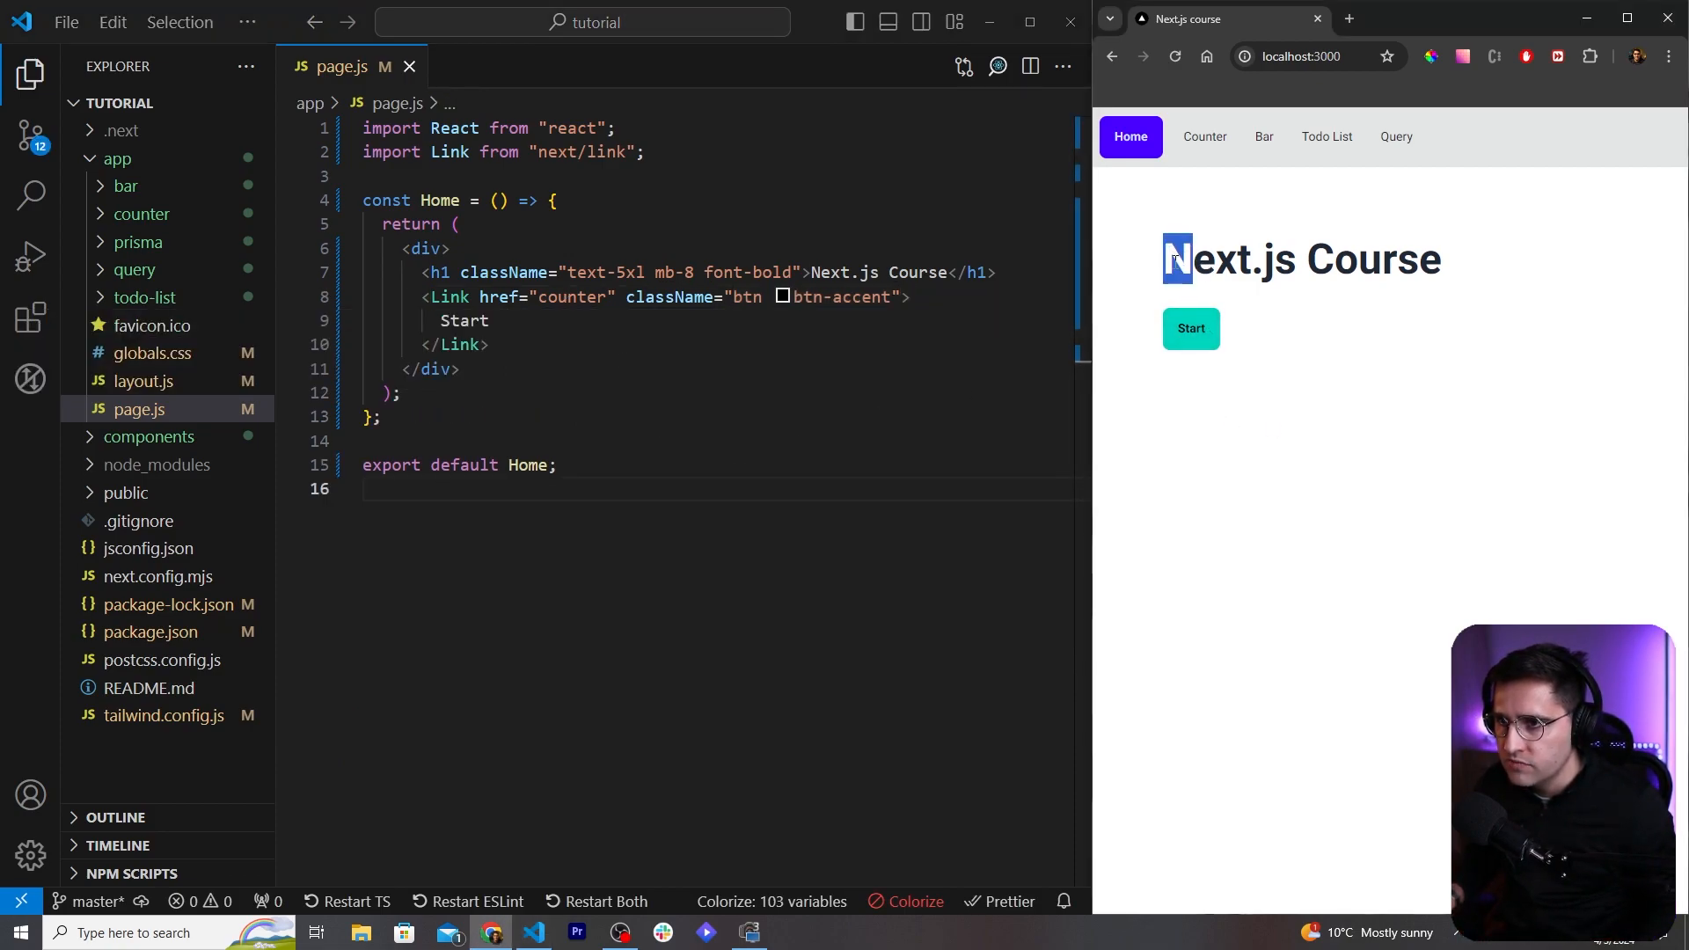
left_click(1174, 57)
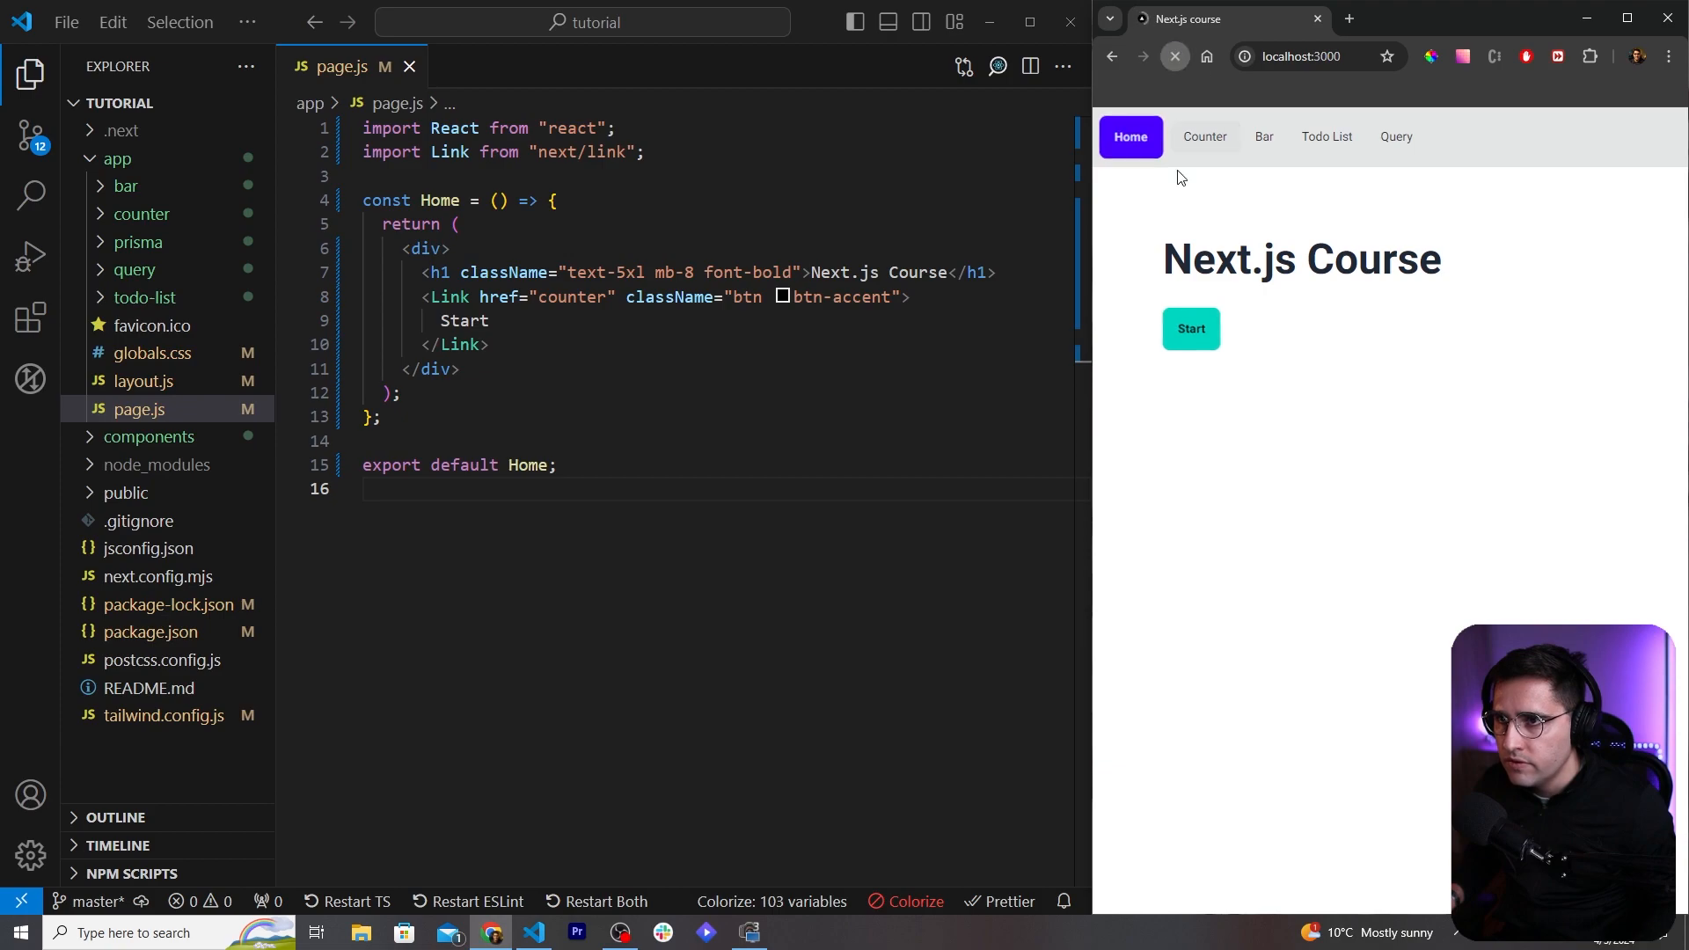
left_click(1189, 329)
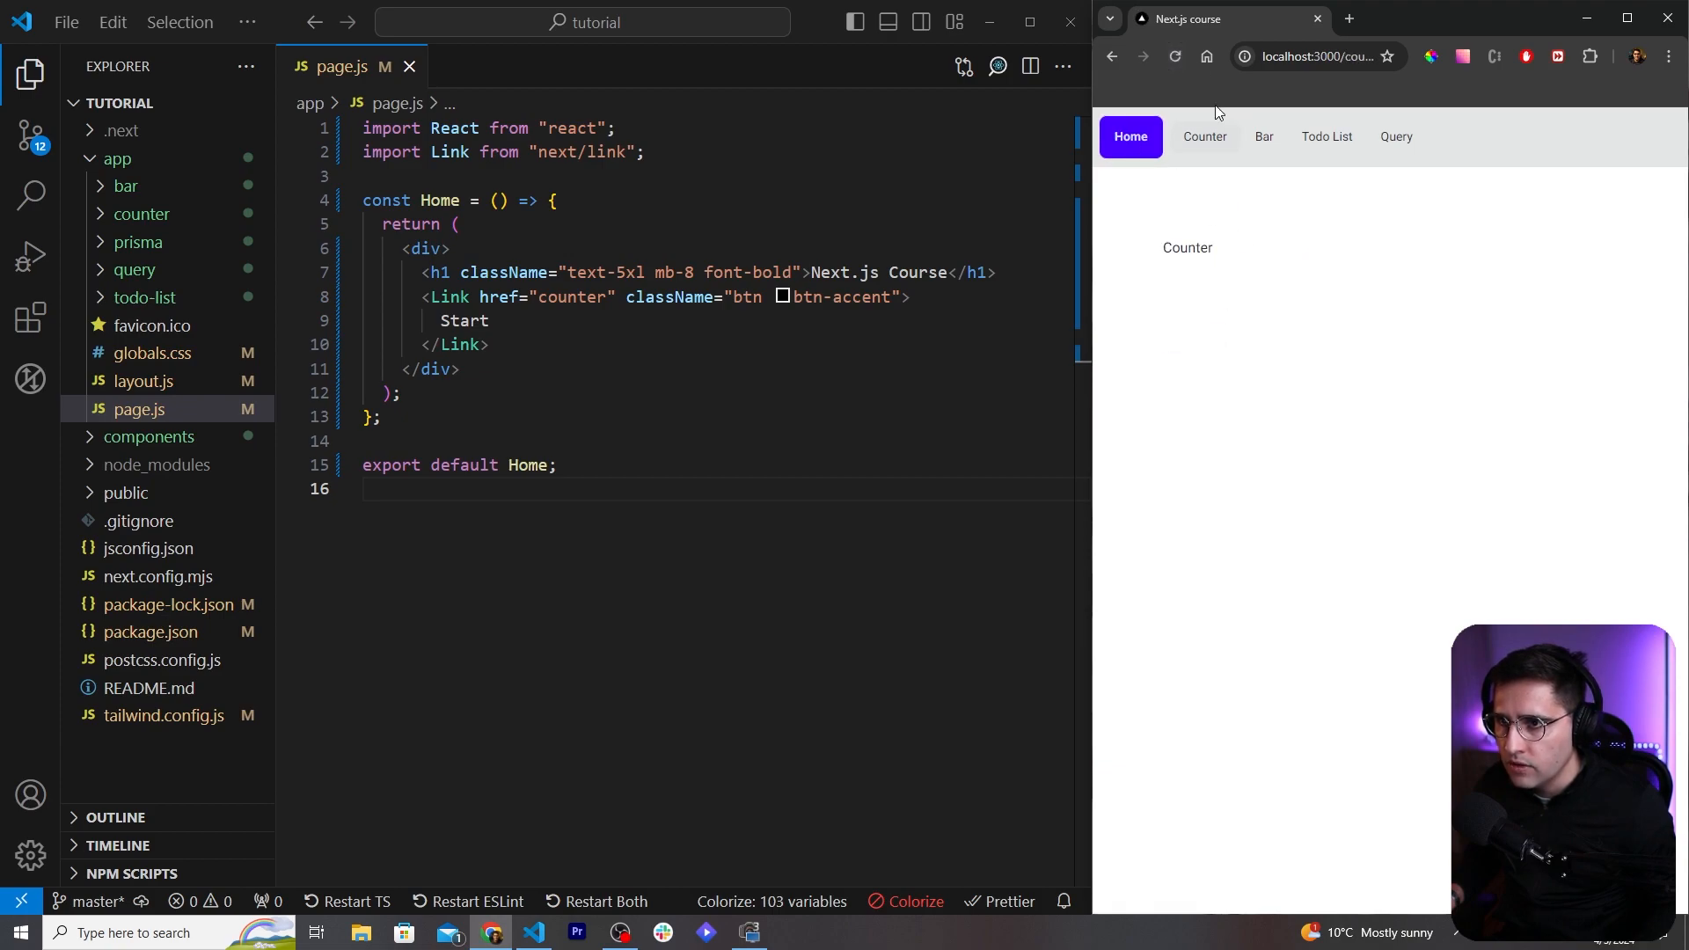
mouse_move(1226, 183)
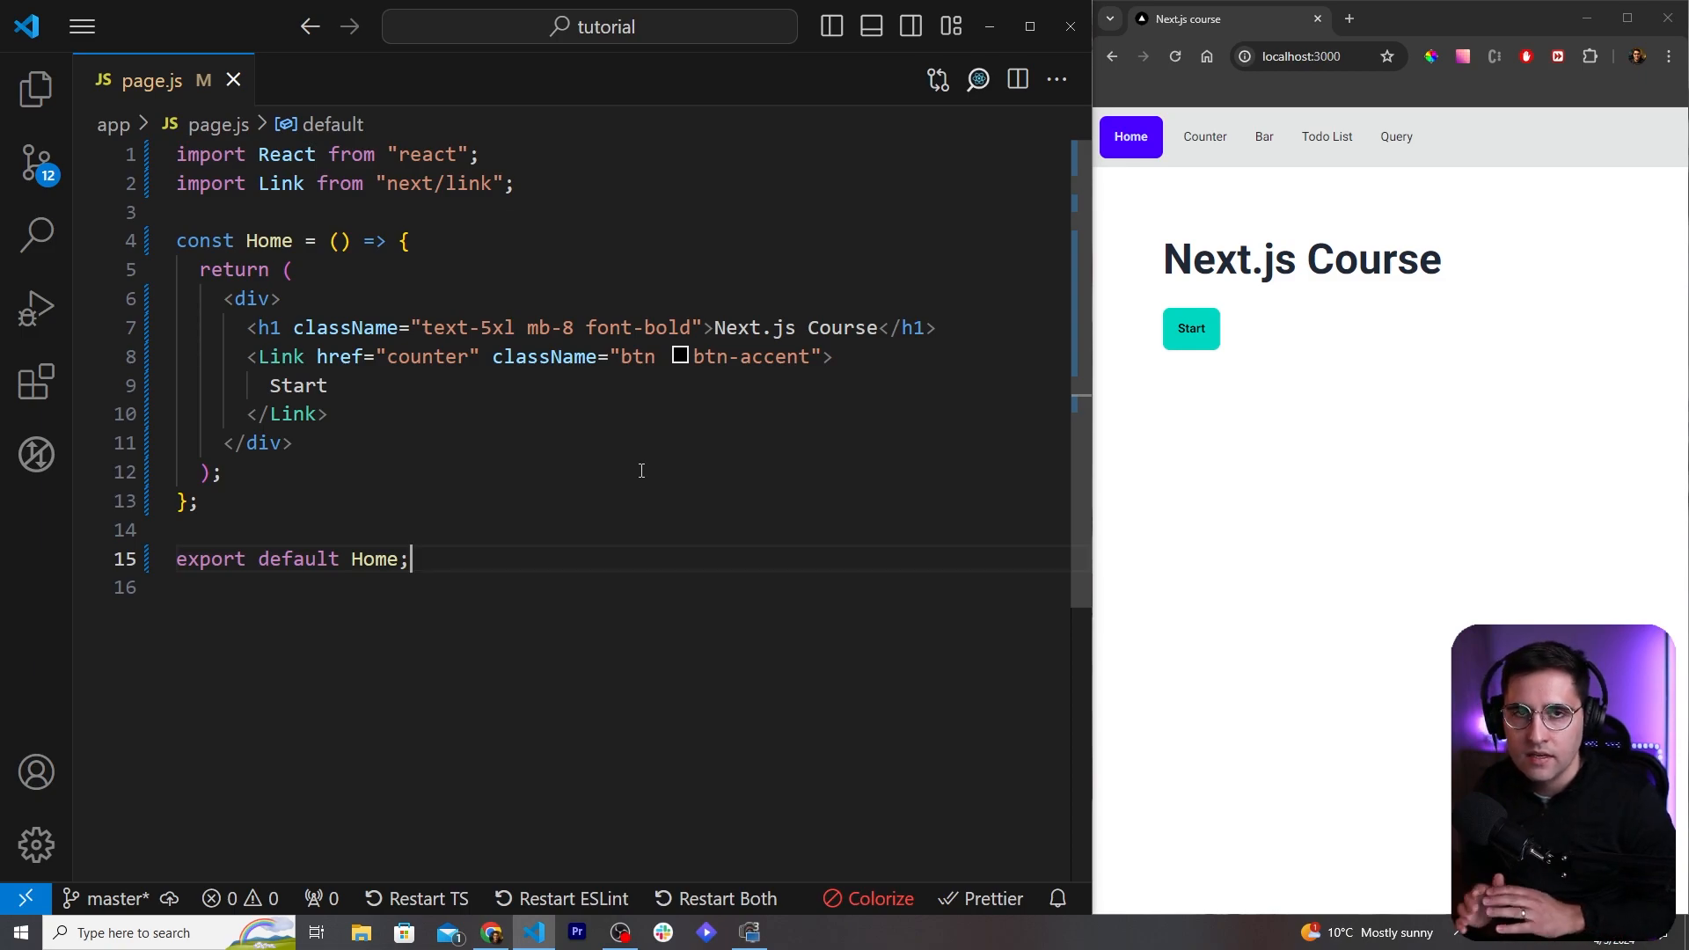
mouse_move(477, 282)
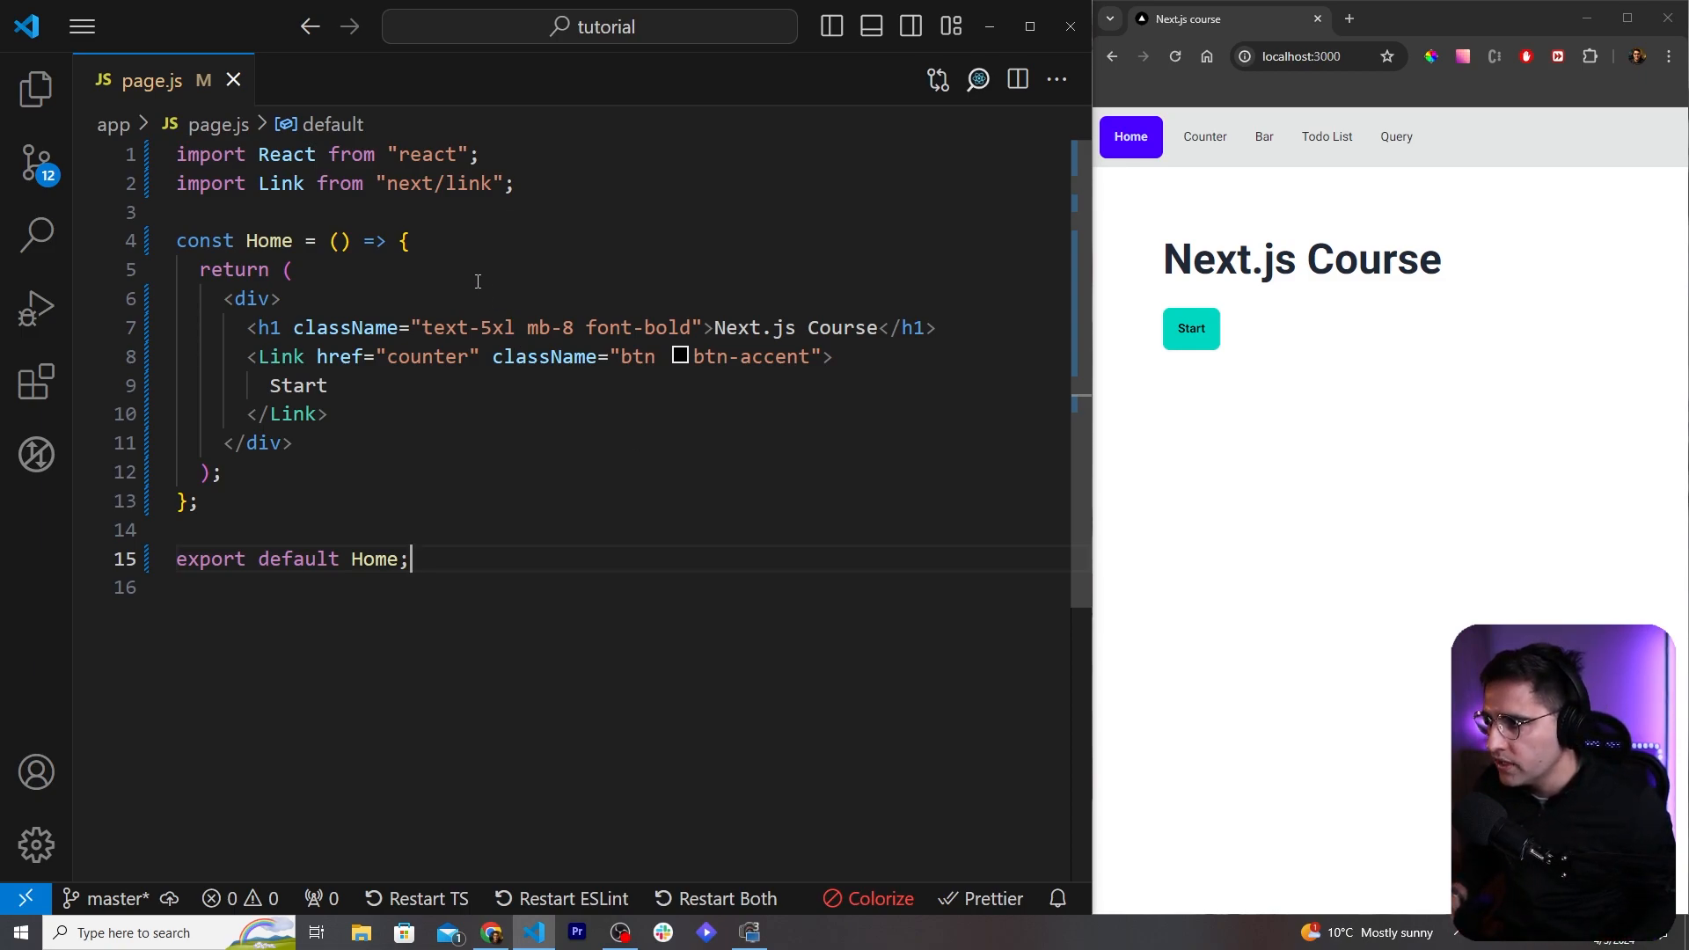
Step: Add console.log('hello from home') at the top of the Home component
type("console.log(")
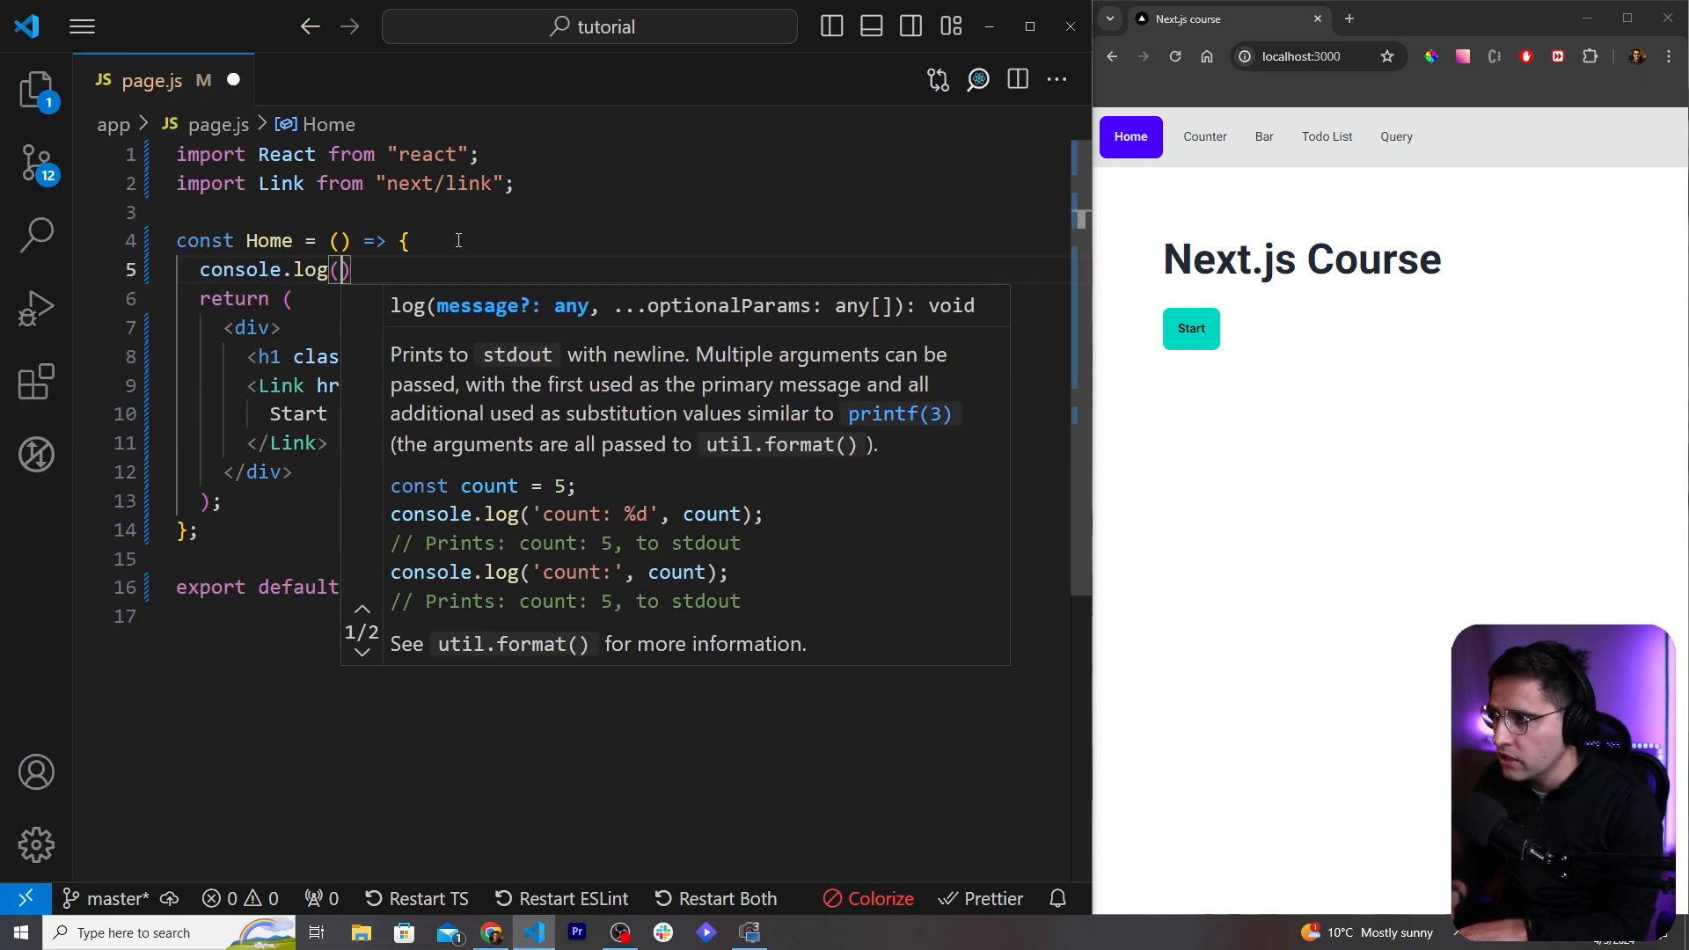
type("'hel")
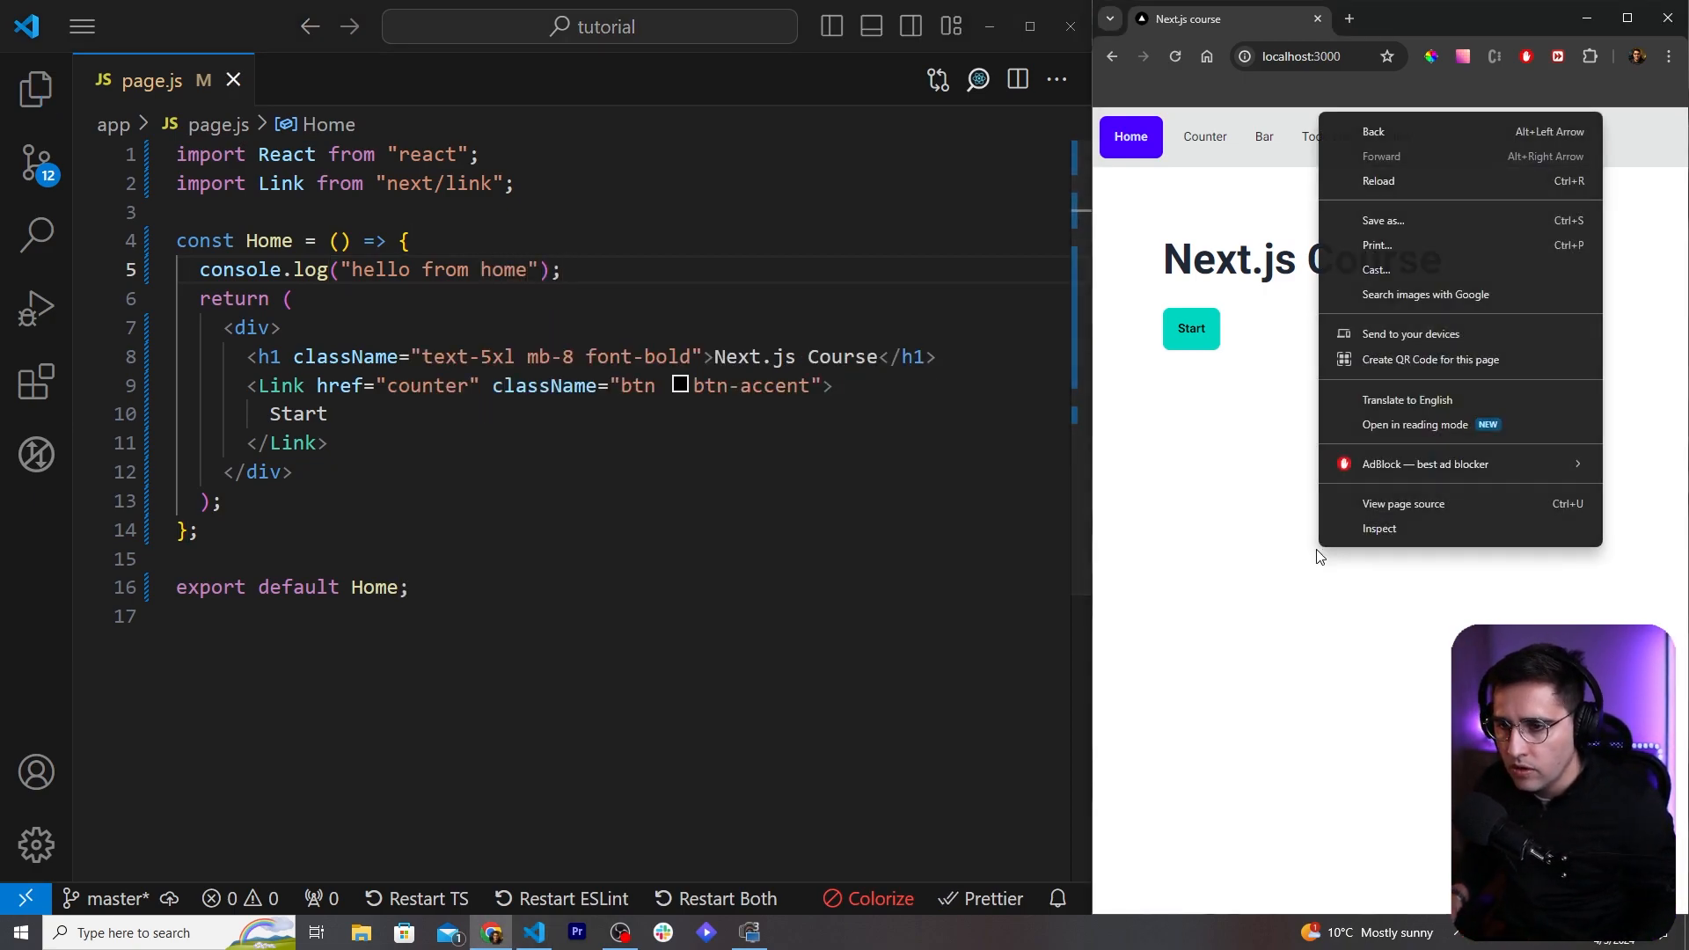
Step: Inspect the page with the Console focused, follow Start to /counter, and show the Explorer
left_click(1379, 528)
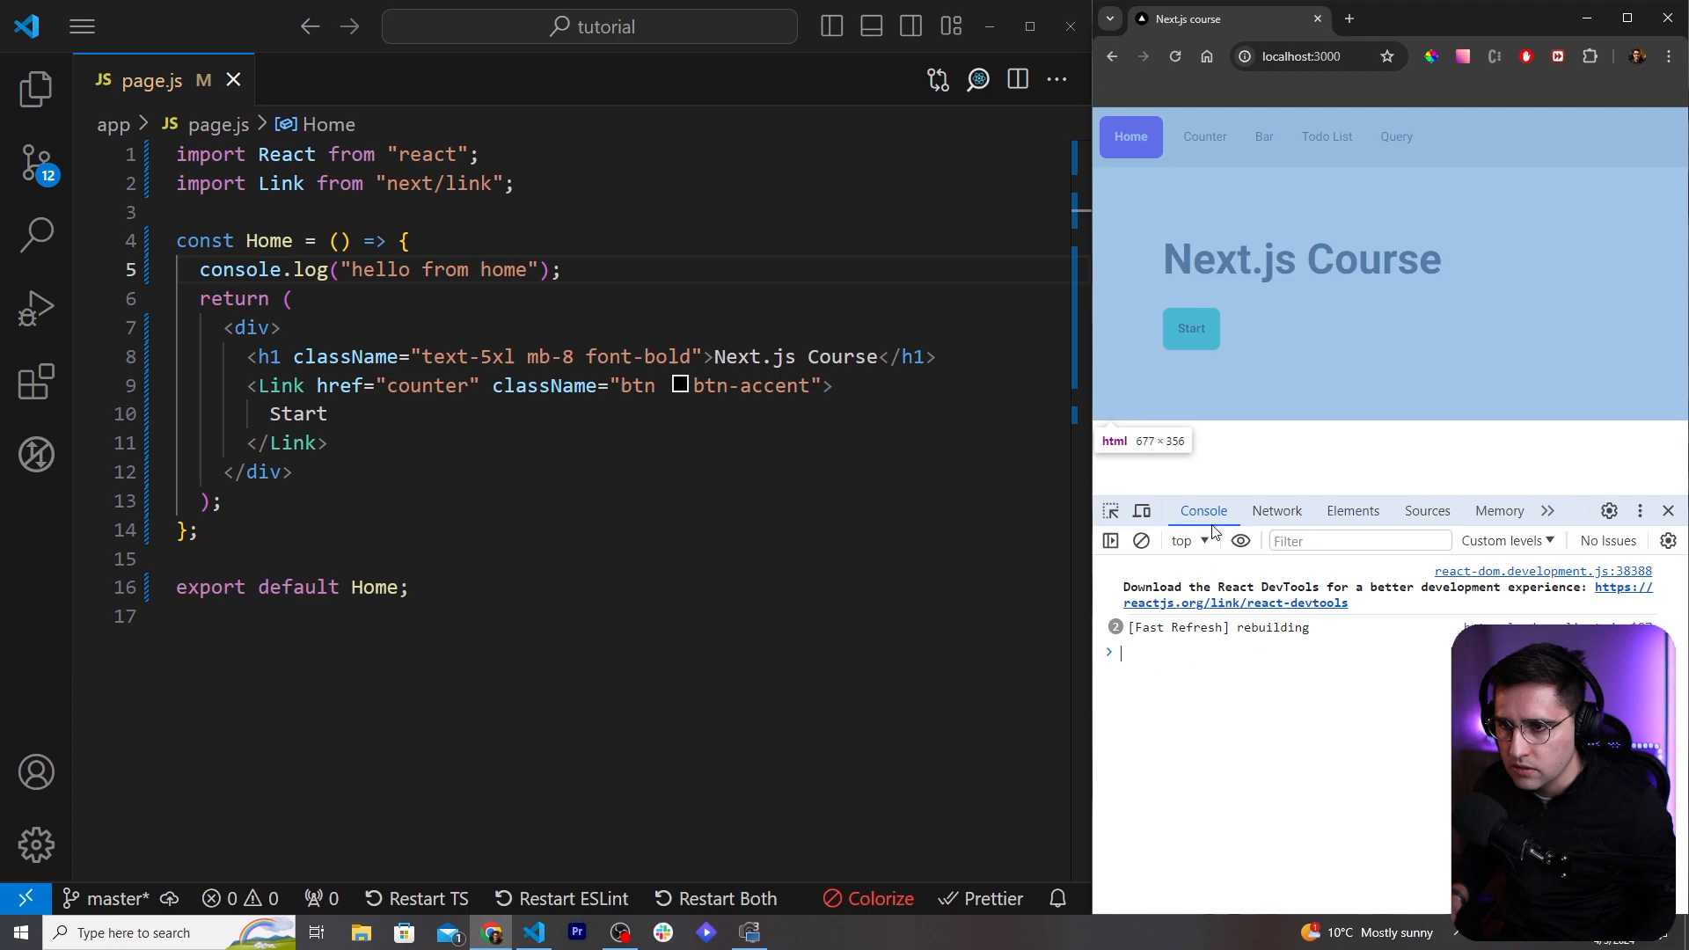
left_click(1176, 57)
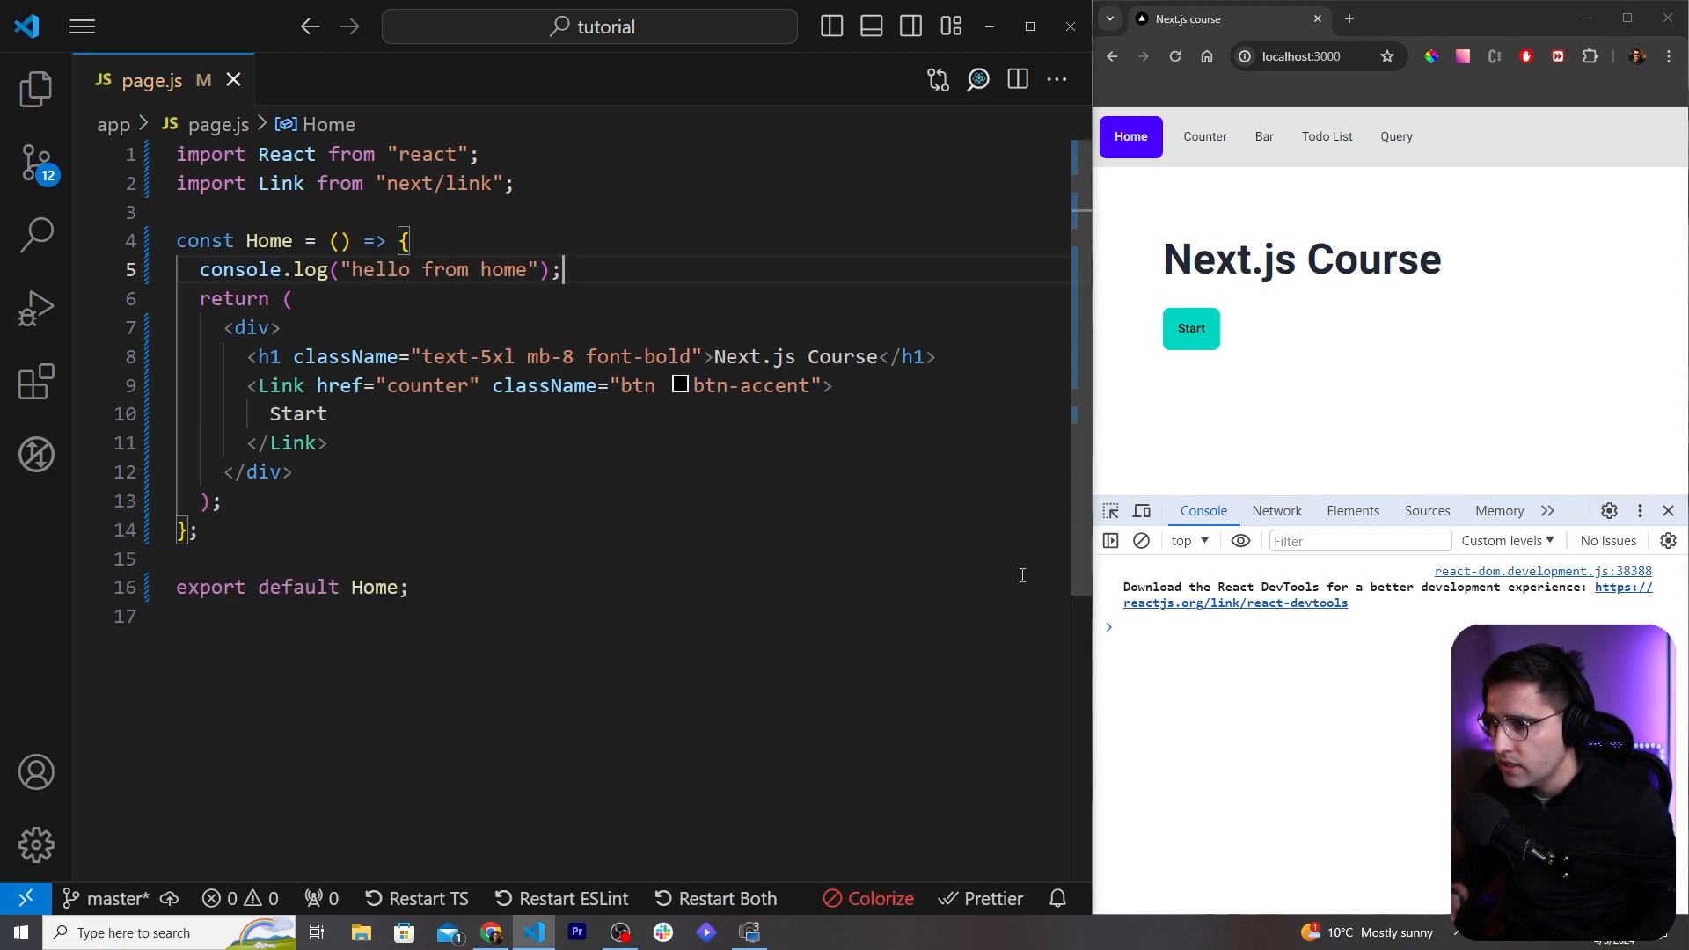
left_click(1191, 329)
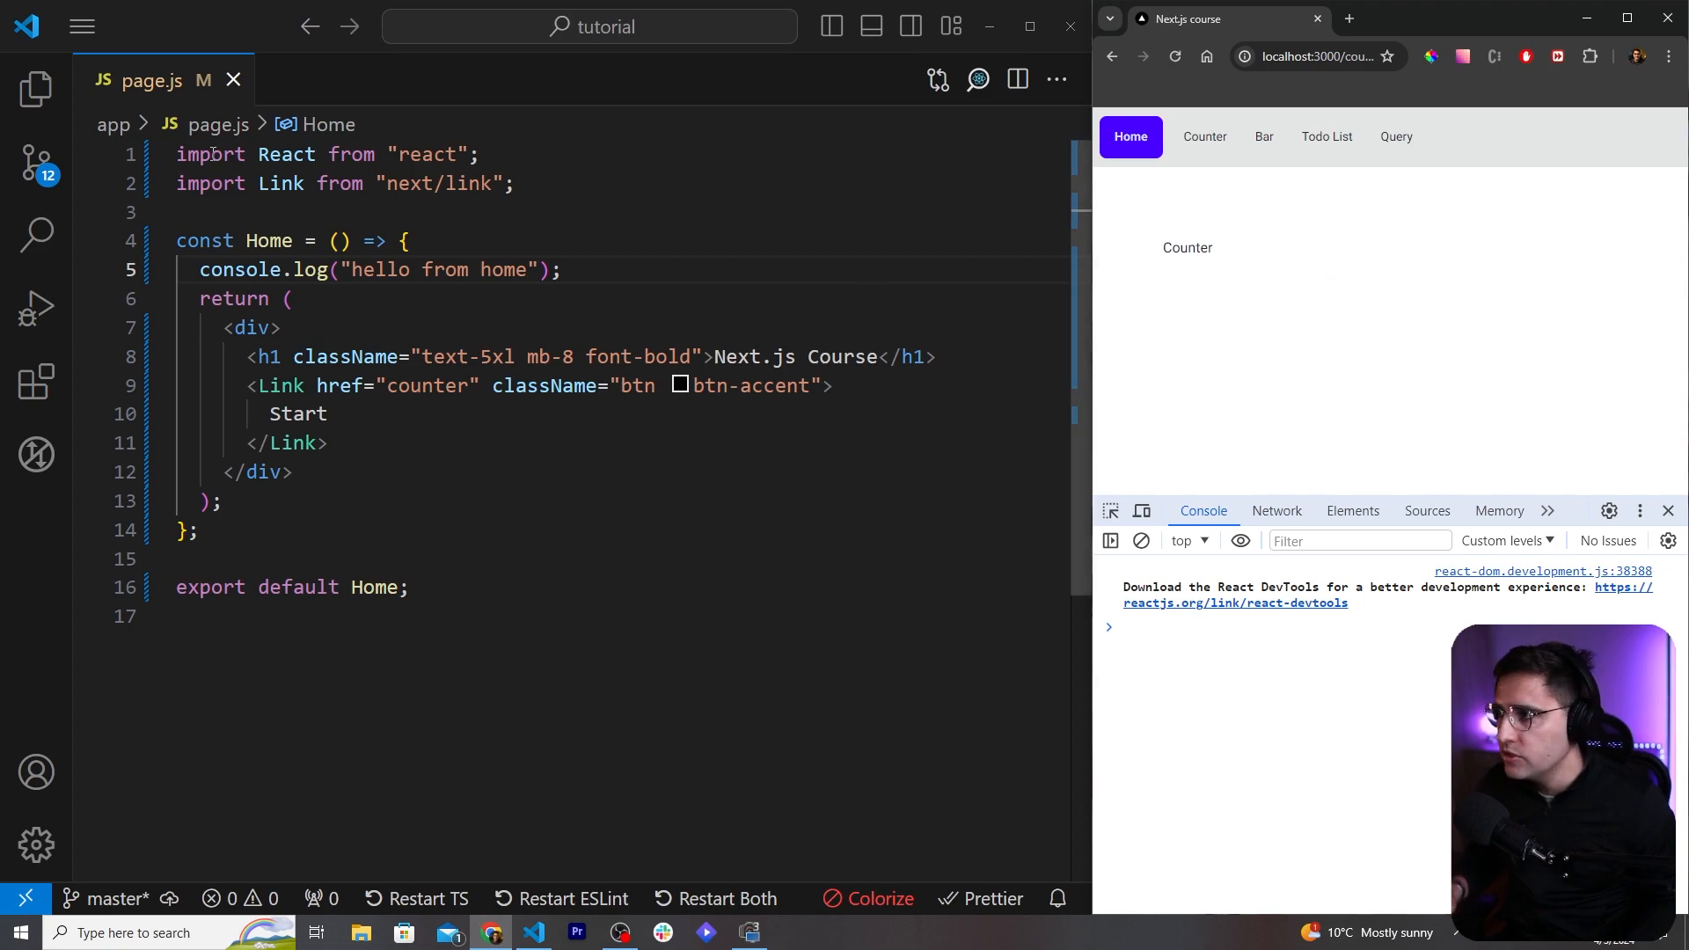
left_click(35, 88)
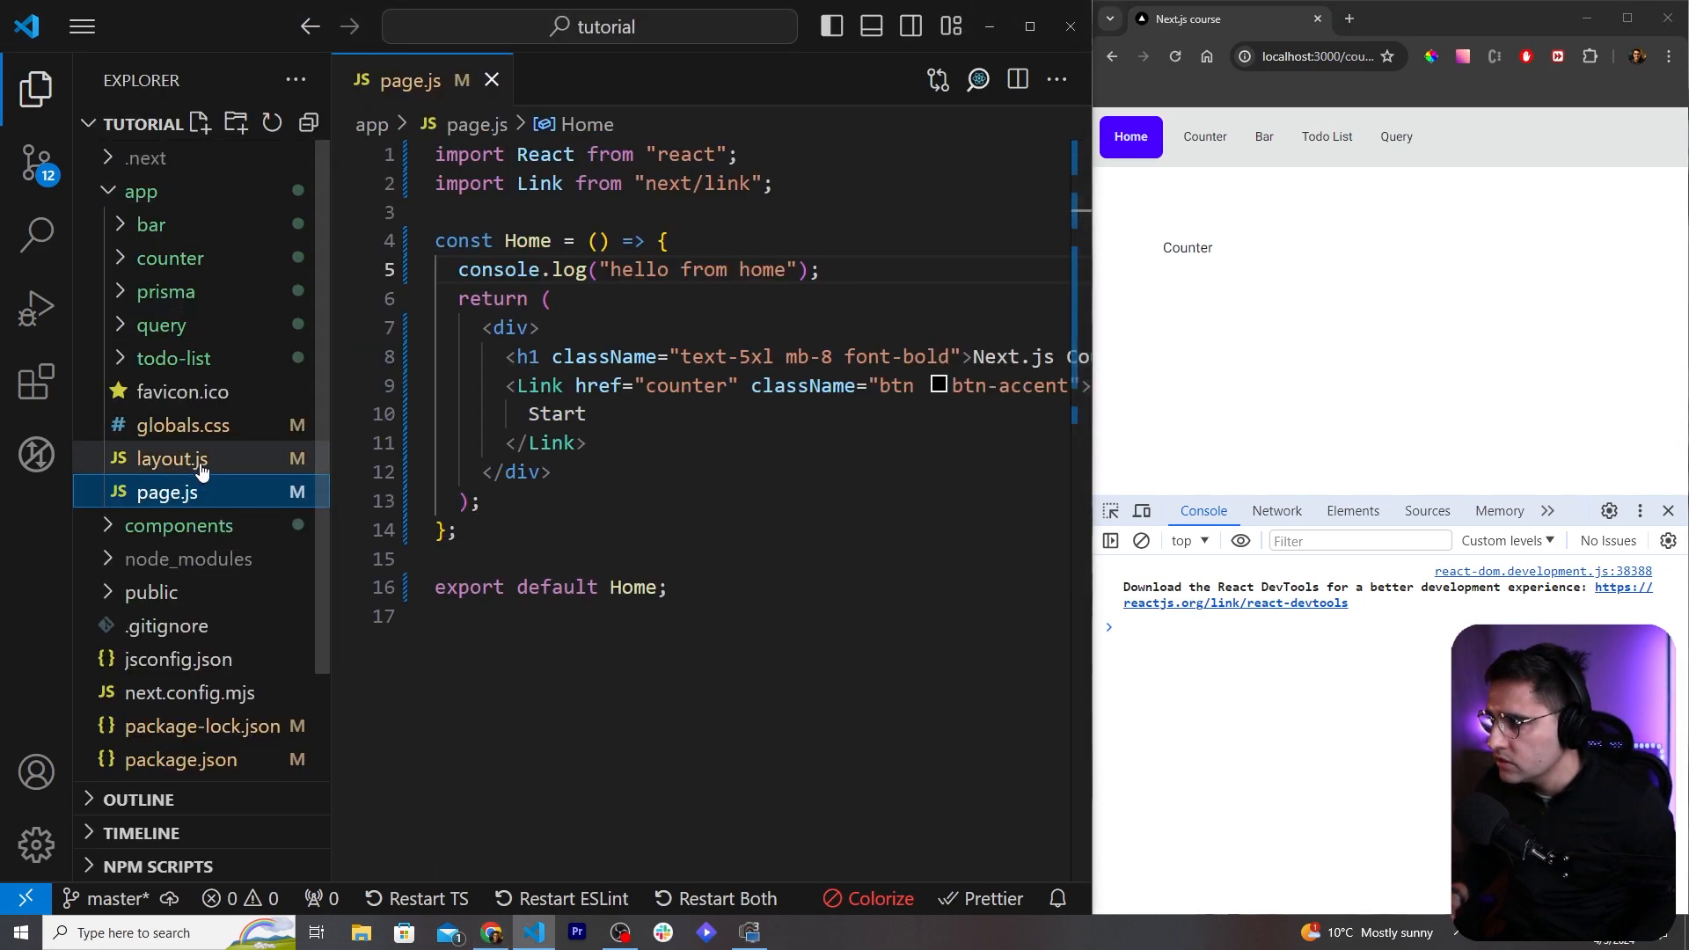
Step: Mark app/counter/page.js with 'use client' and log 'hello from counter' inside Counter
left_click(169, 290)
type("\"")
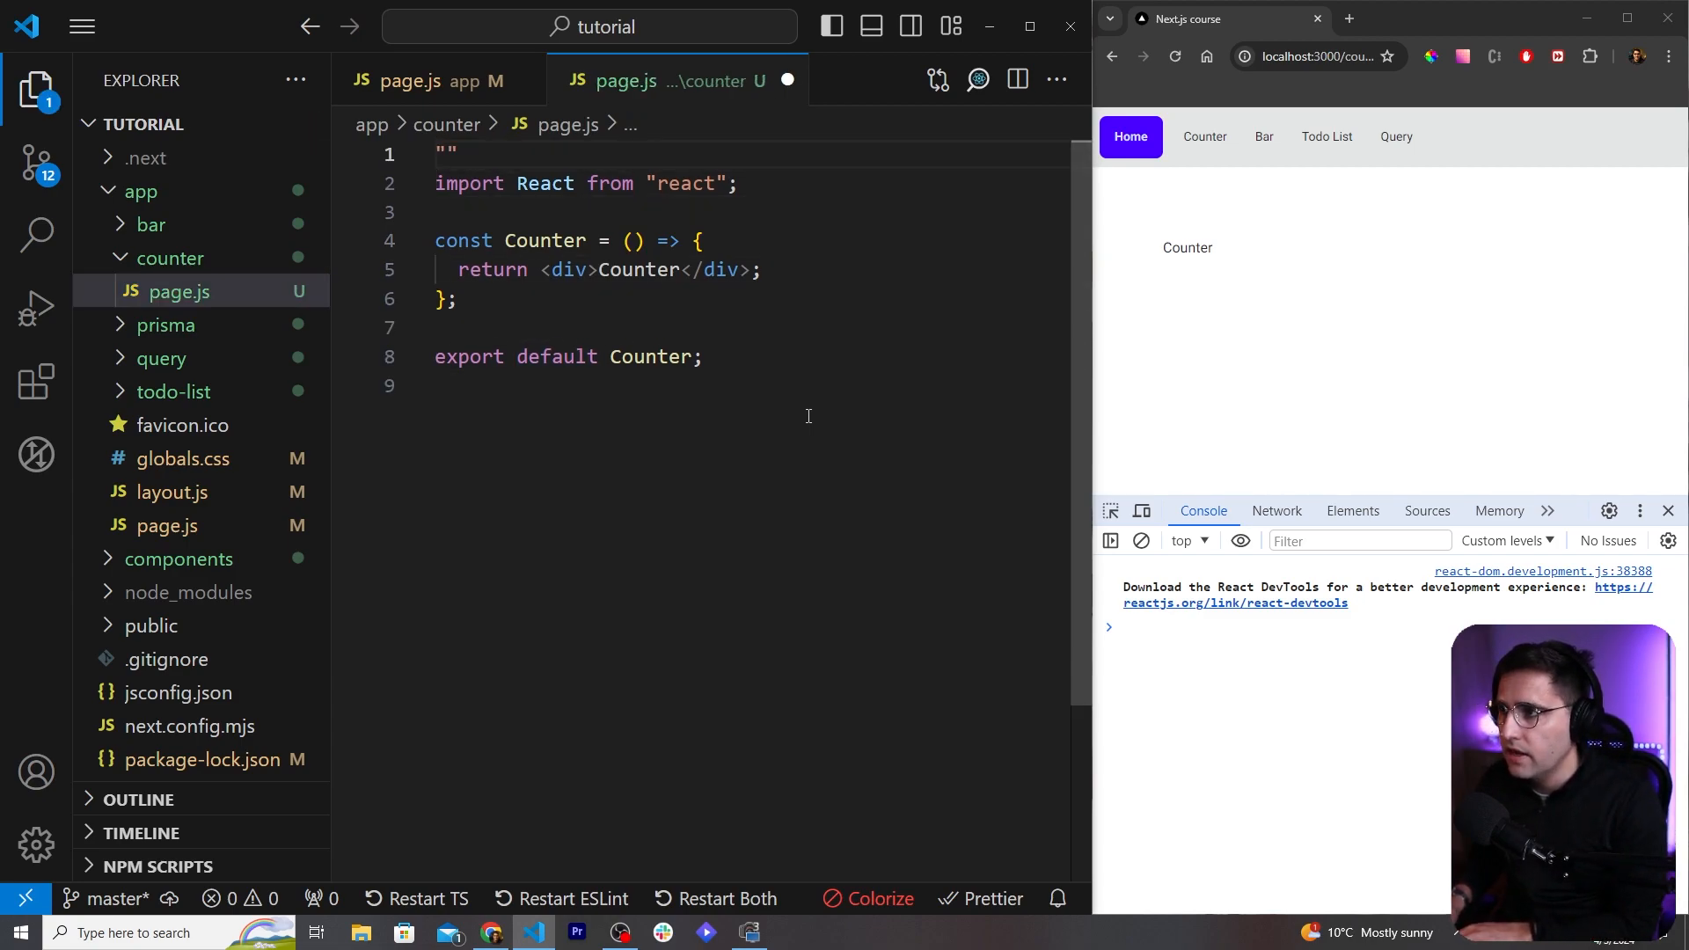
type("use")
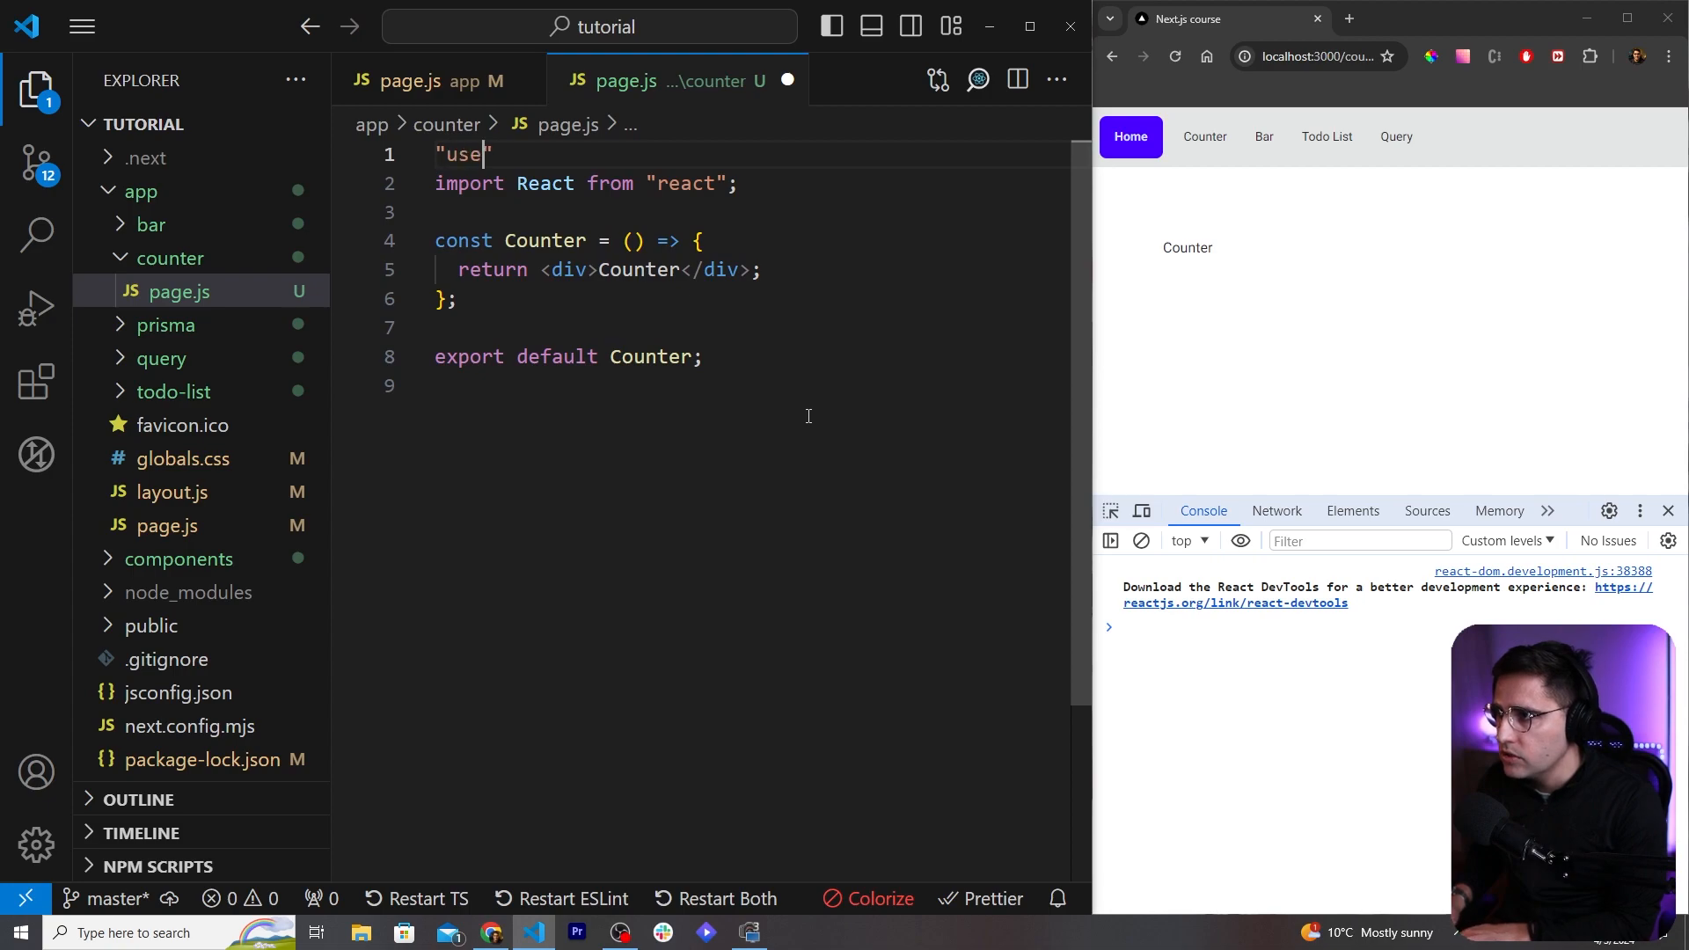
type("client")
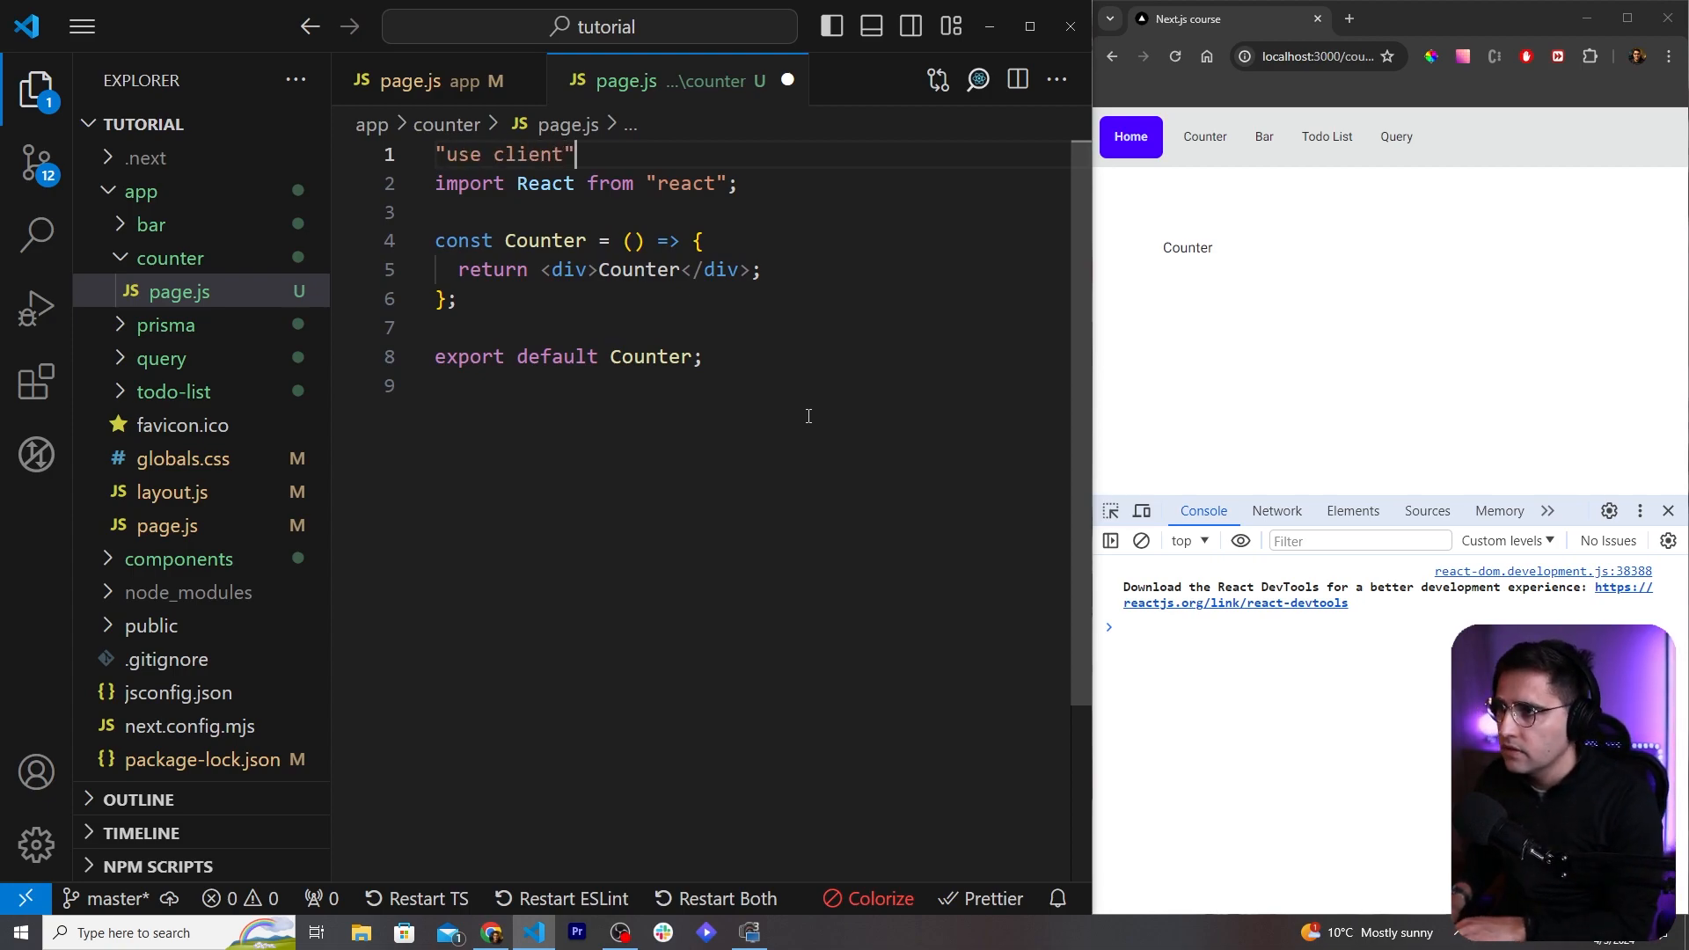
key("enter")
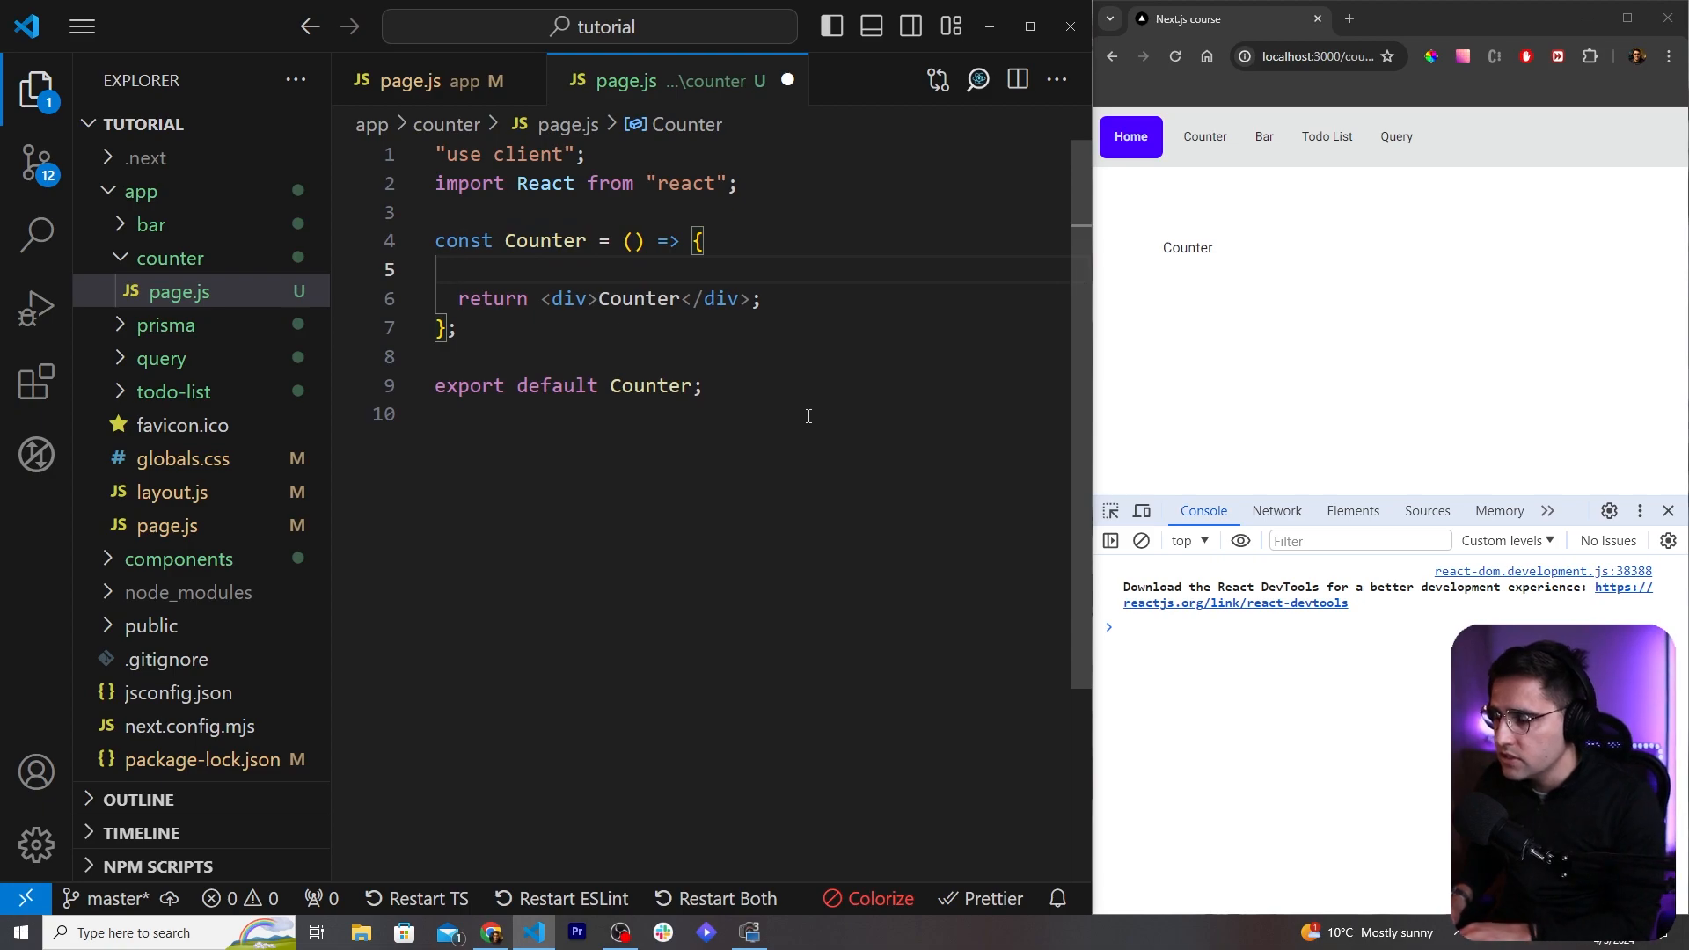
type("console.log(")
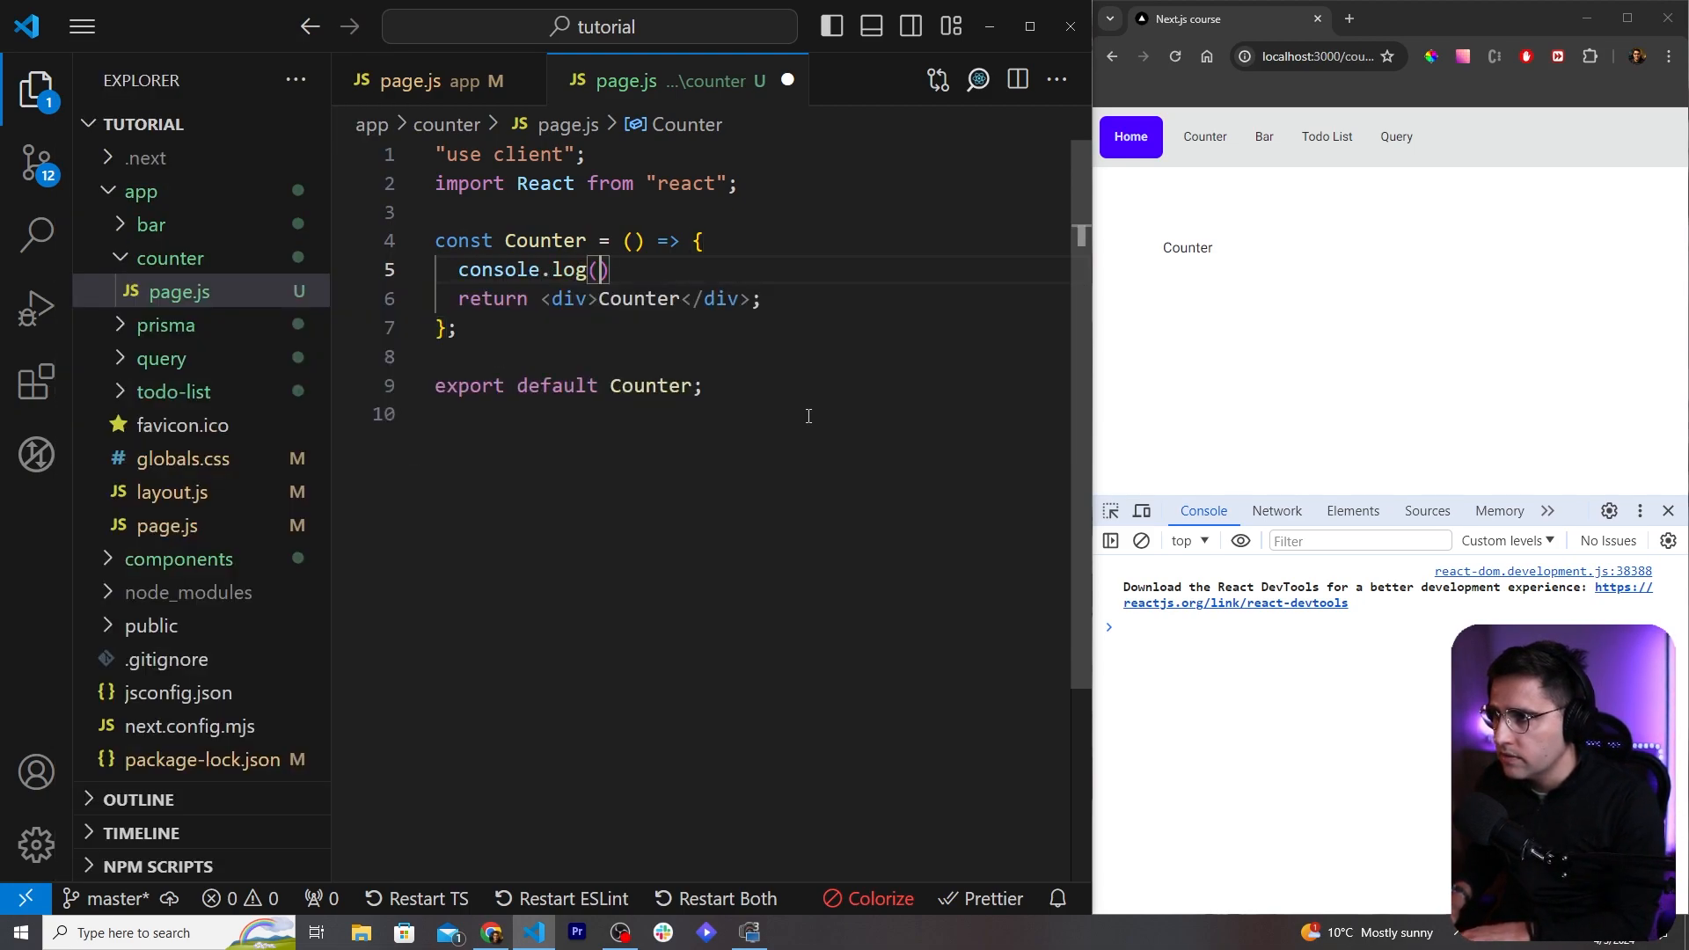
type("'heelo '")
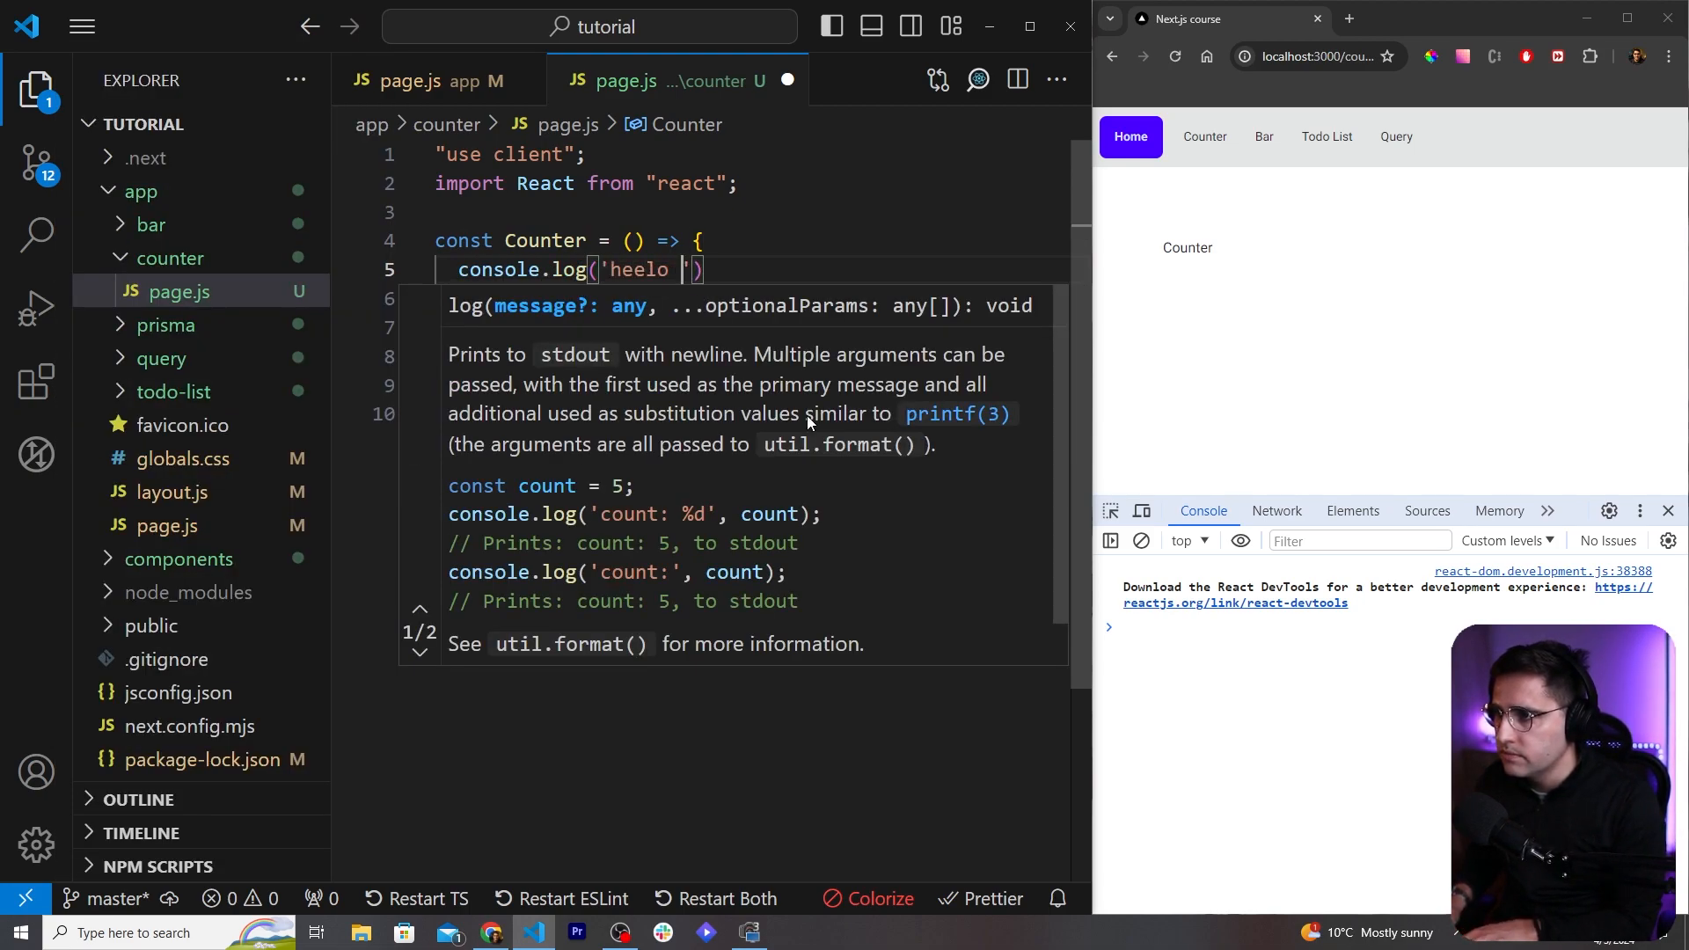
type("hellog")
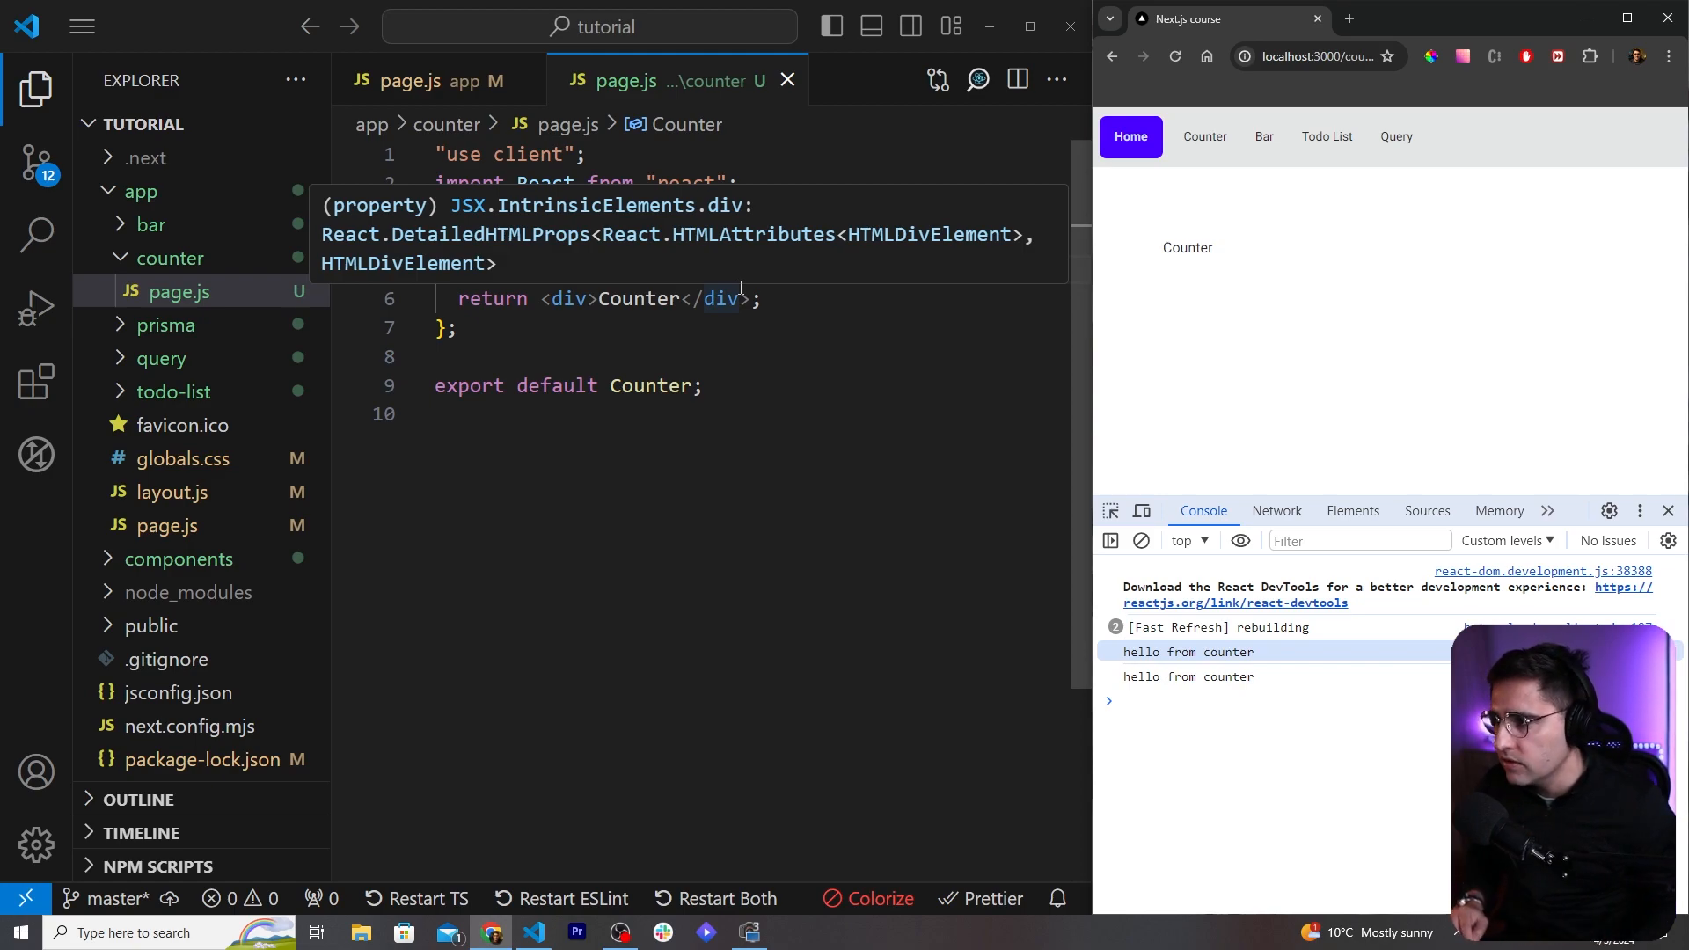
Step: Remove the console.log from app/page.js and hide the Explorer sidebar
left_click(410, 80)
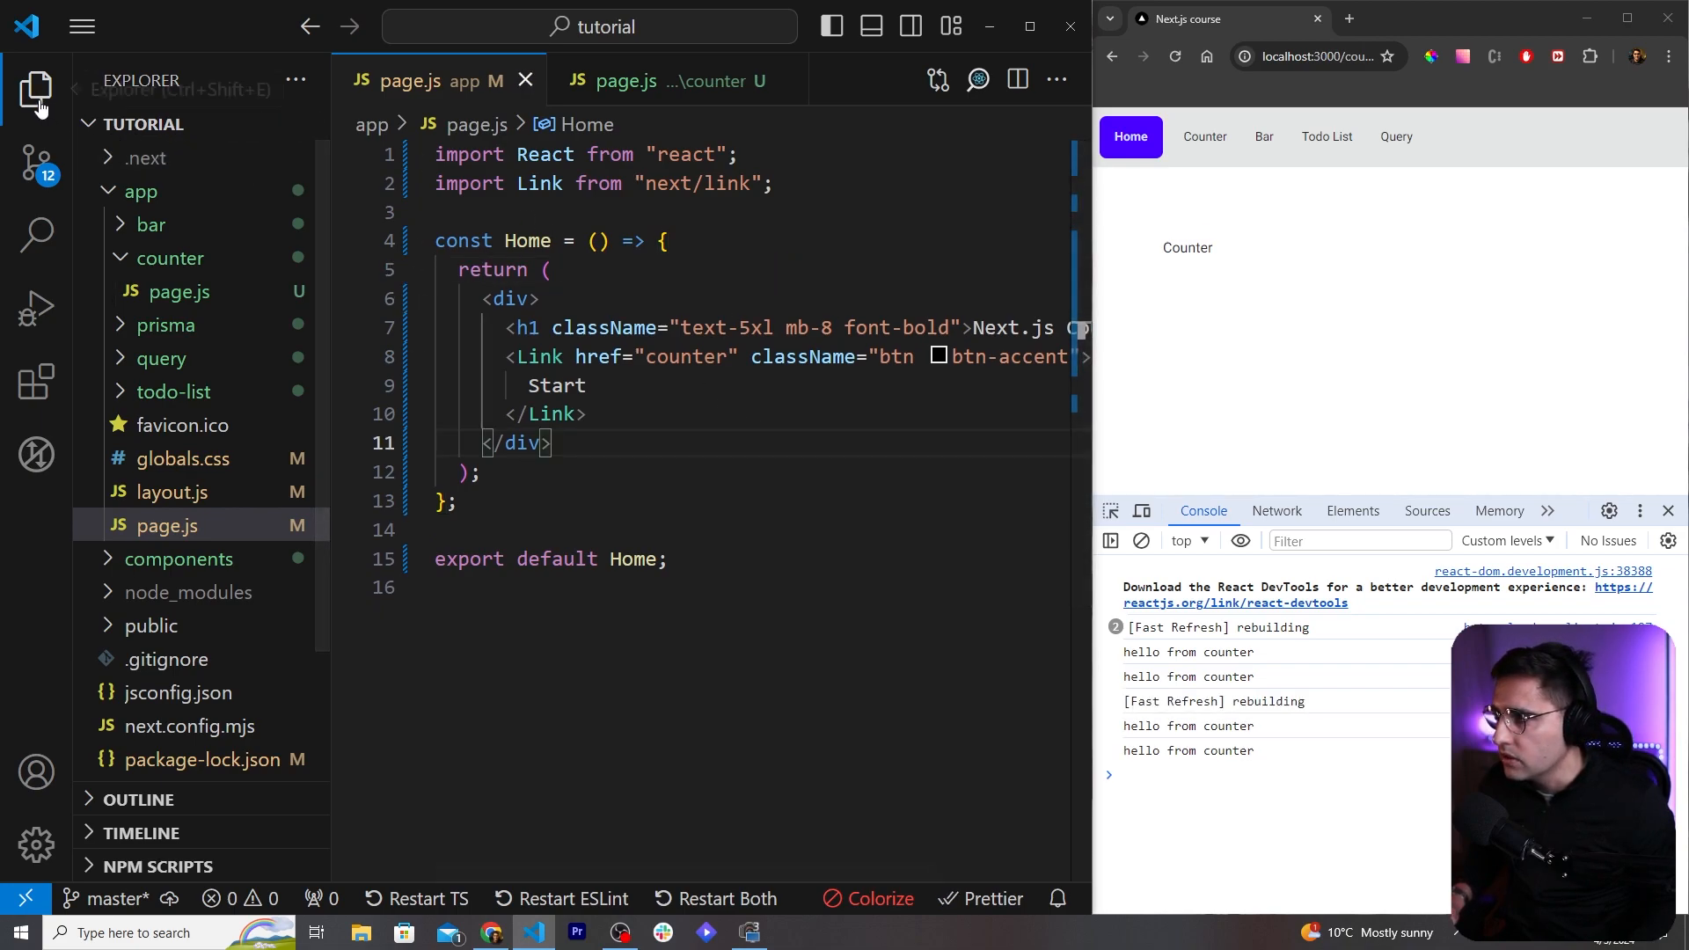
left_click(674, 79)
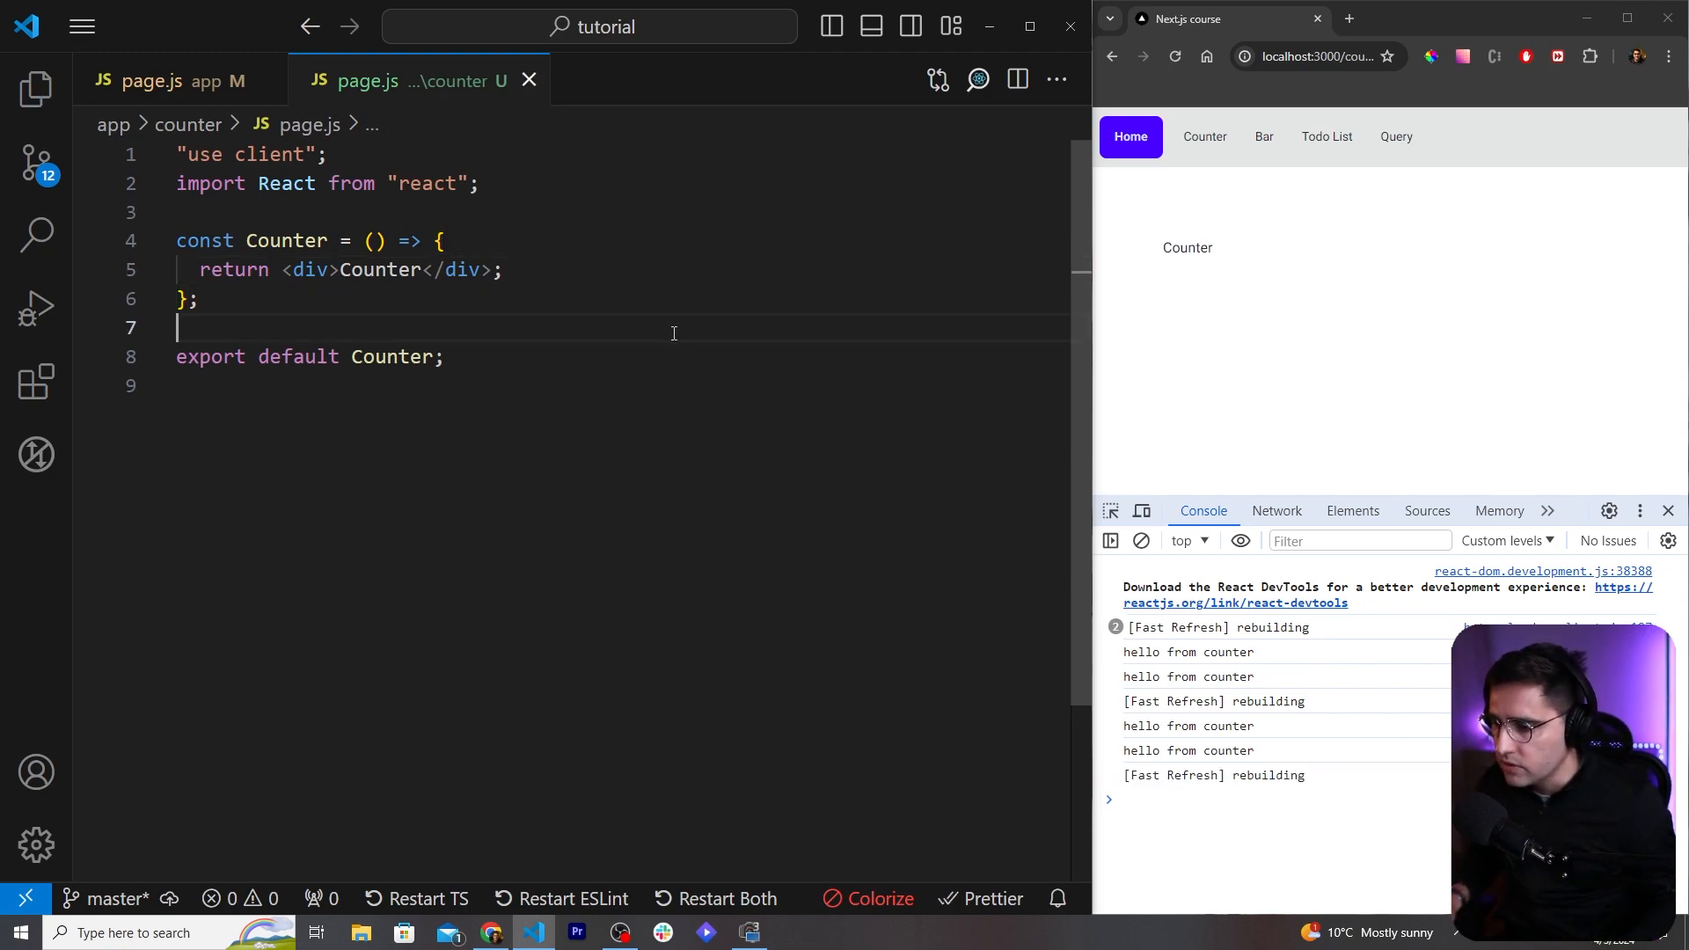
Step: Replace the Counter placeholder text with an h1 rendering {count}
double_click(380, 270)
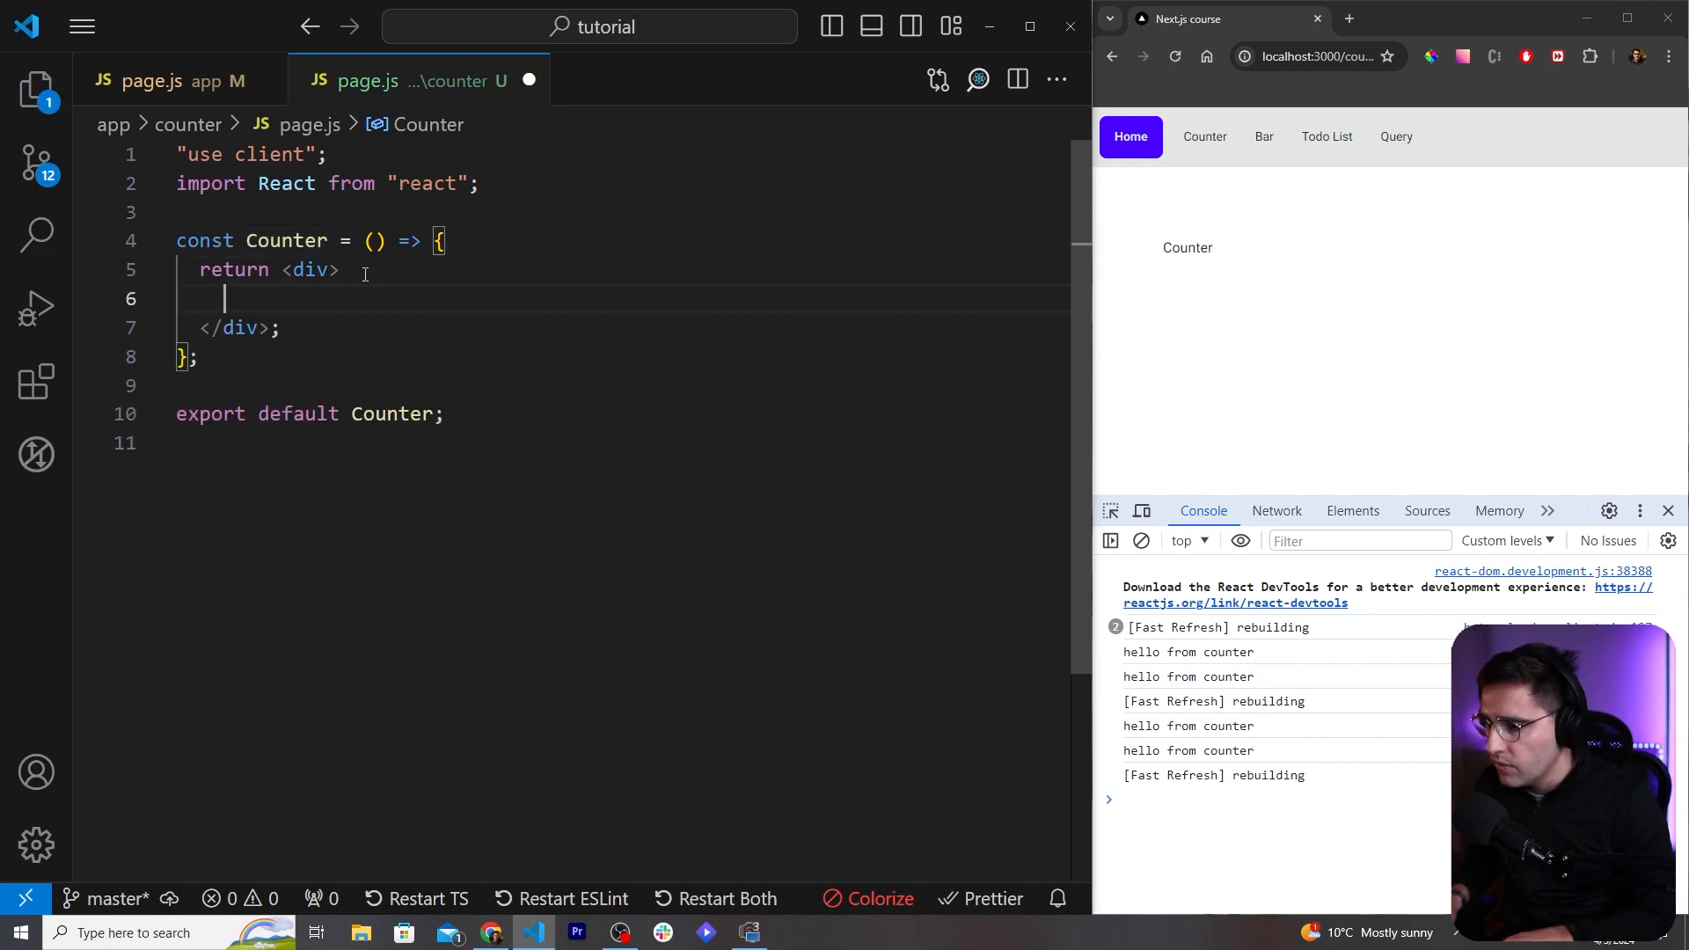
type("<h1")
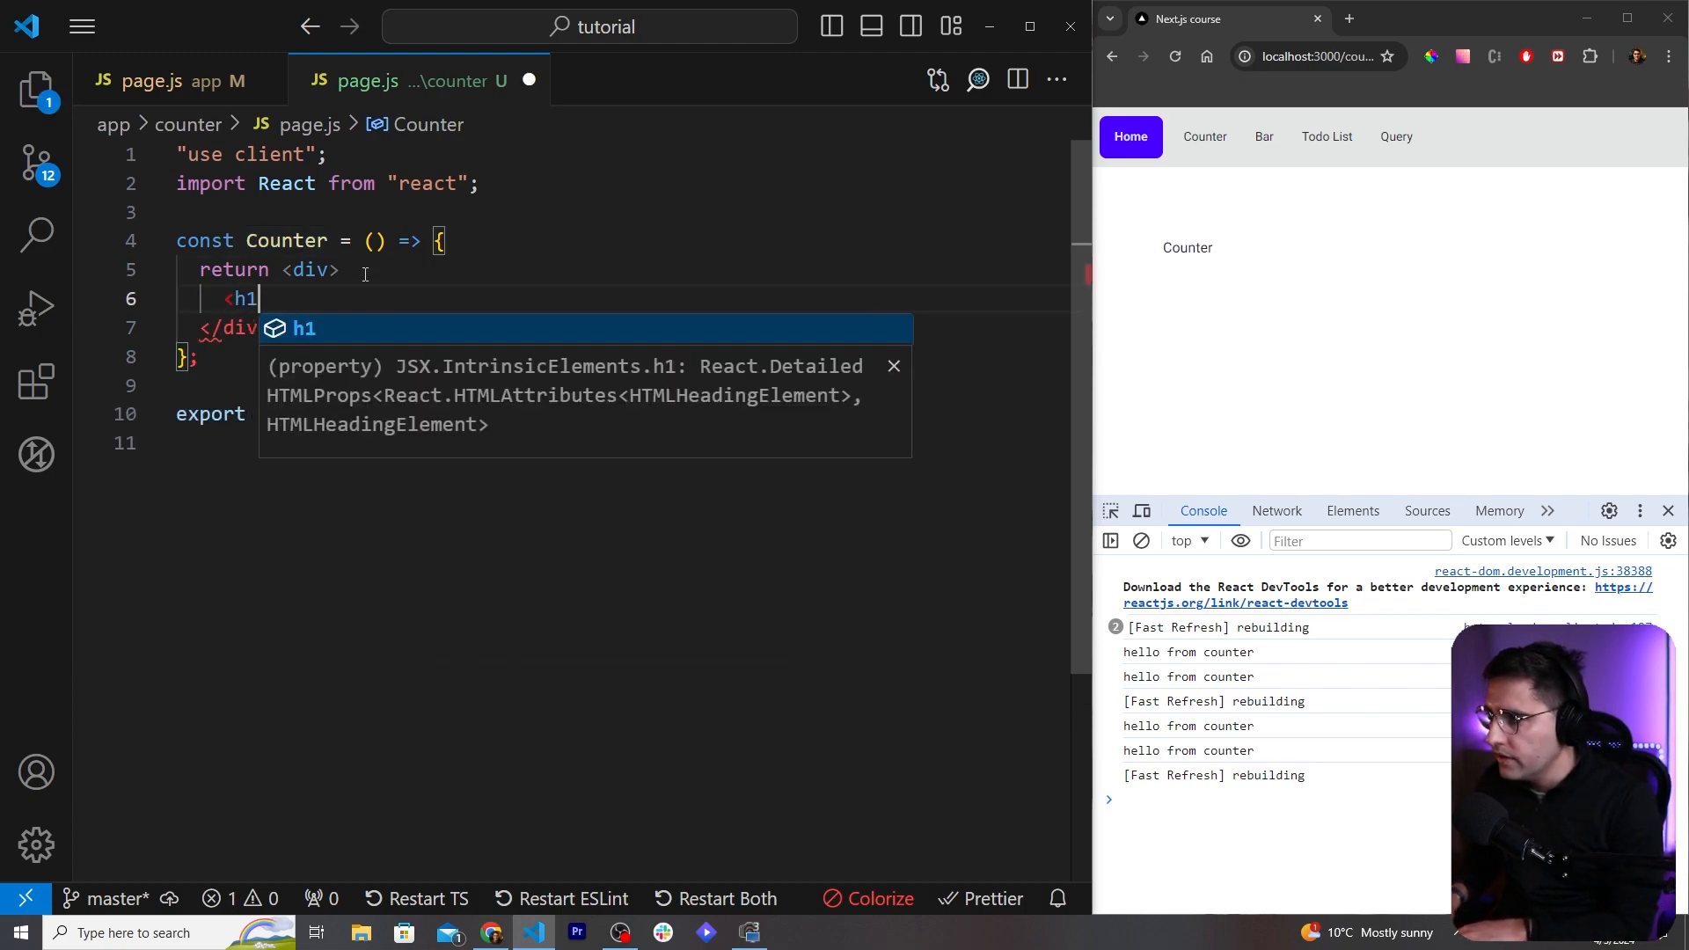
type("></h1>")
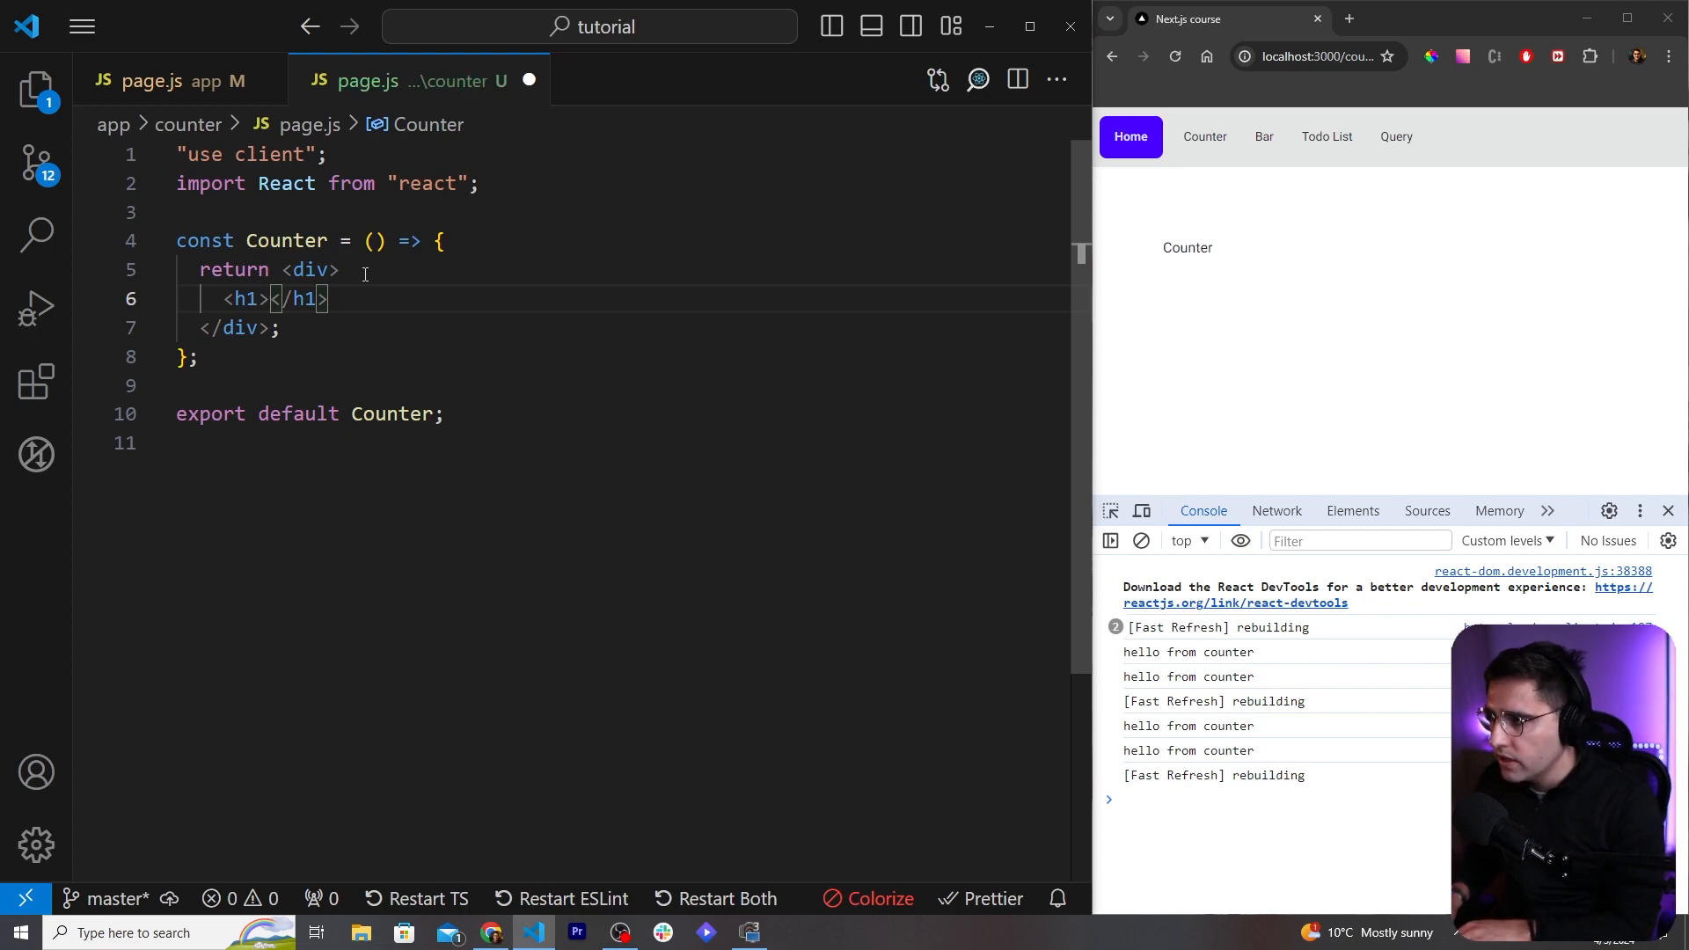
type("{")
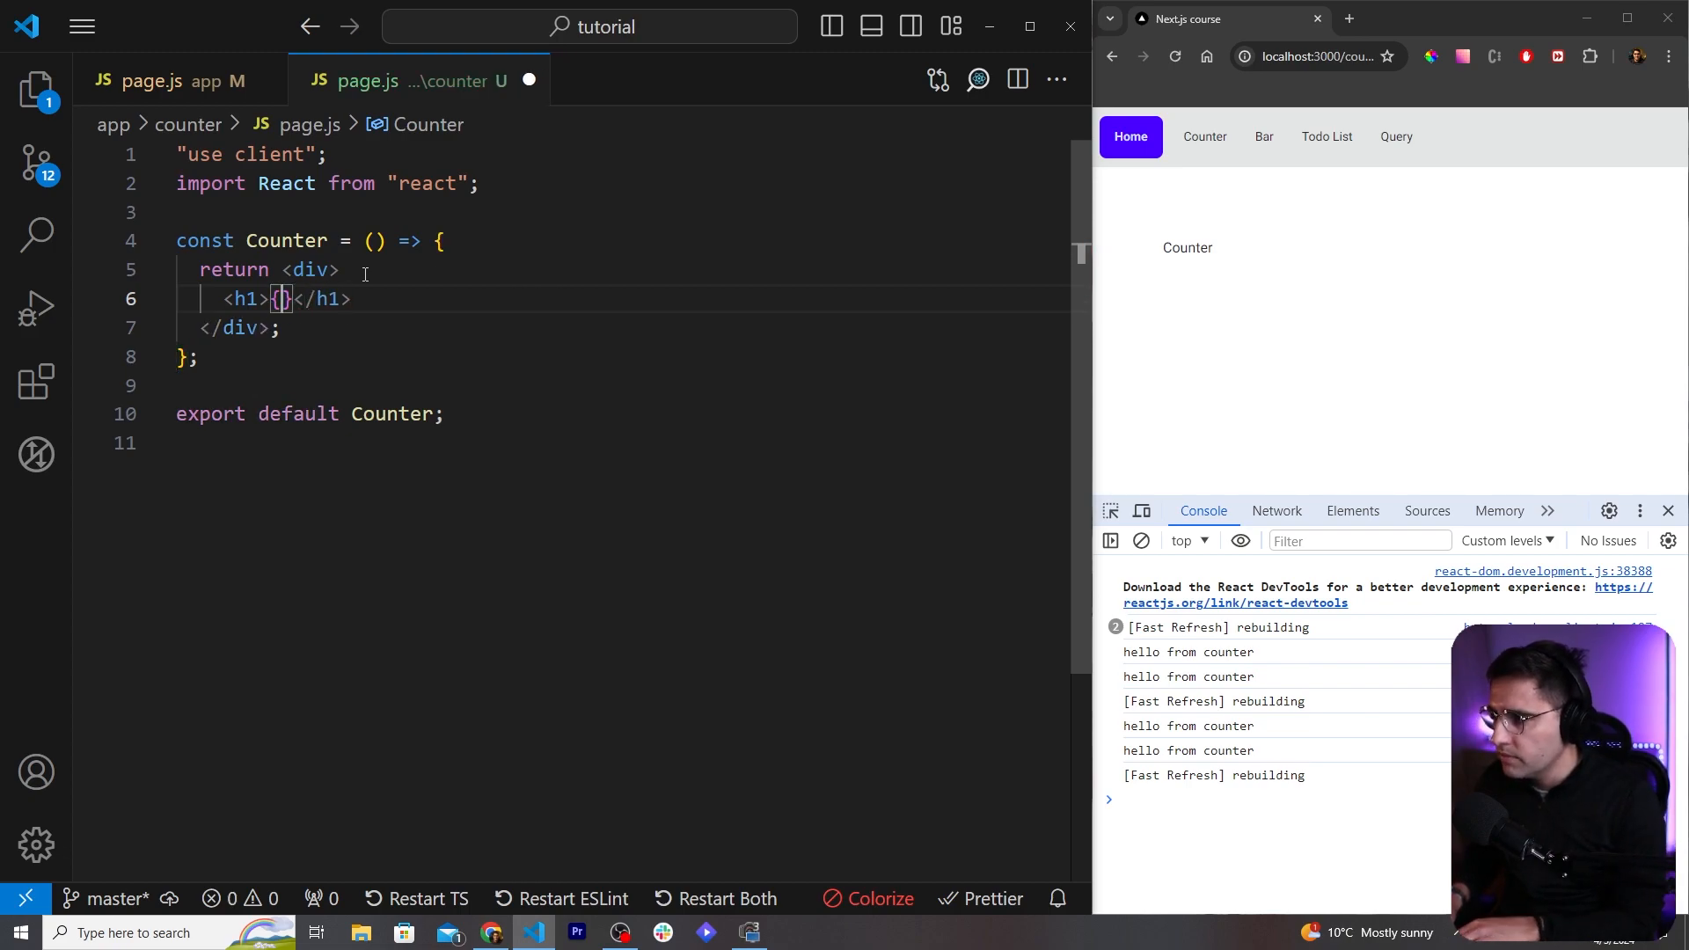
type("count")
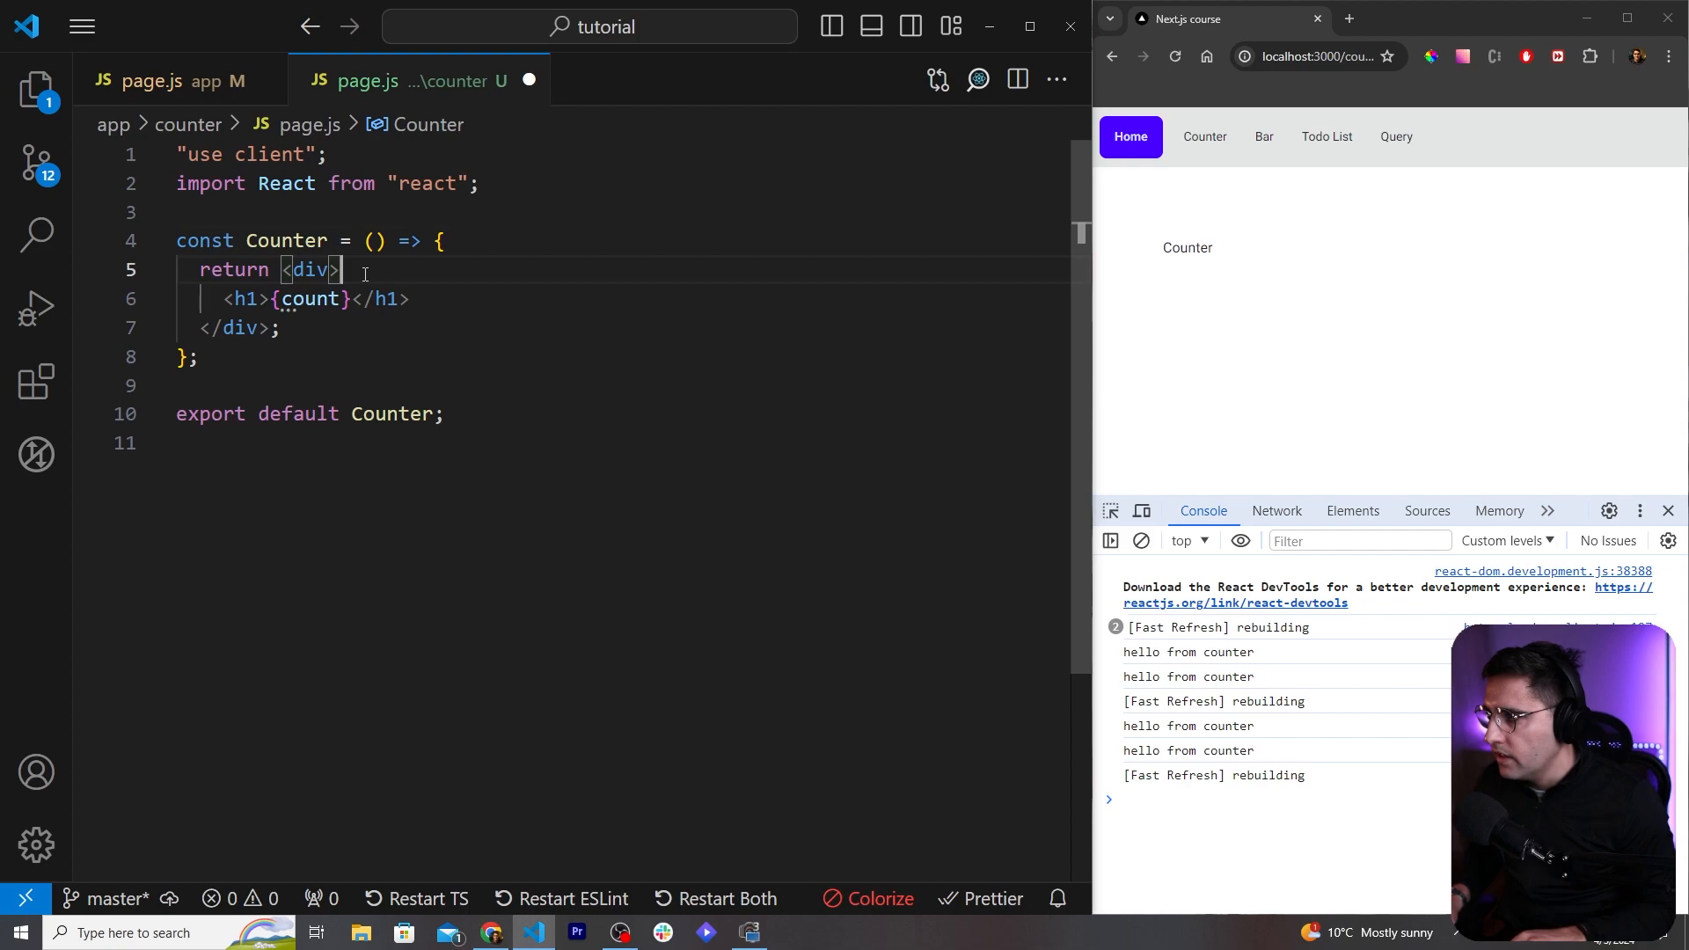
Step: Declare const [count, setCount] = useState(0) with the useState import
type("use")
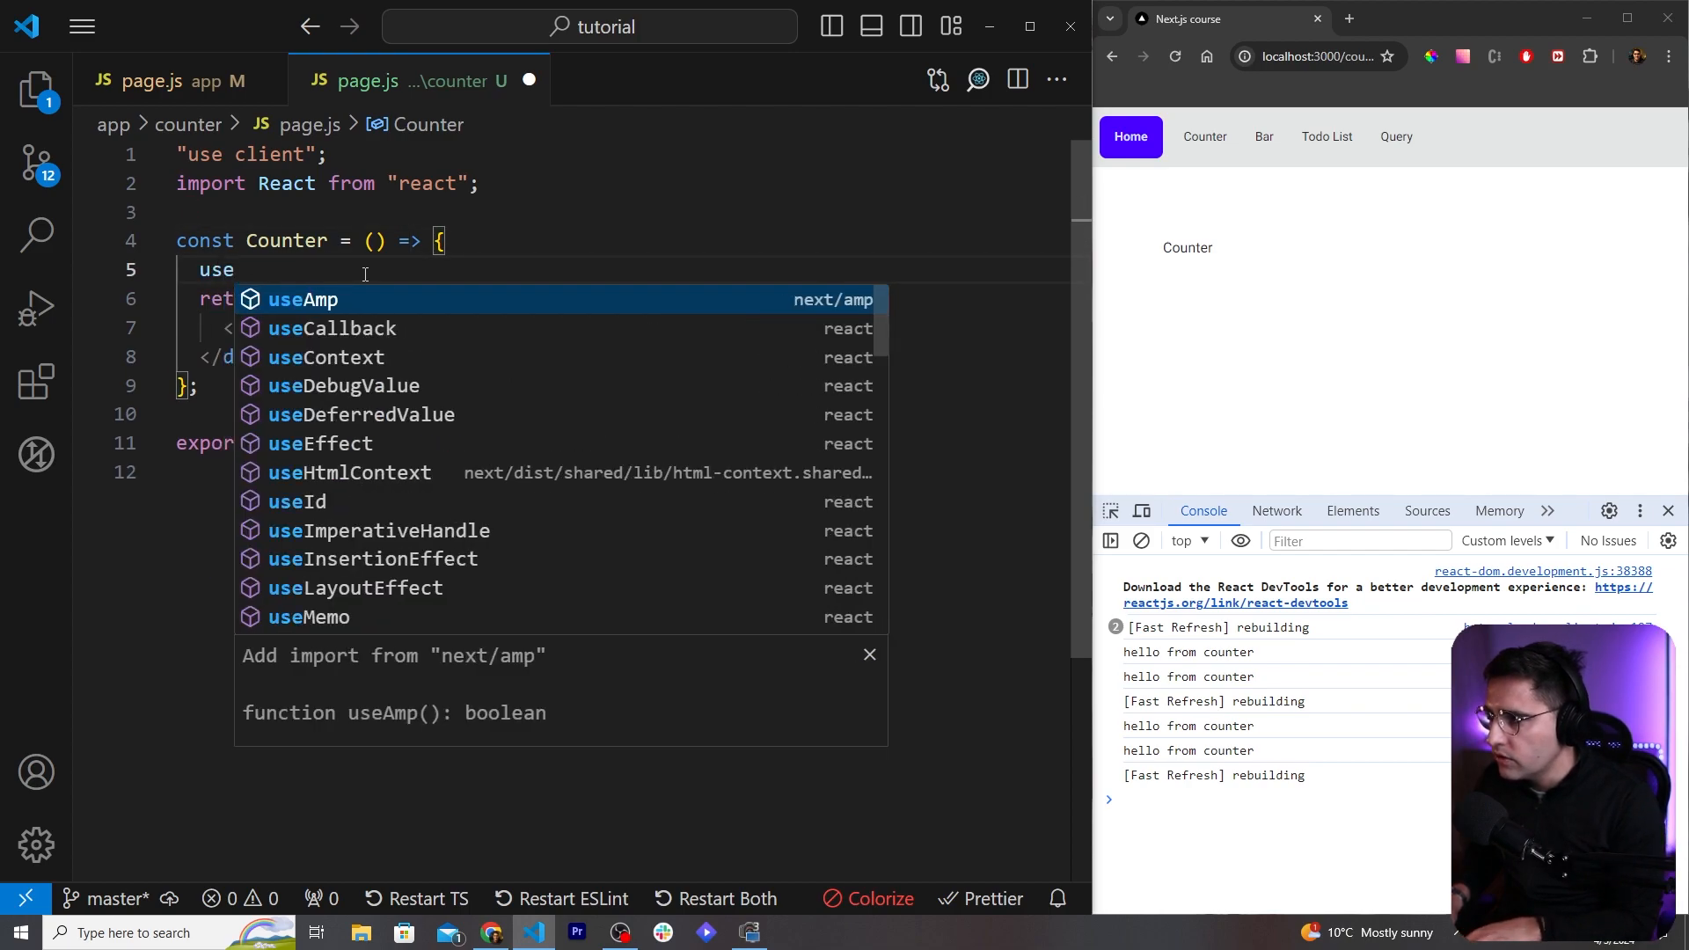
type("cont")
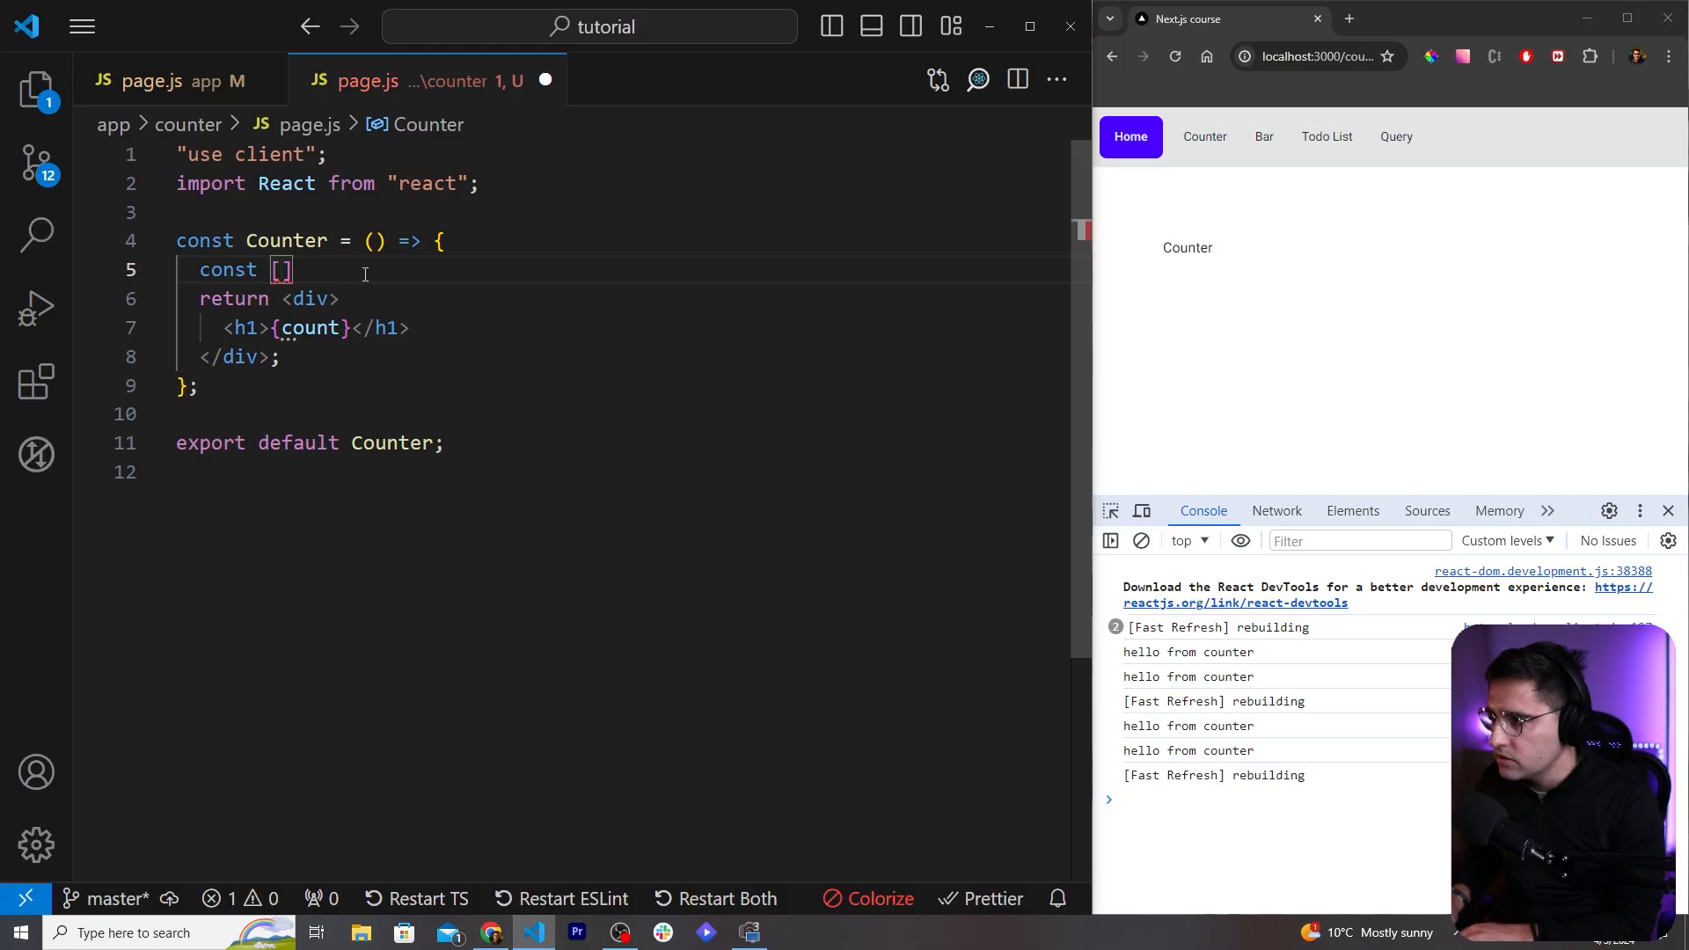
type("count,")
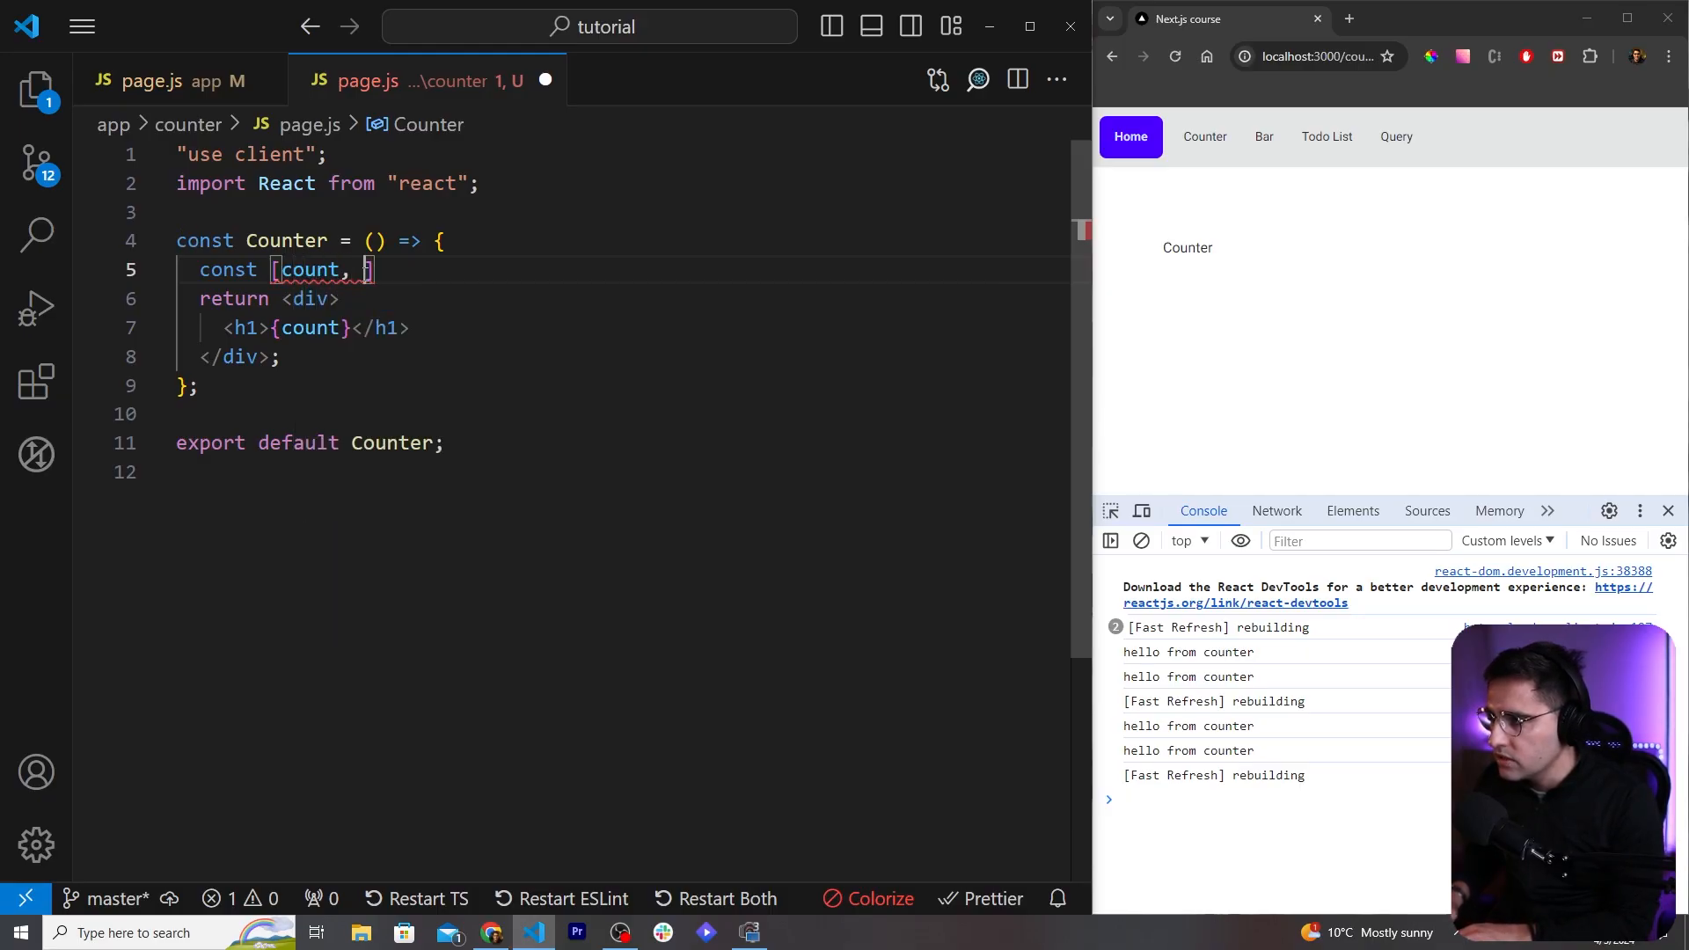
type("setCount")
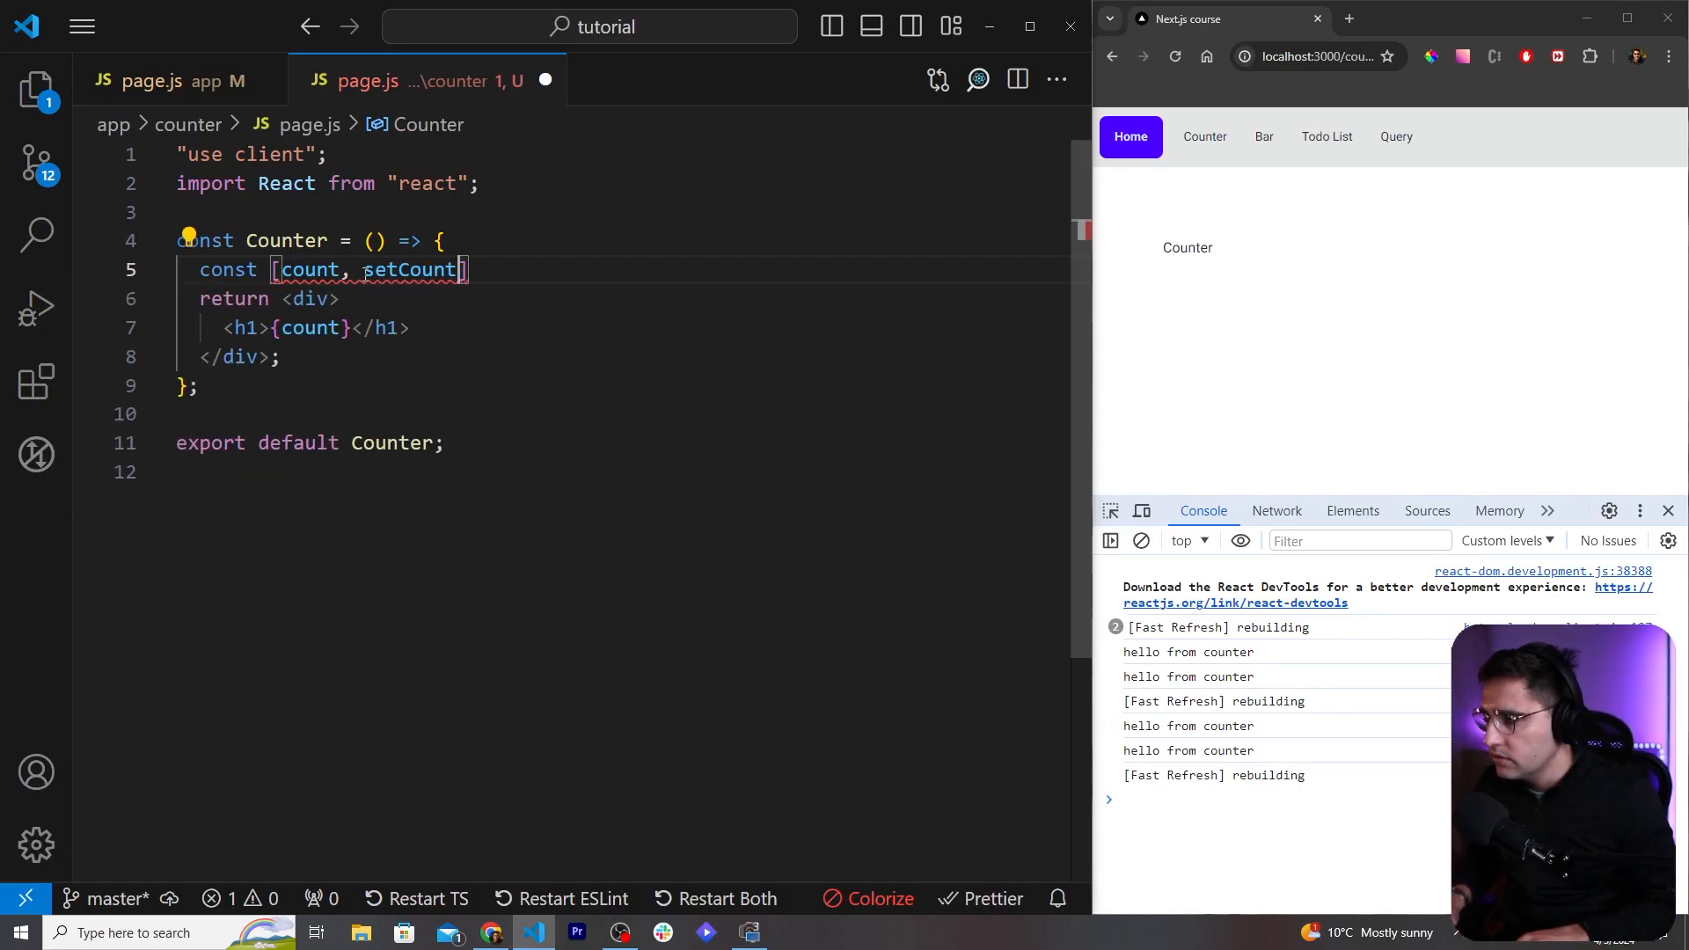
type("= useState(")
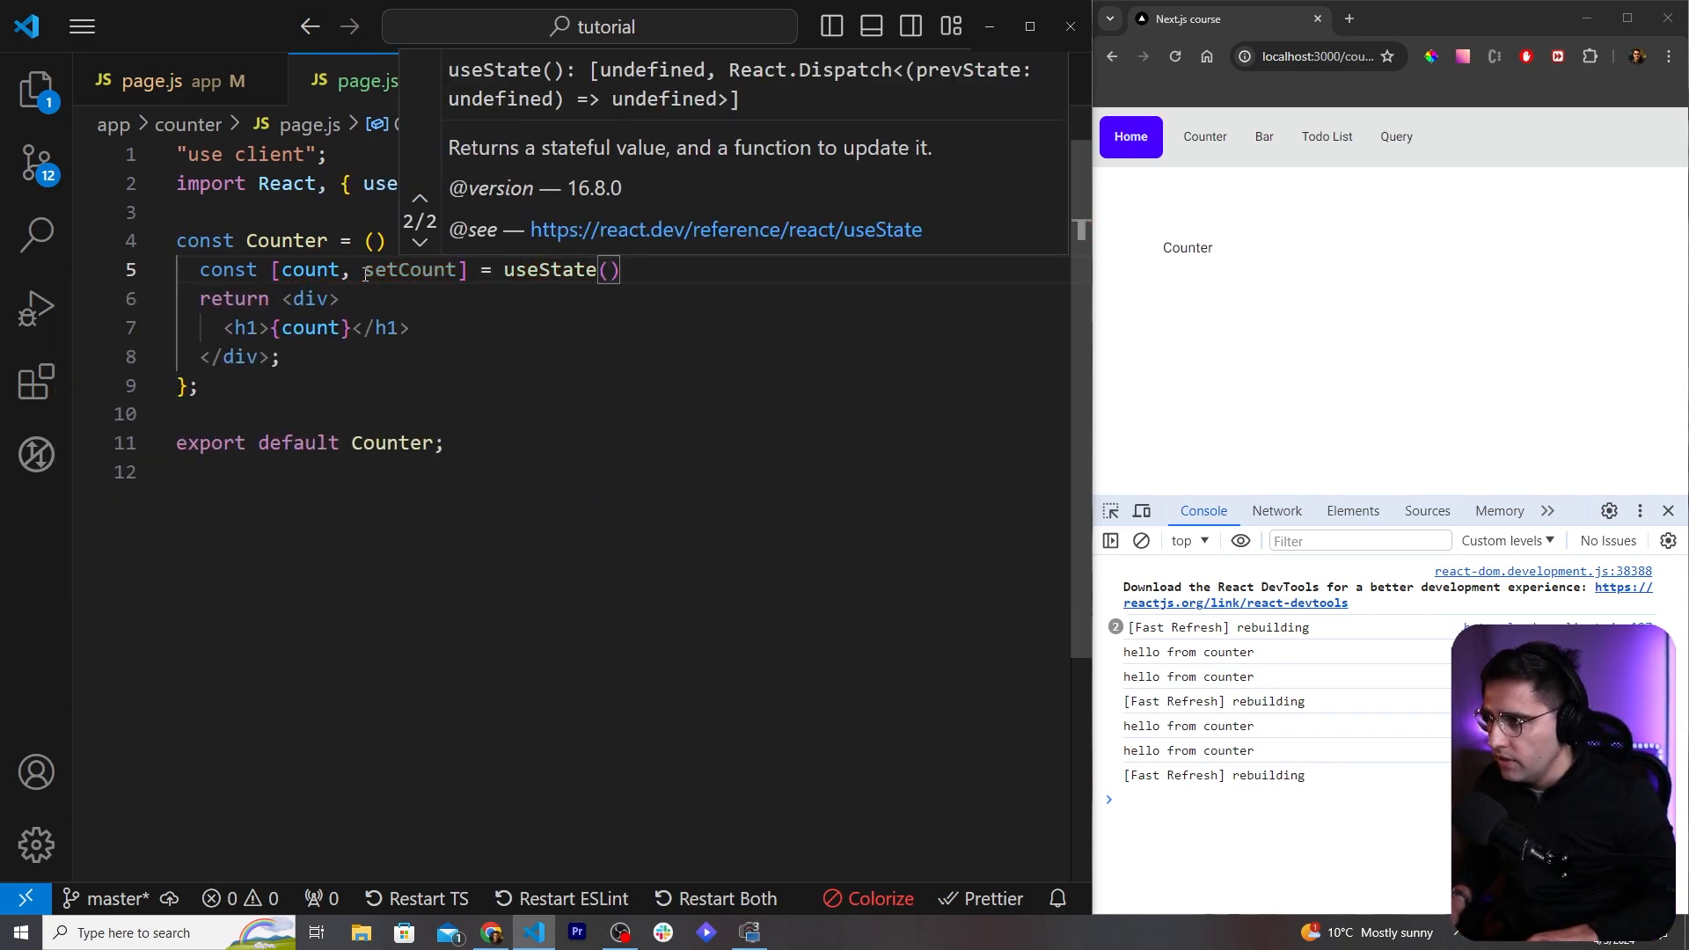
type("0")
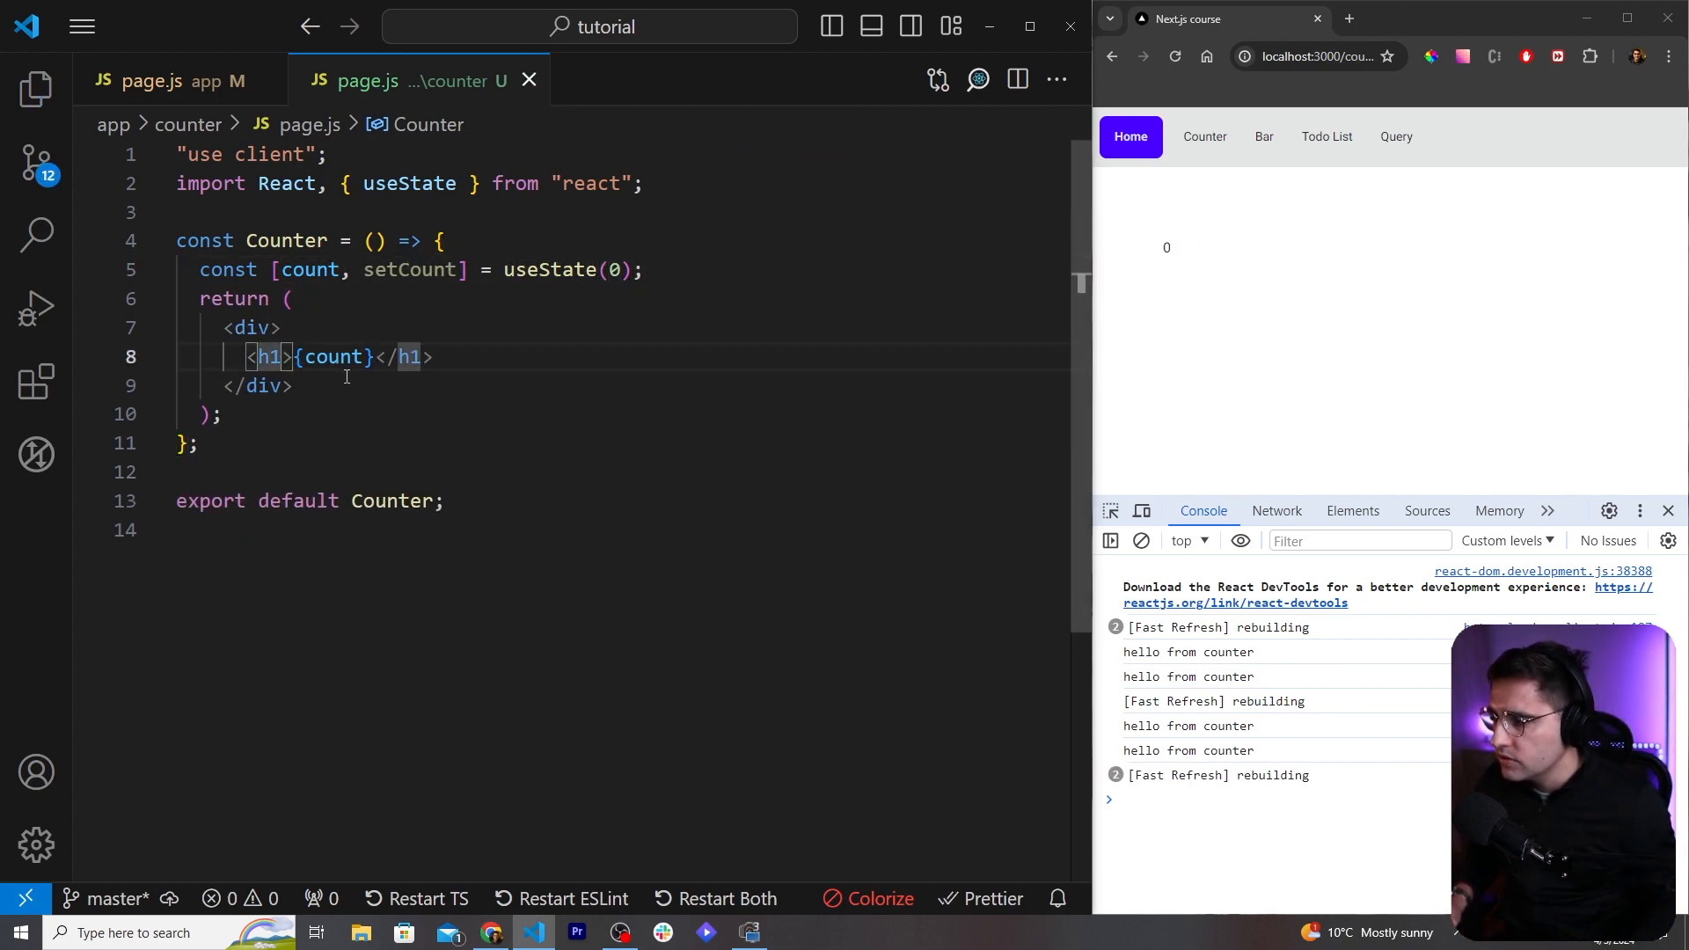
Step: Give the count h1 className 'text-7xl font-bold mb-4' and begin a button beneath it
type("clas")
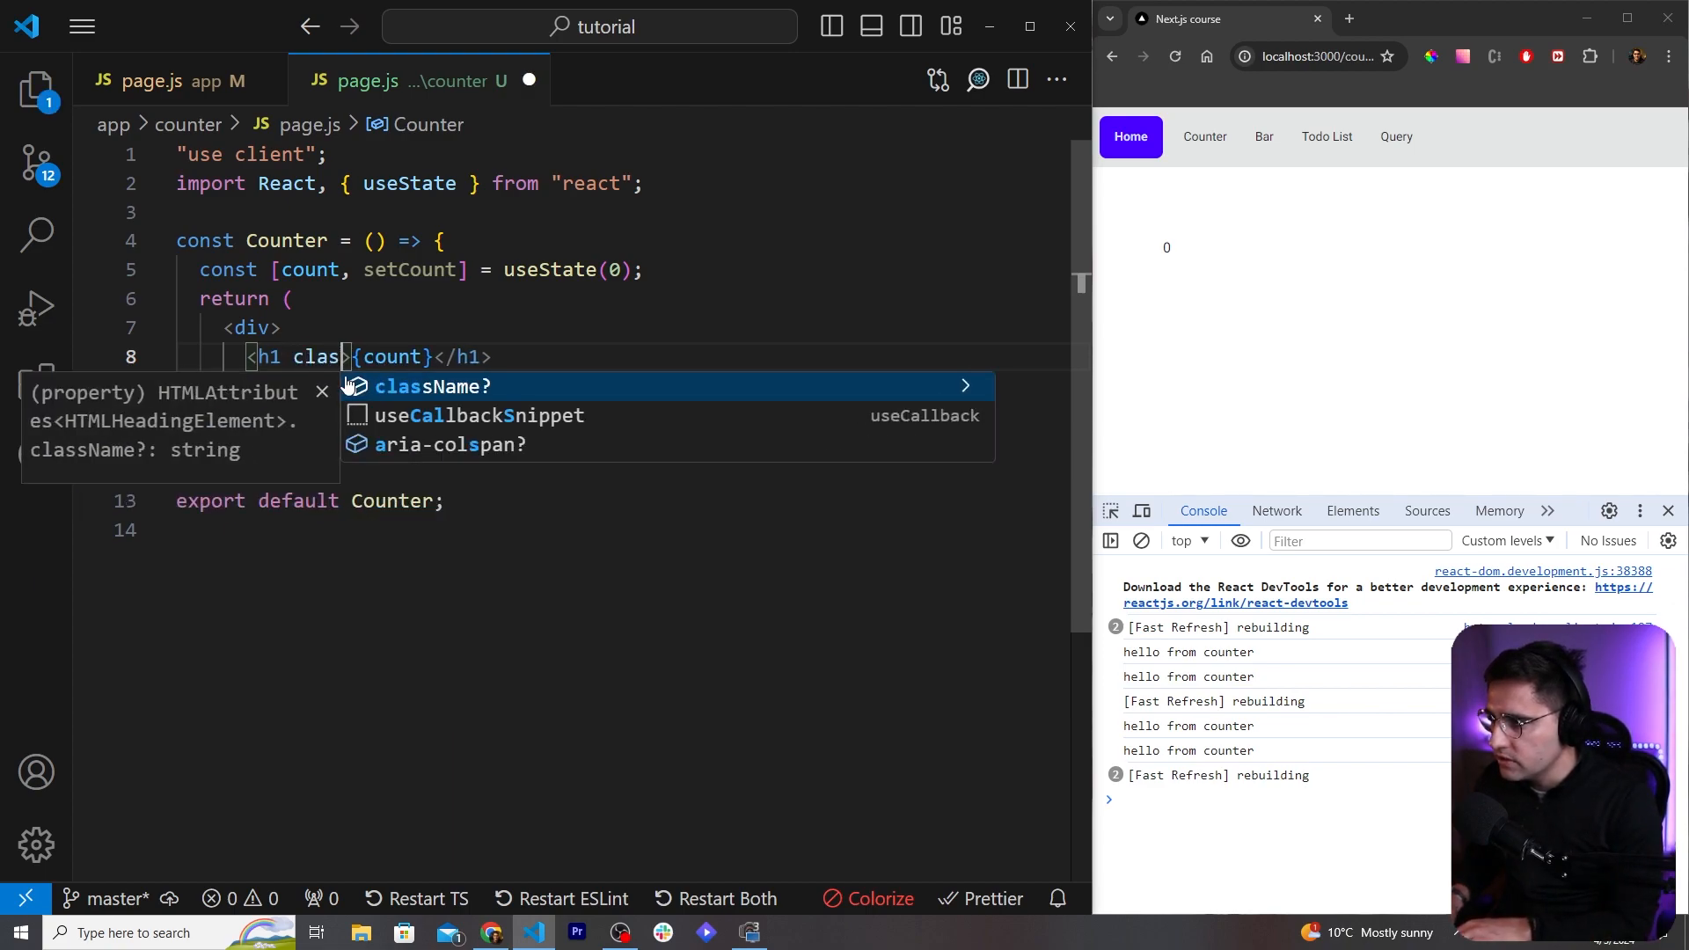
key("Tab")
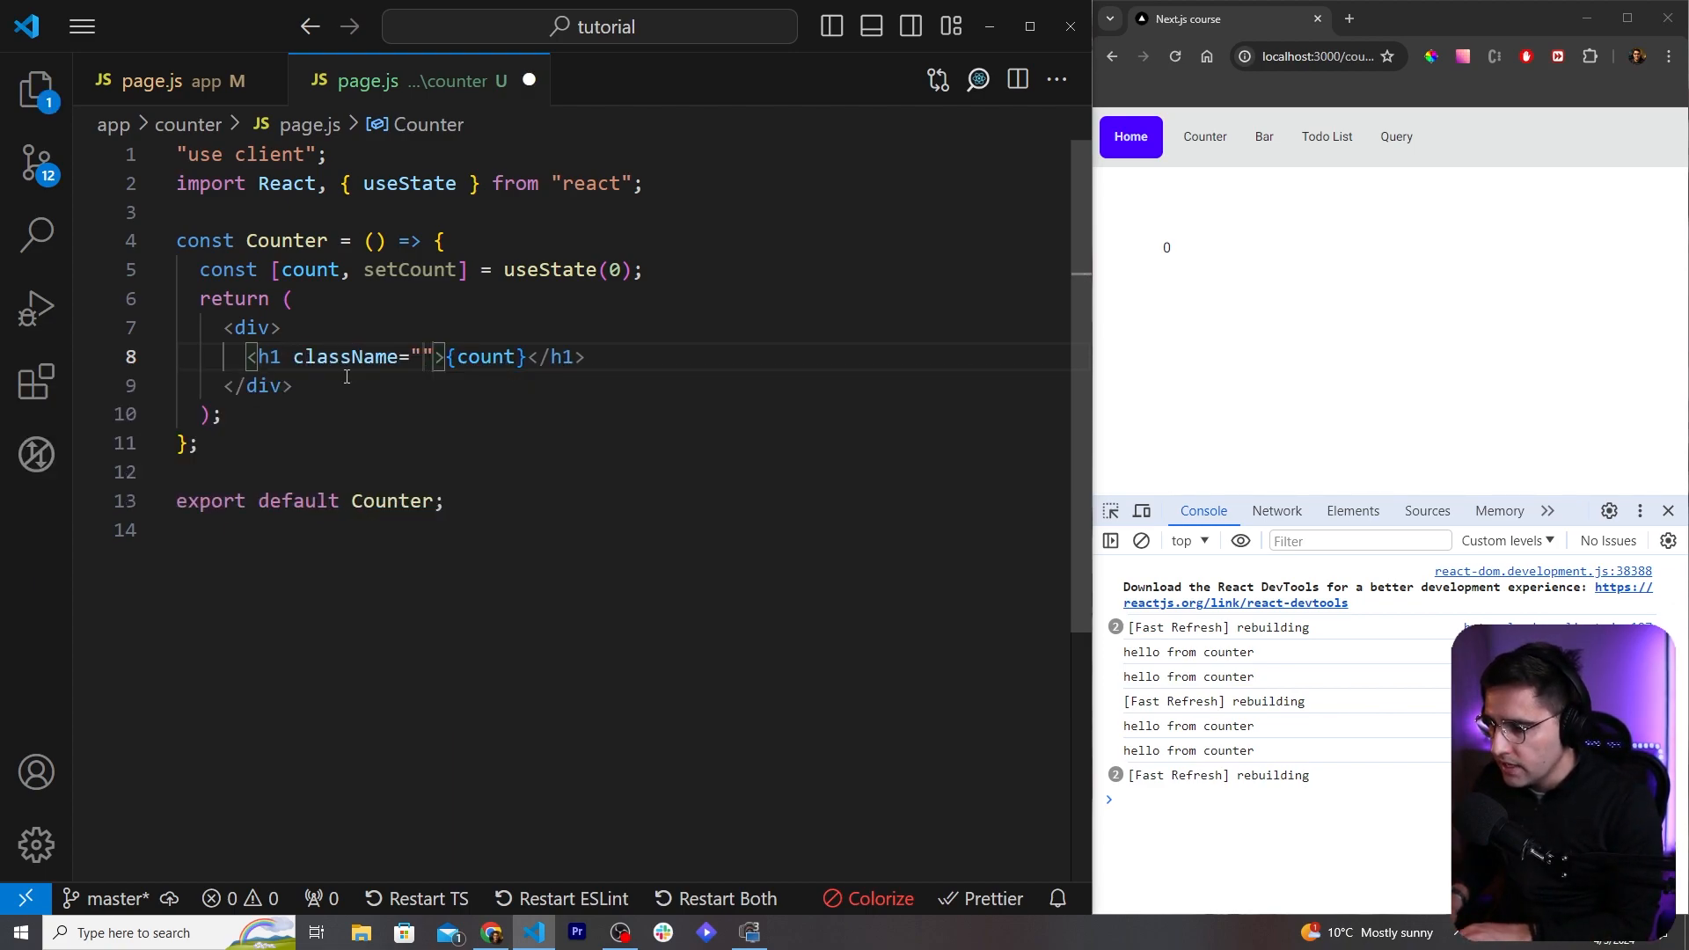
type("text-7")
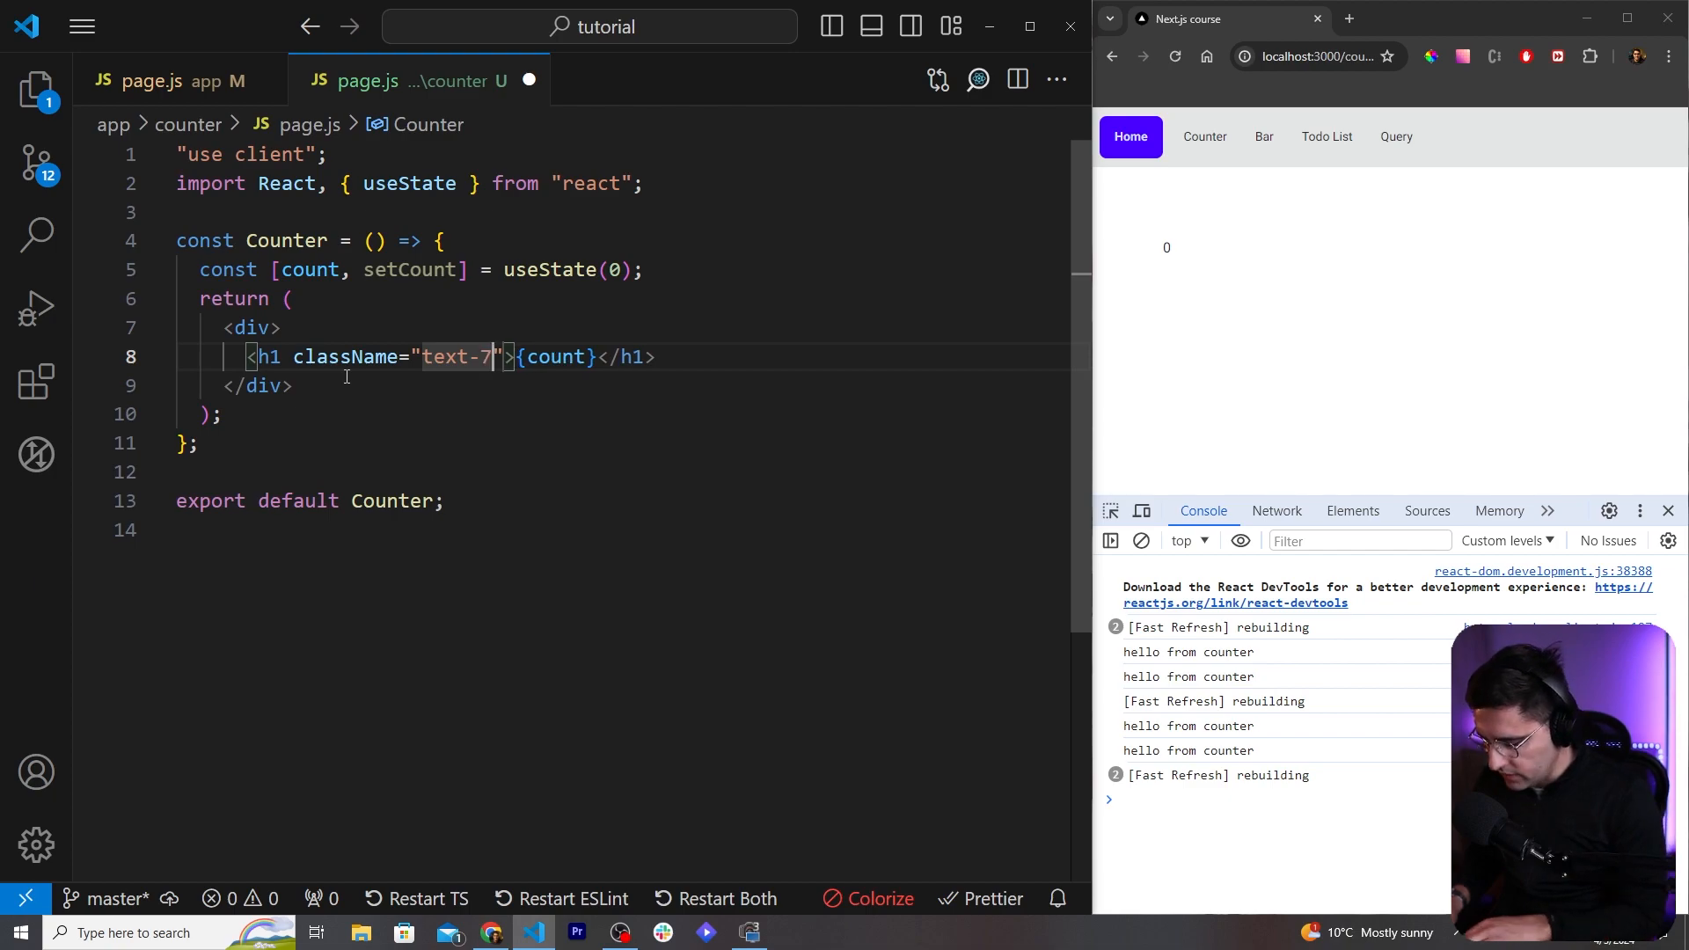
type("xl")
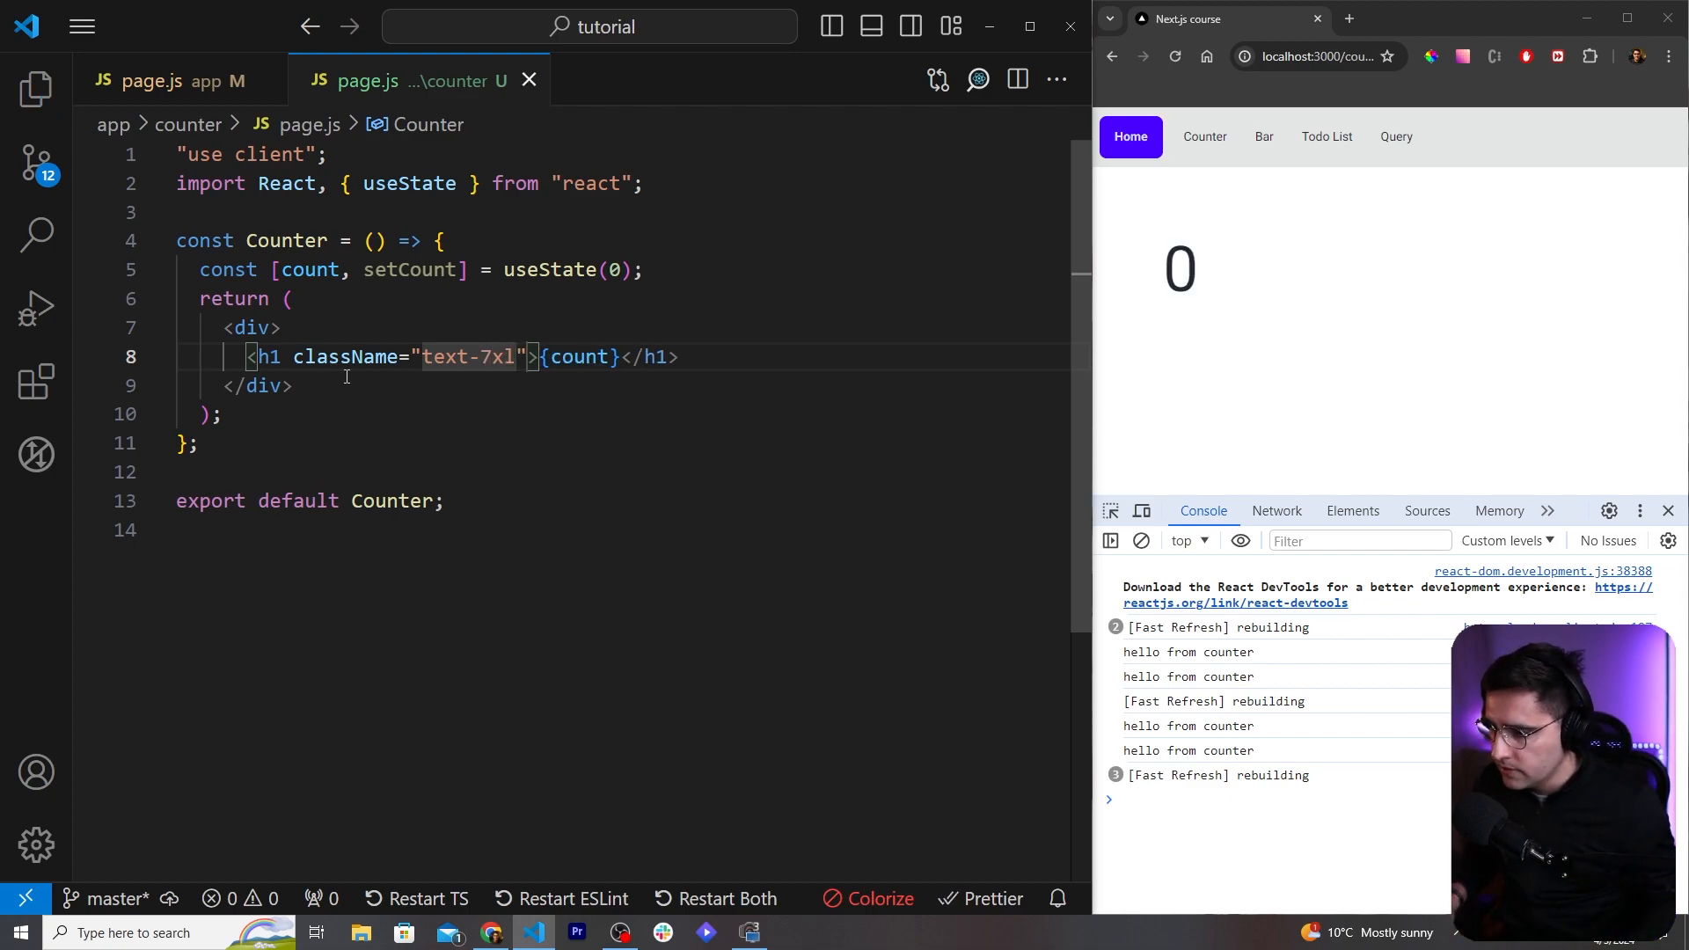
type("f")
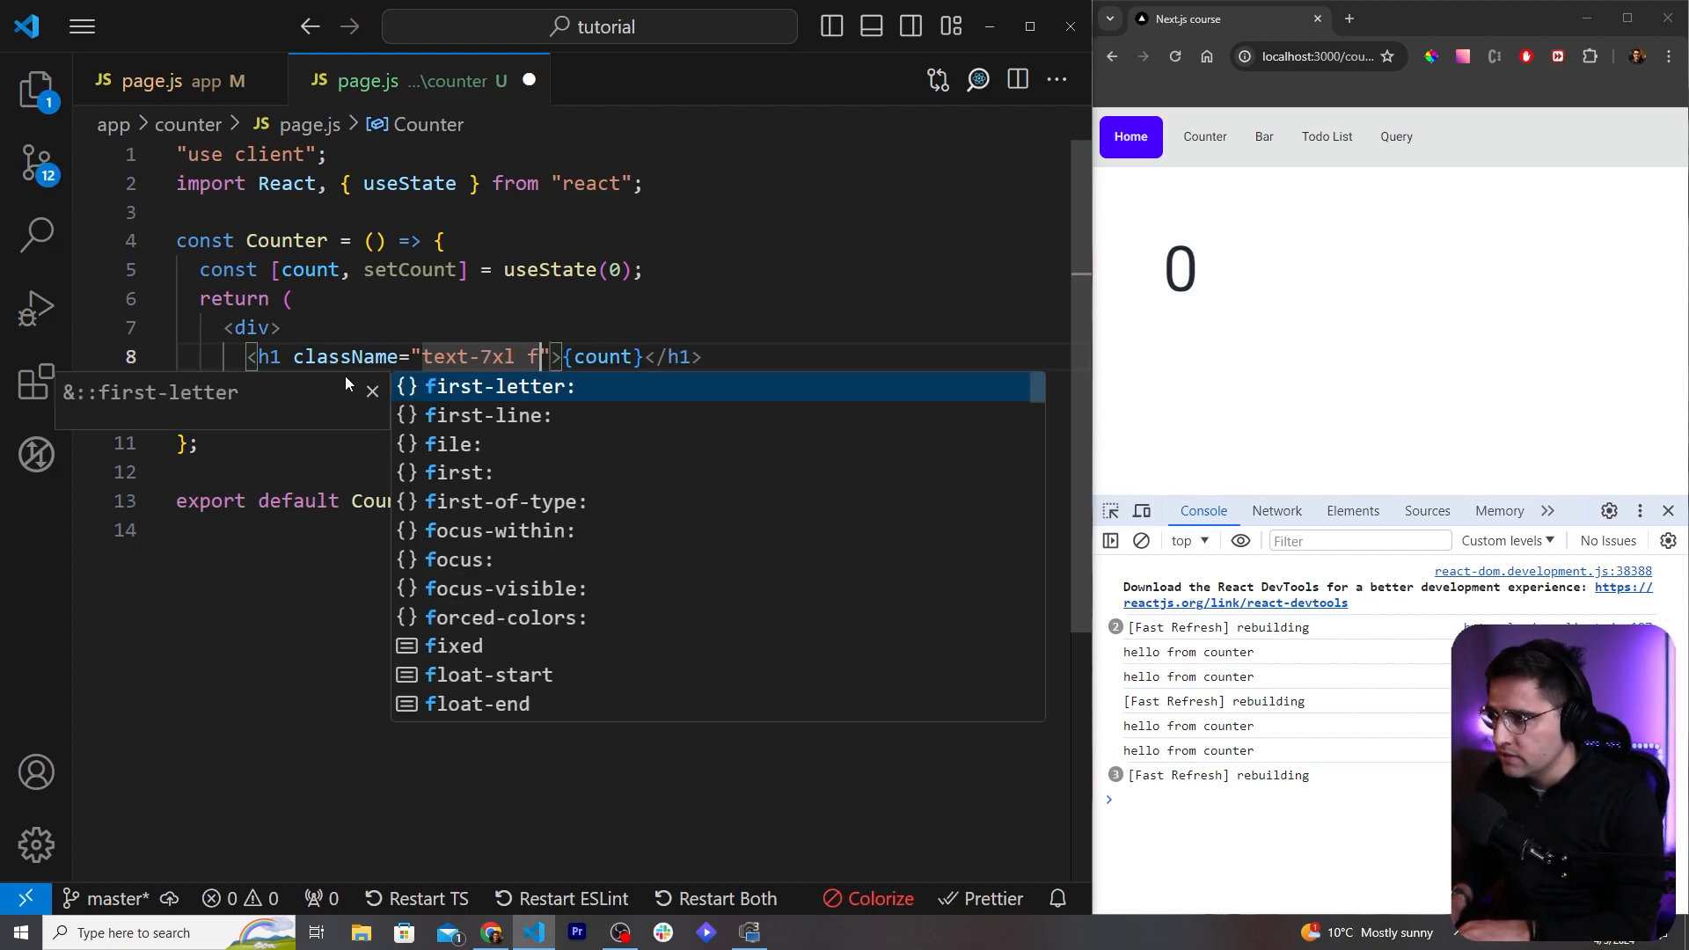
type("ont-bo")
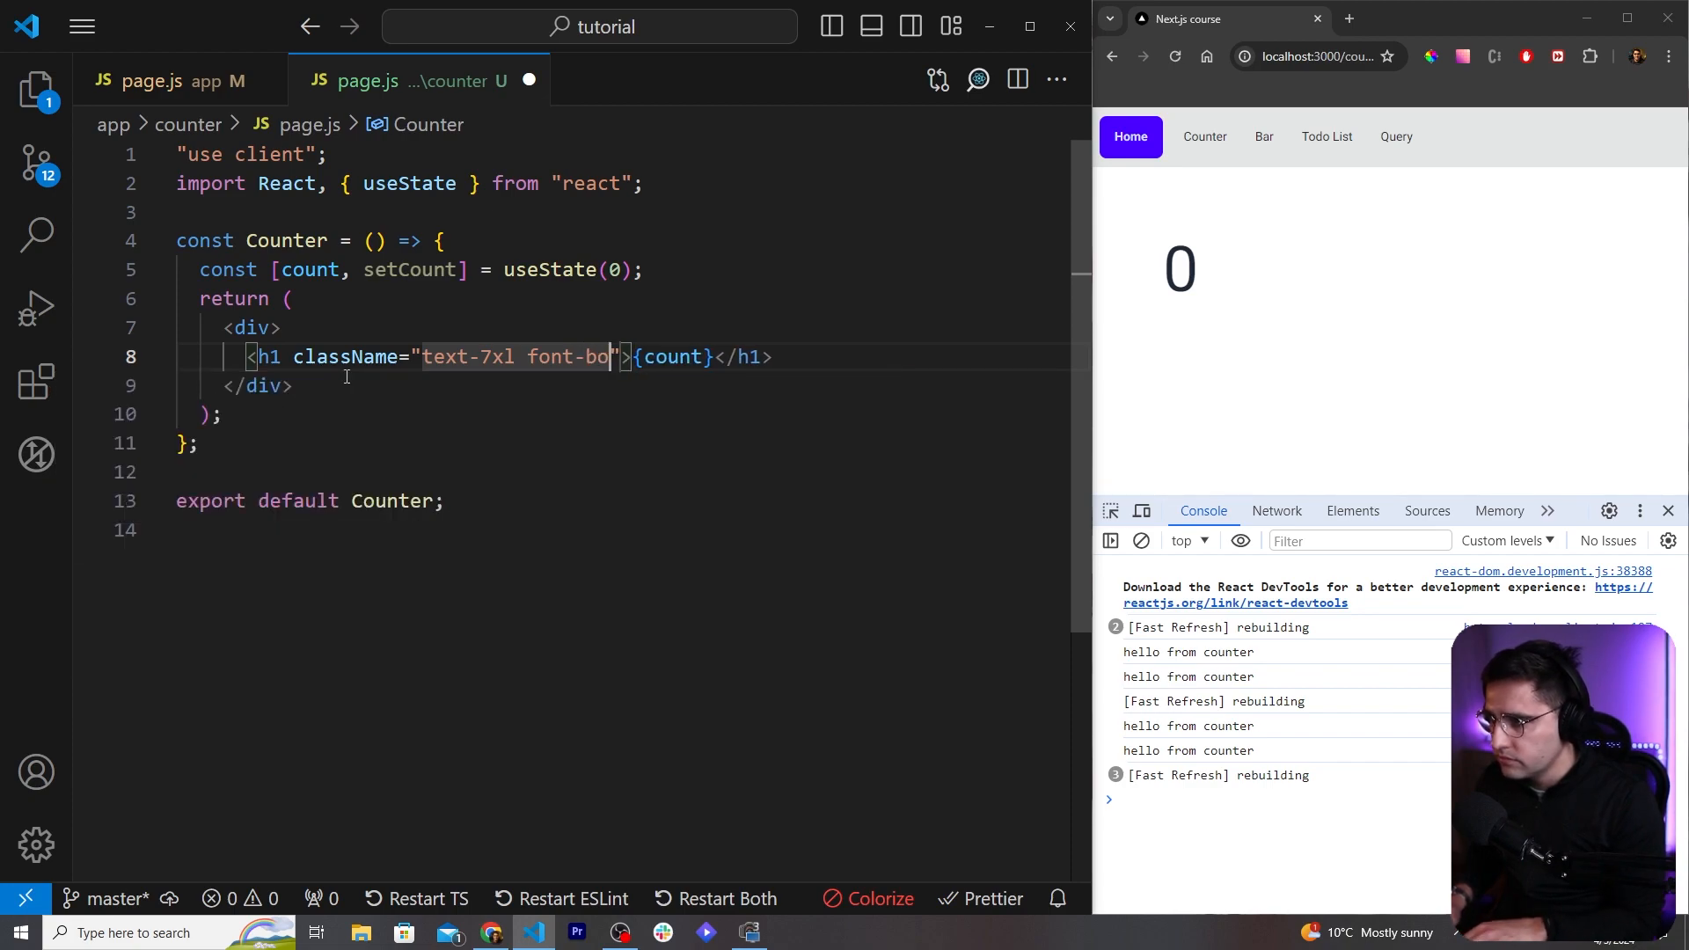
type("ld")
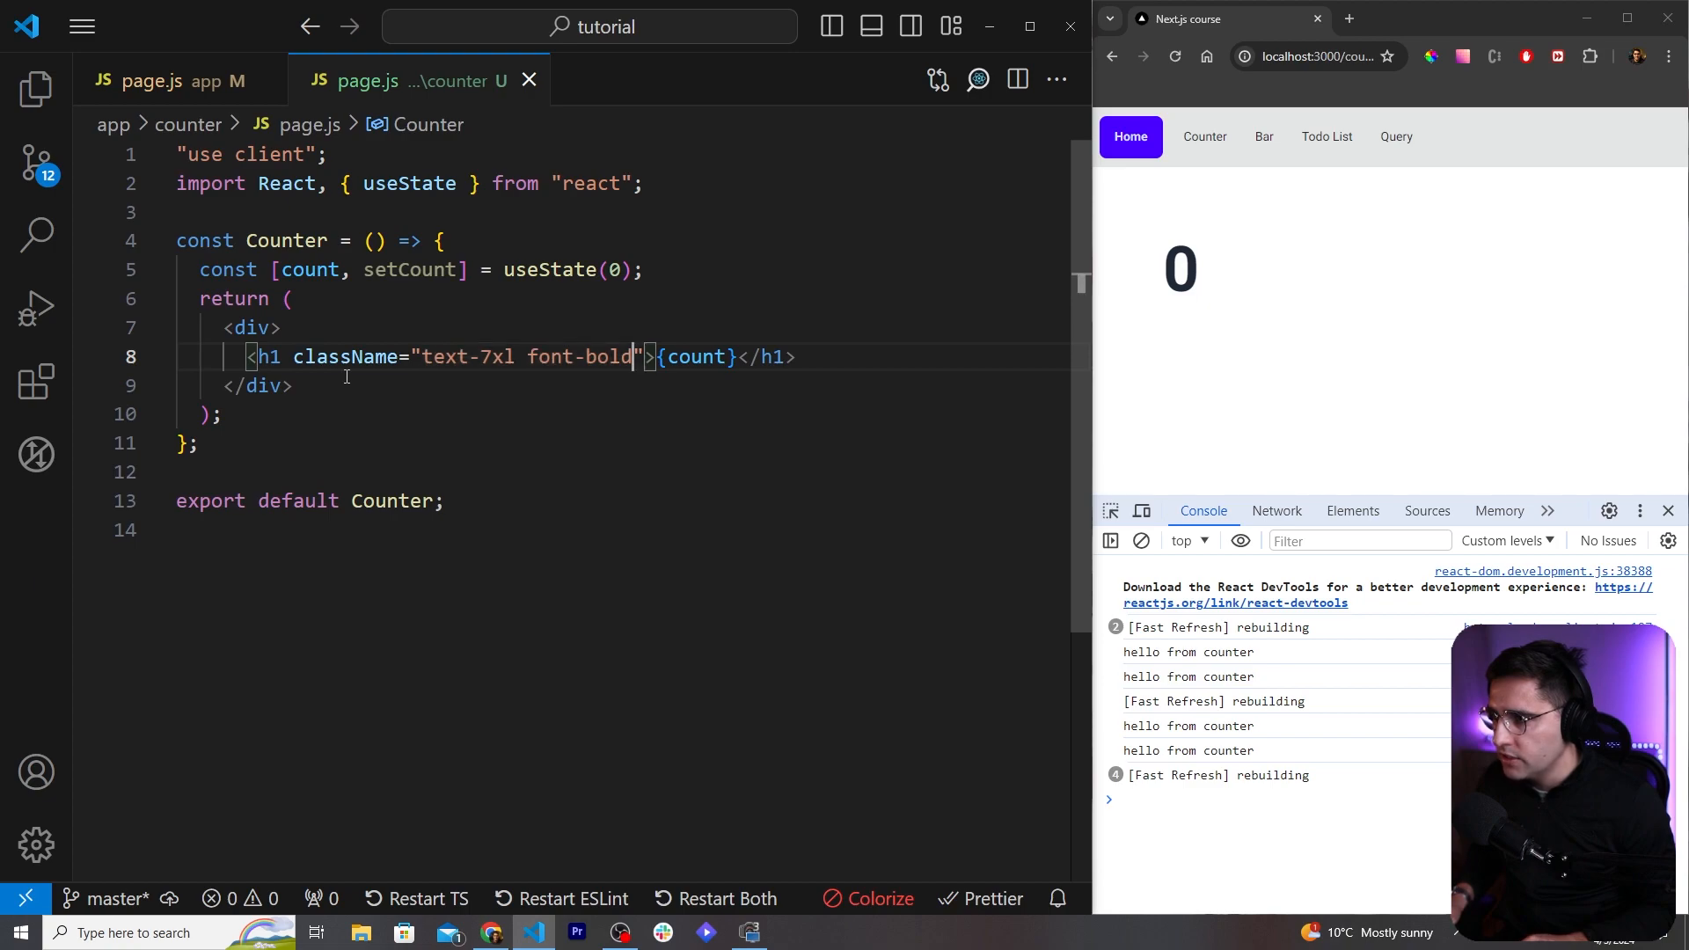
type("mb")
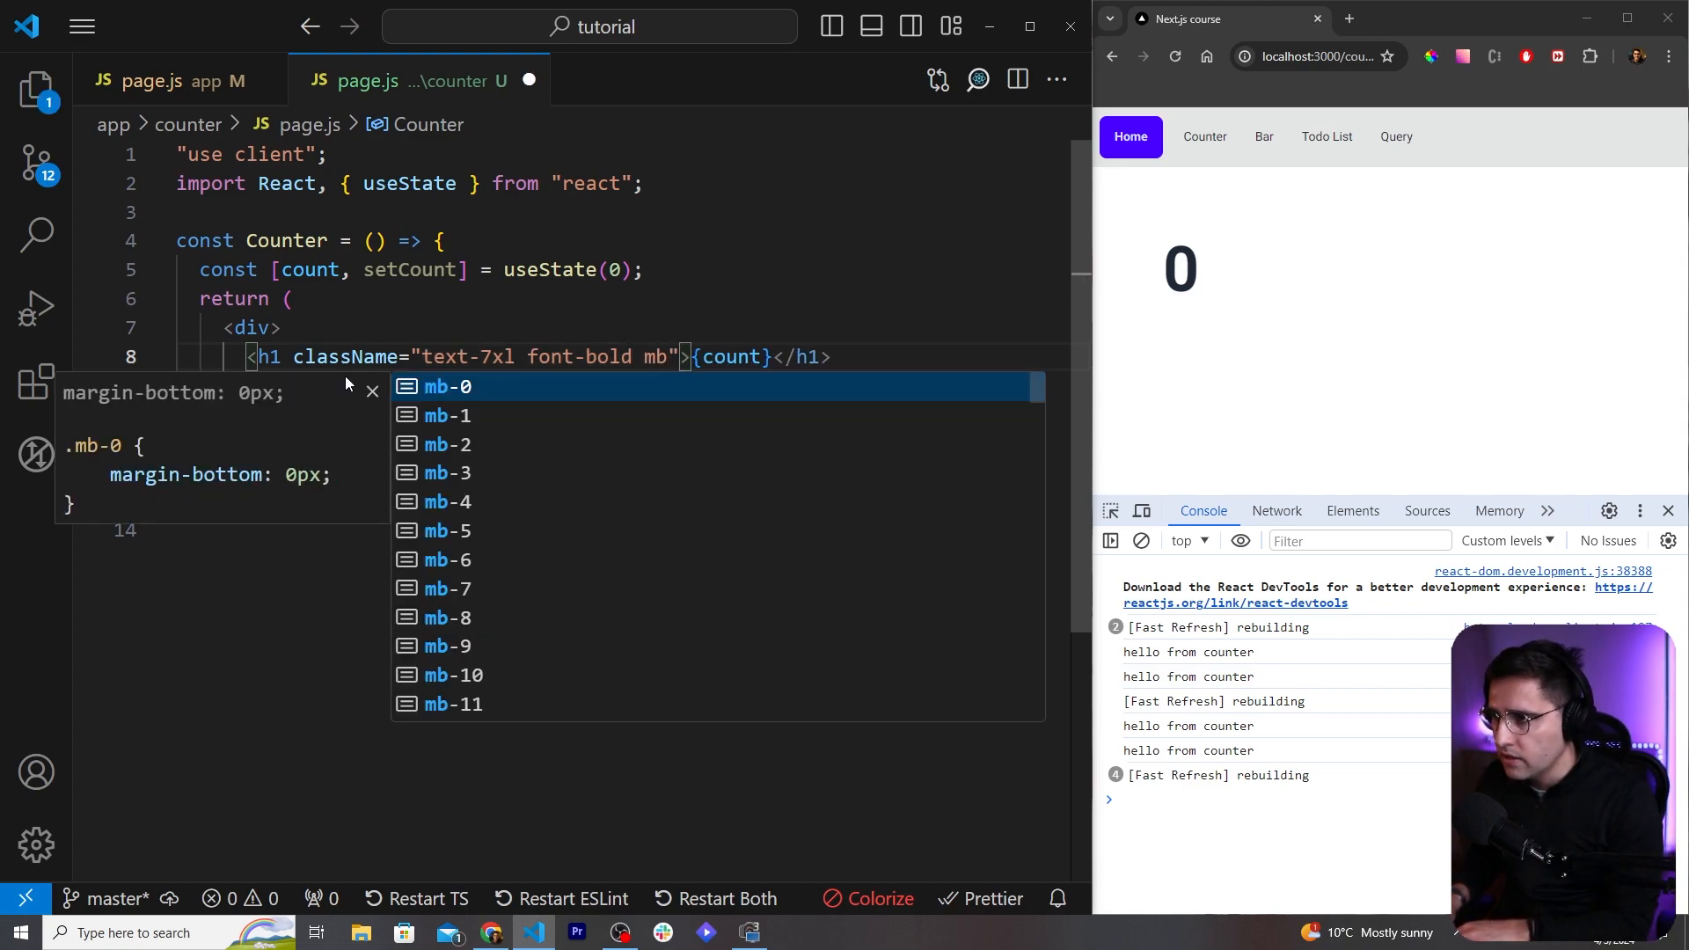
type("4")
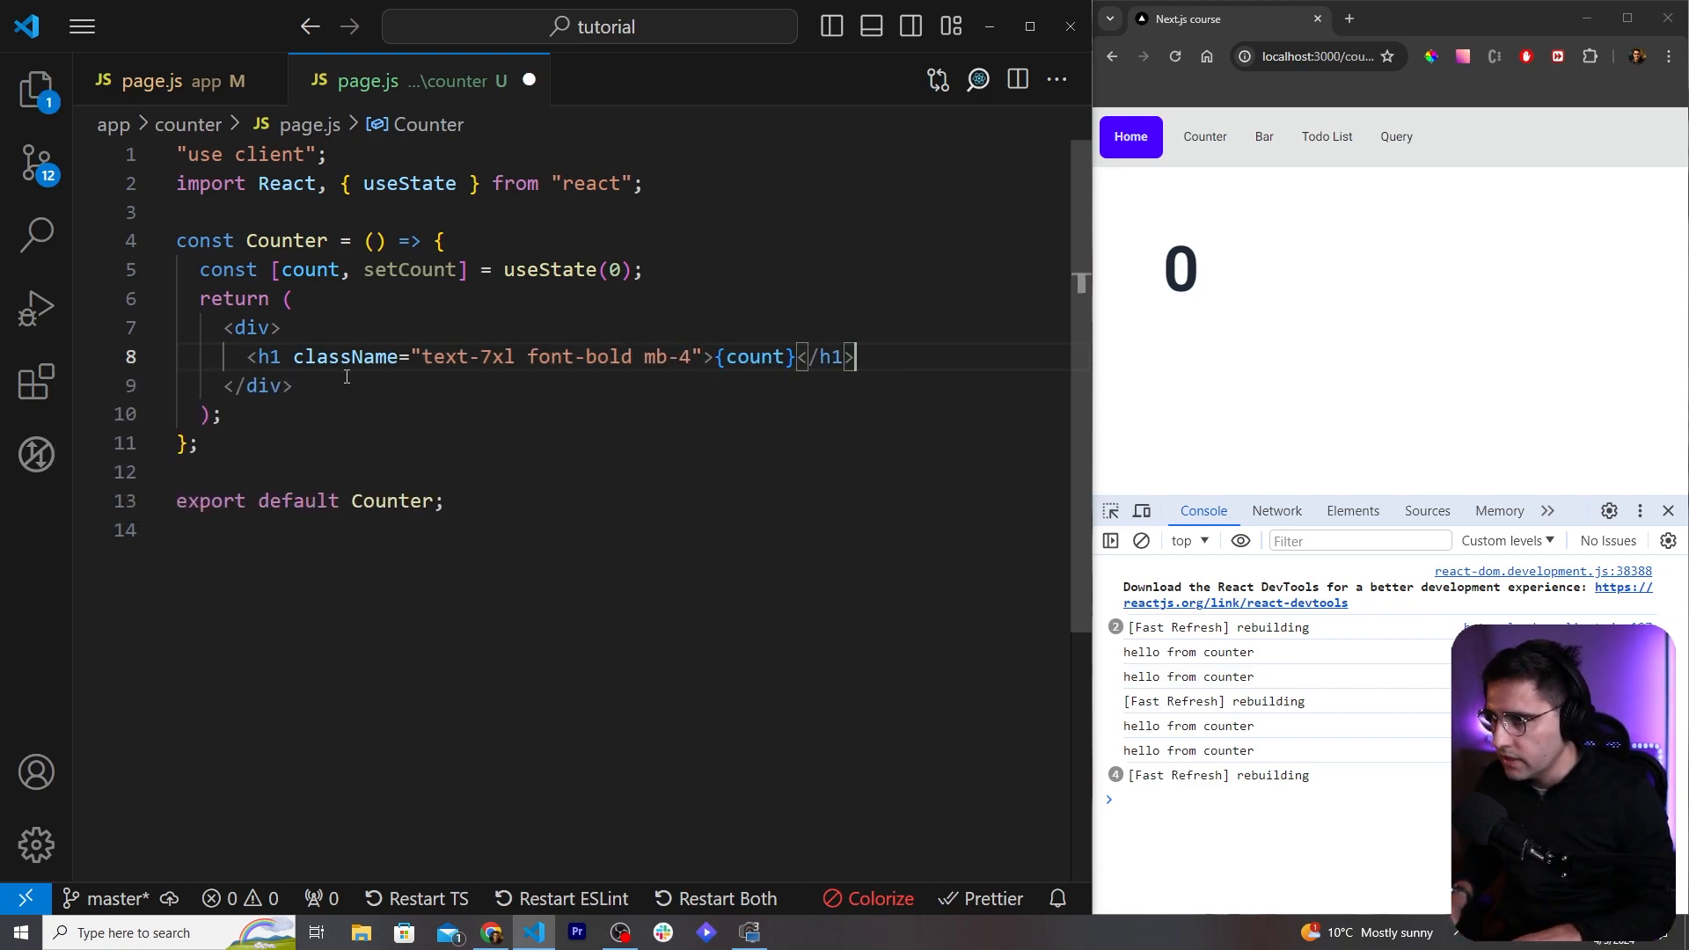
type("<button></button>")
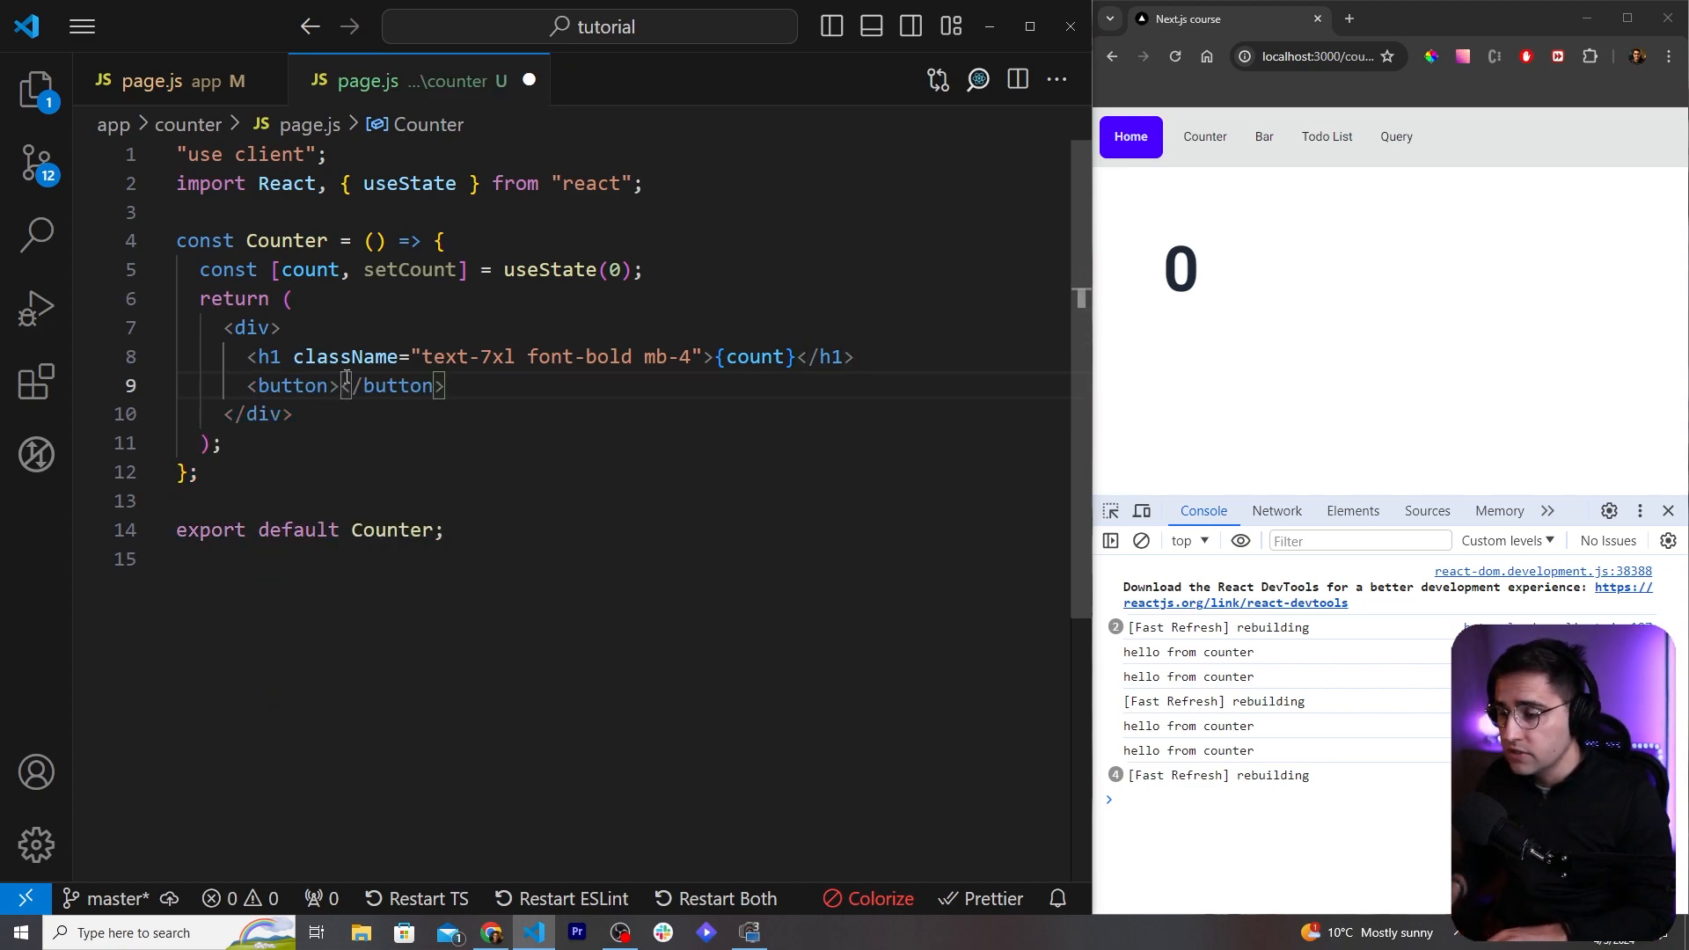
Step: Add an 'increase' button with className "btn btn-primary" under the h1
key("Enter")
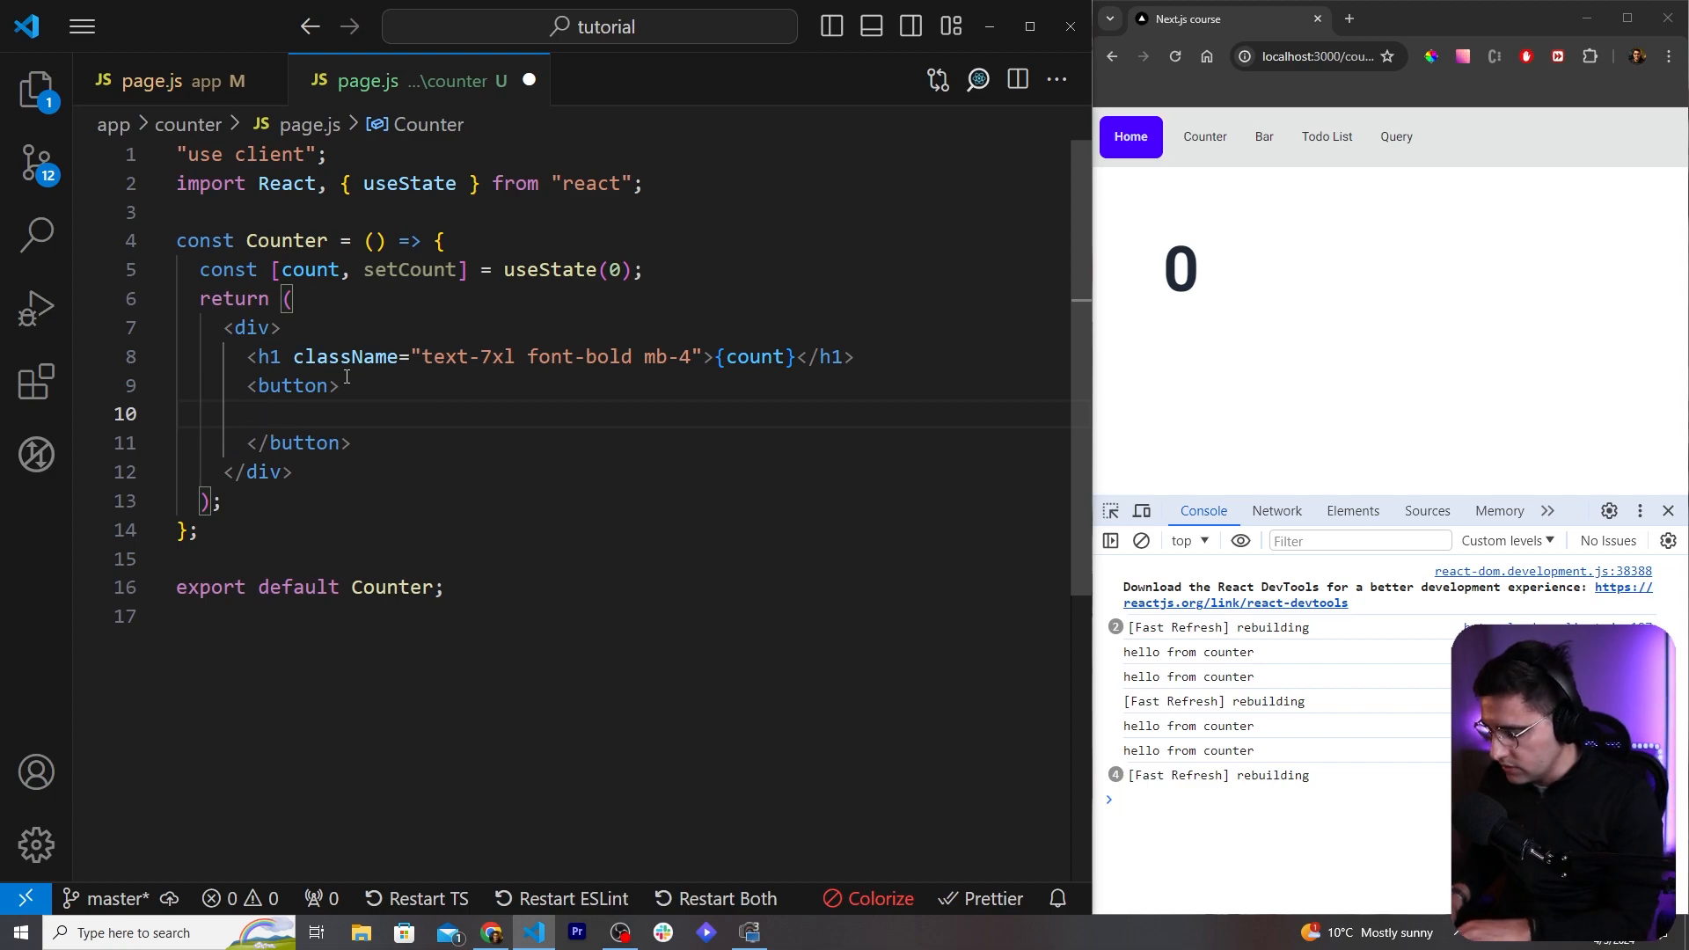
type("increase")
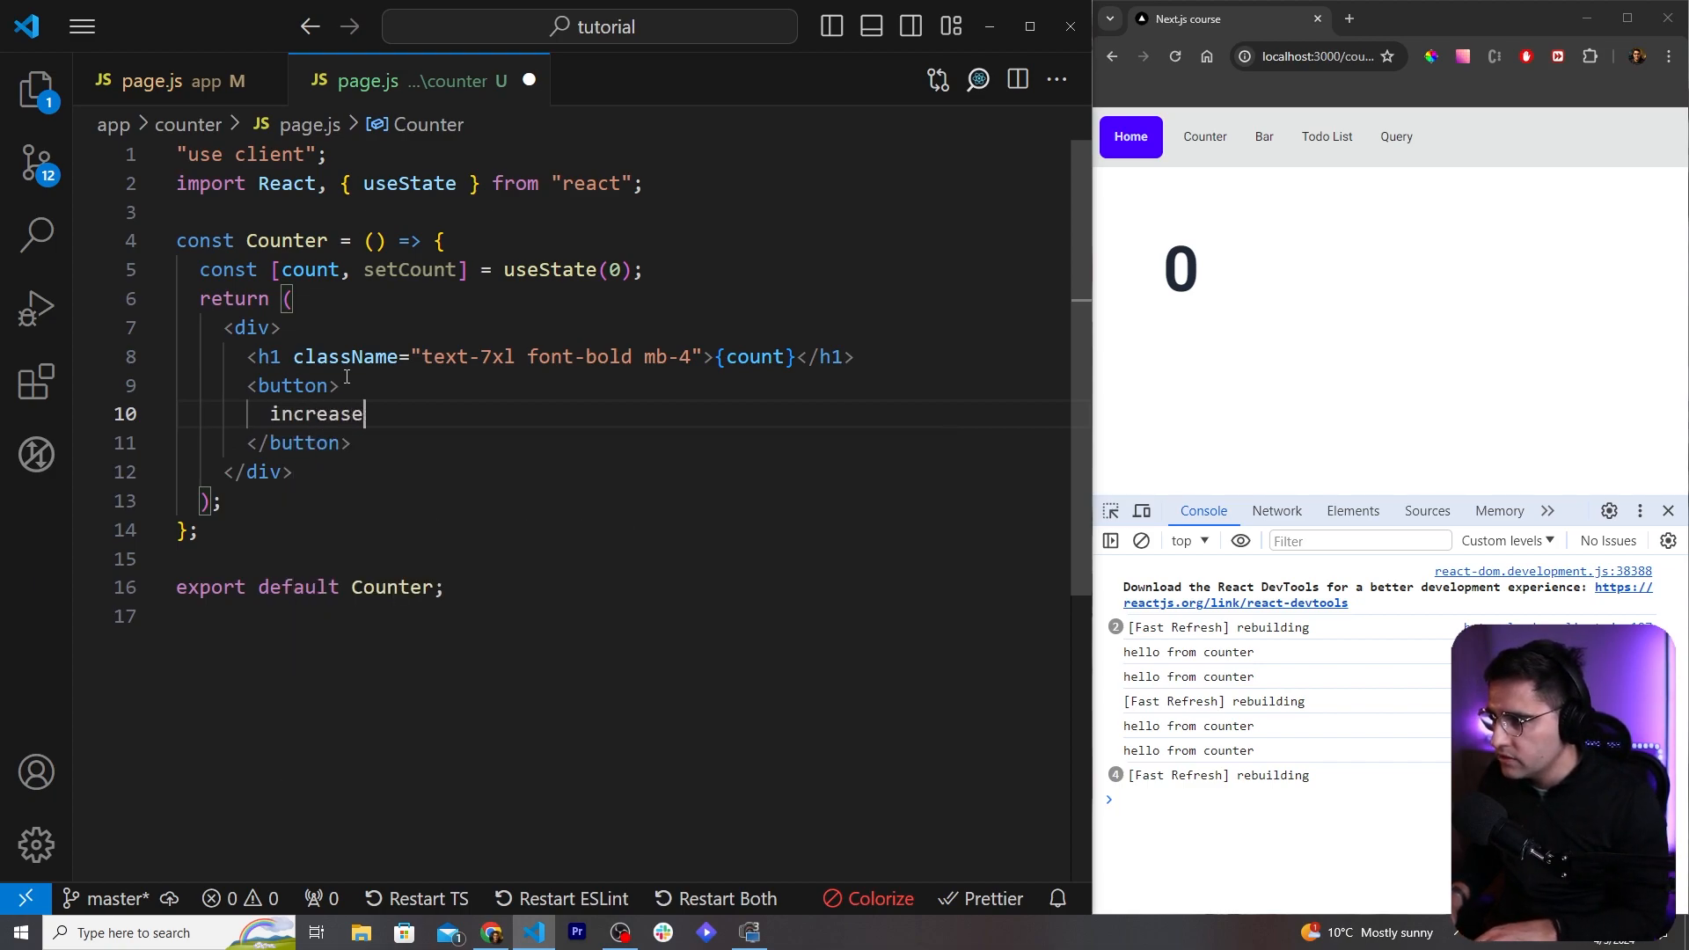
type("className=\"\"")
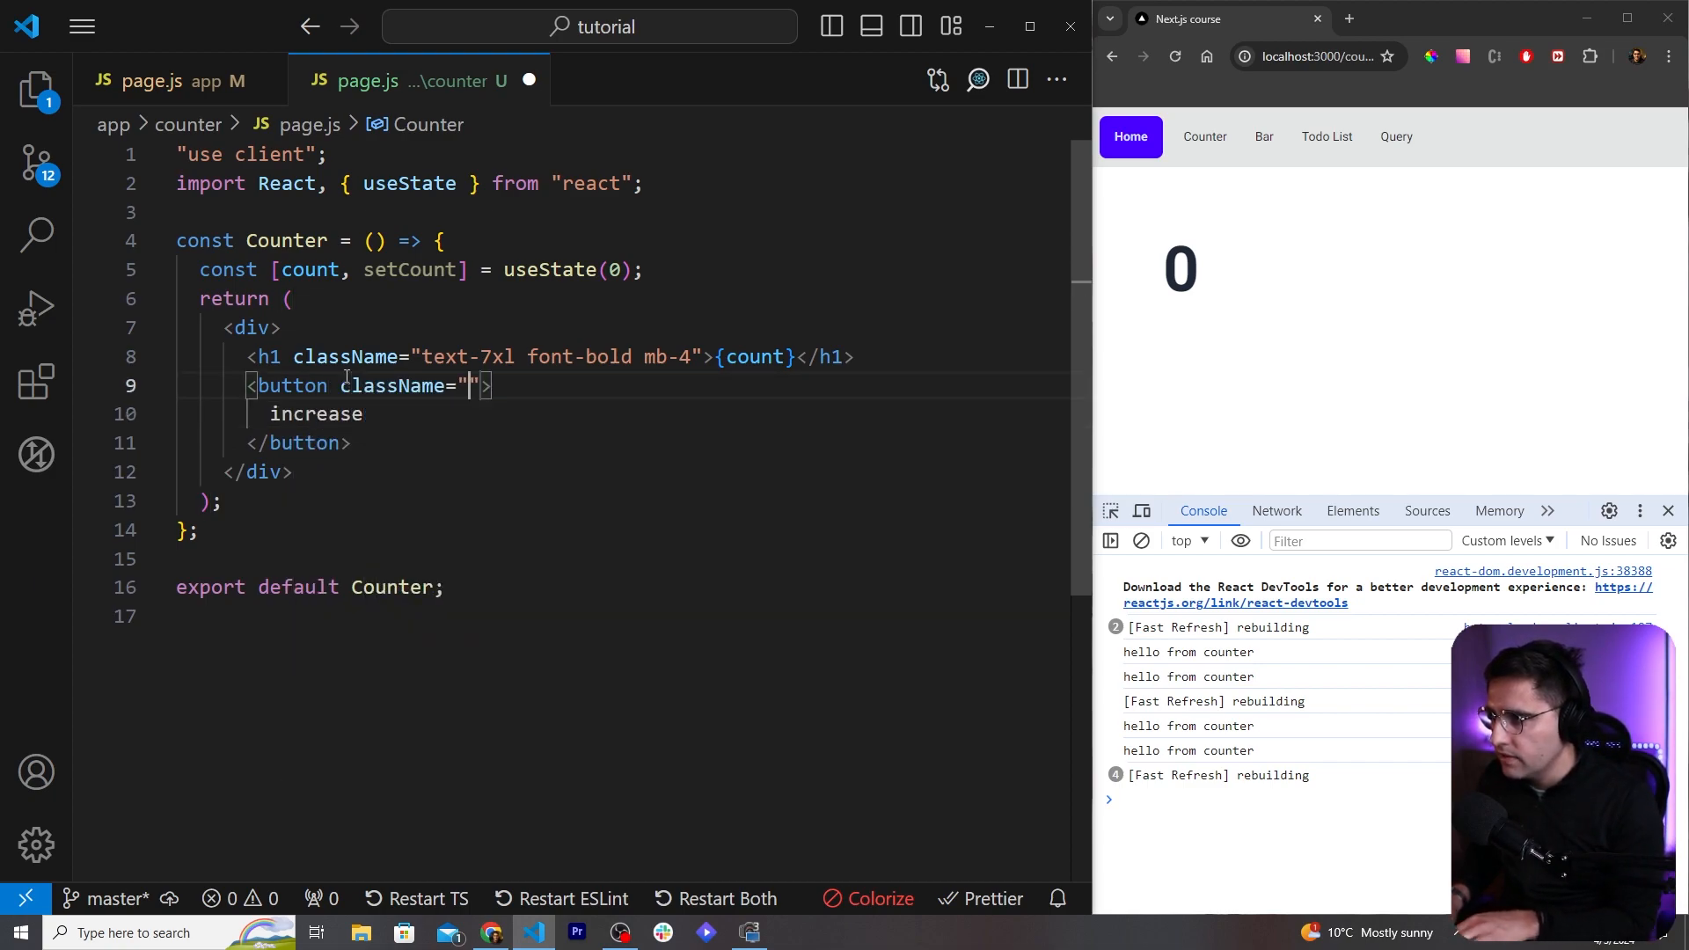
type("btn b")
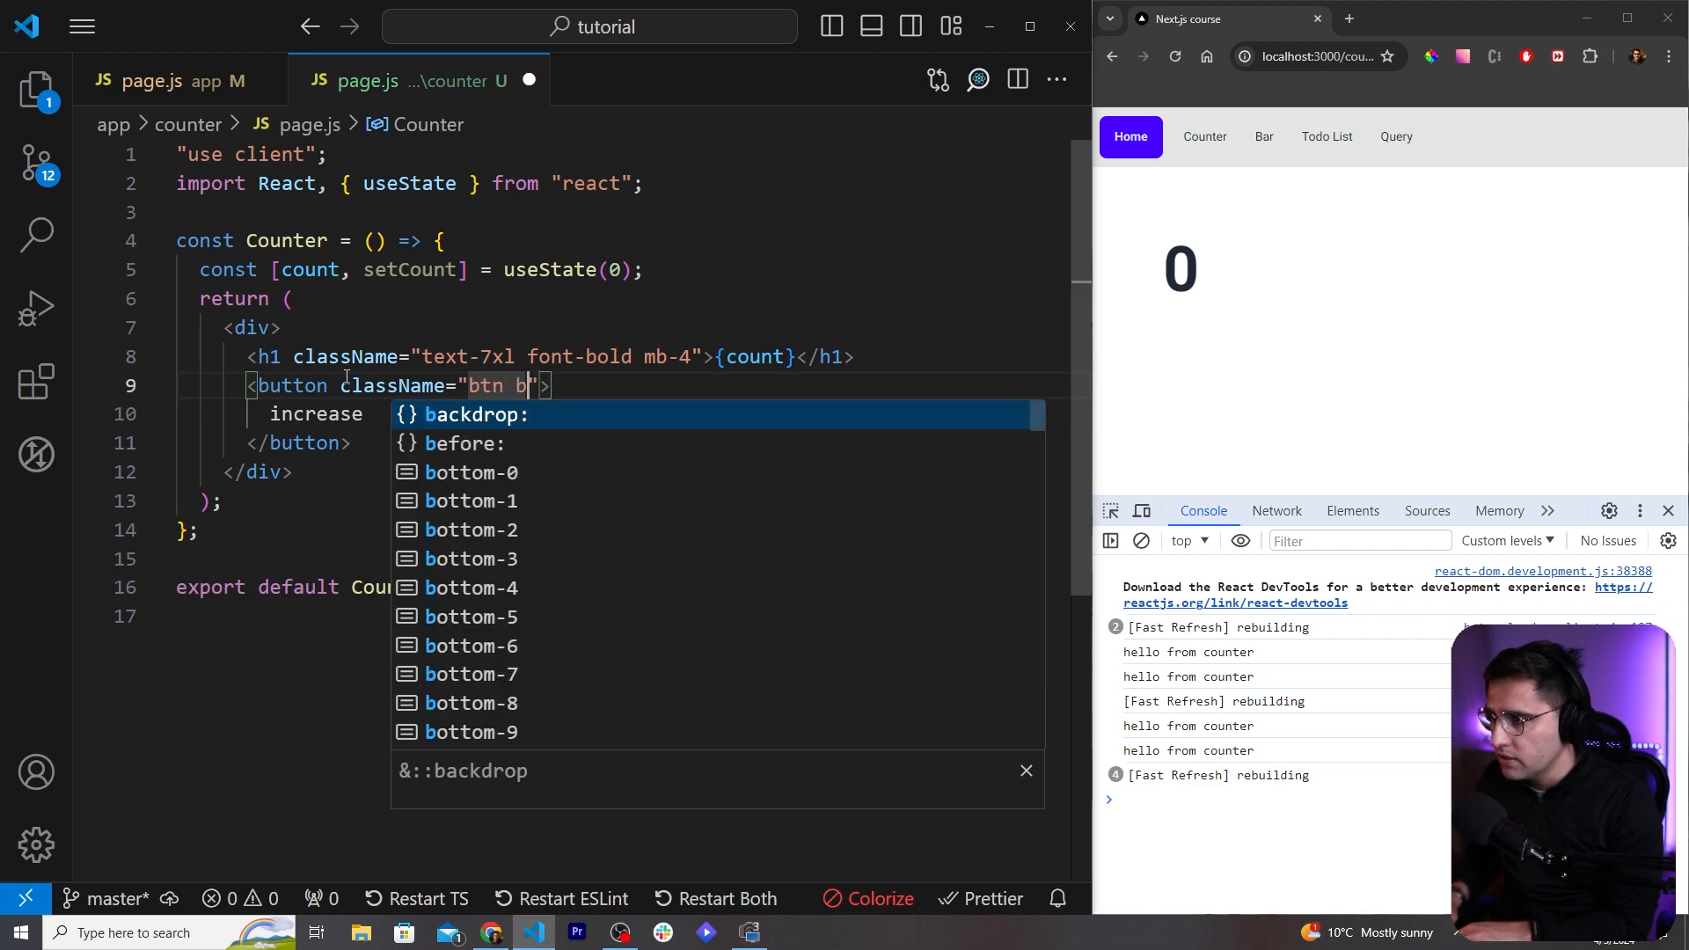
type("tn-primary")
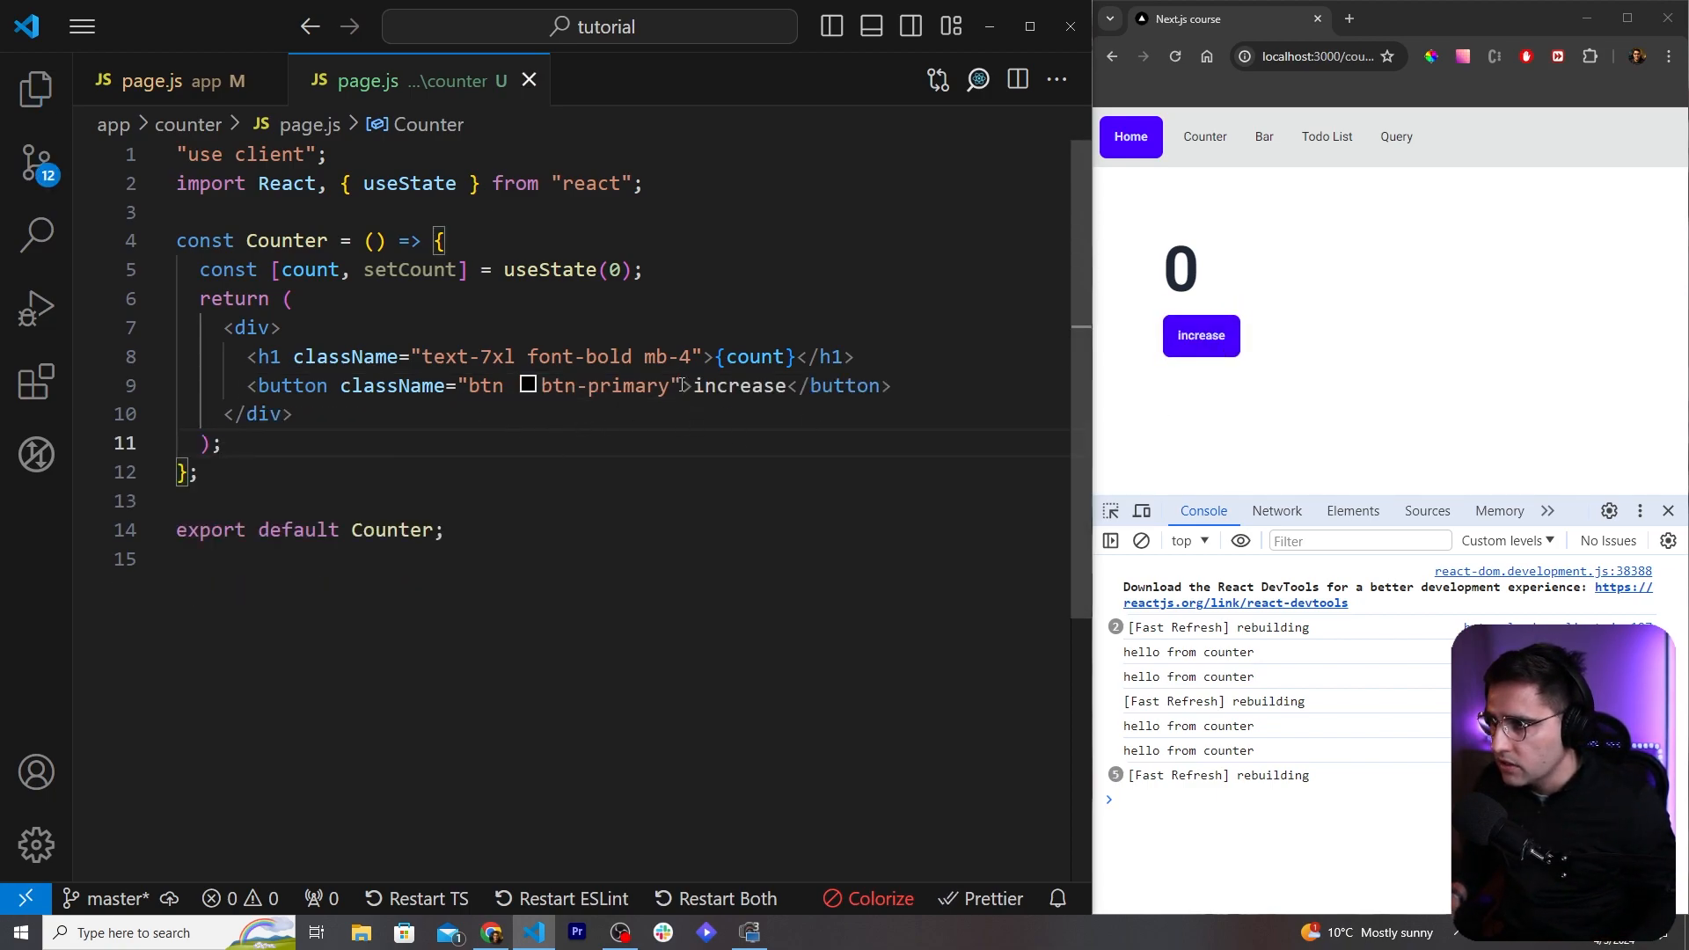
Step: Give the button onClick={() => setCount(count + 1)} so it increments the count
type("on")
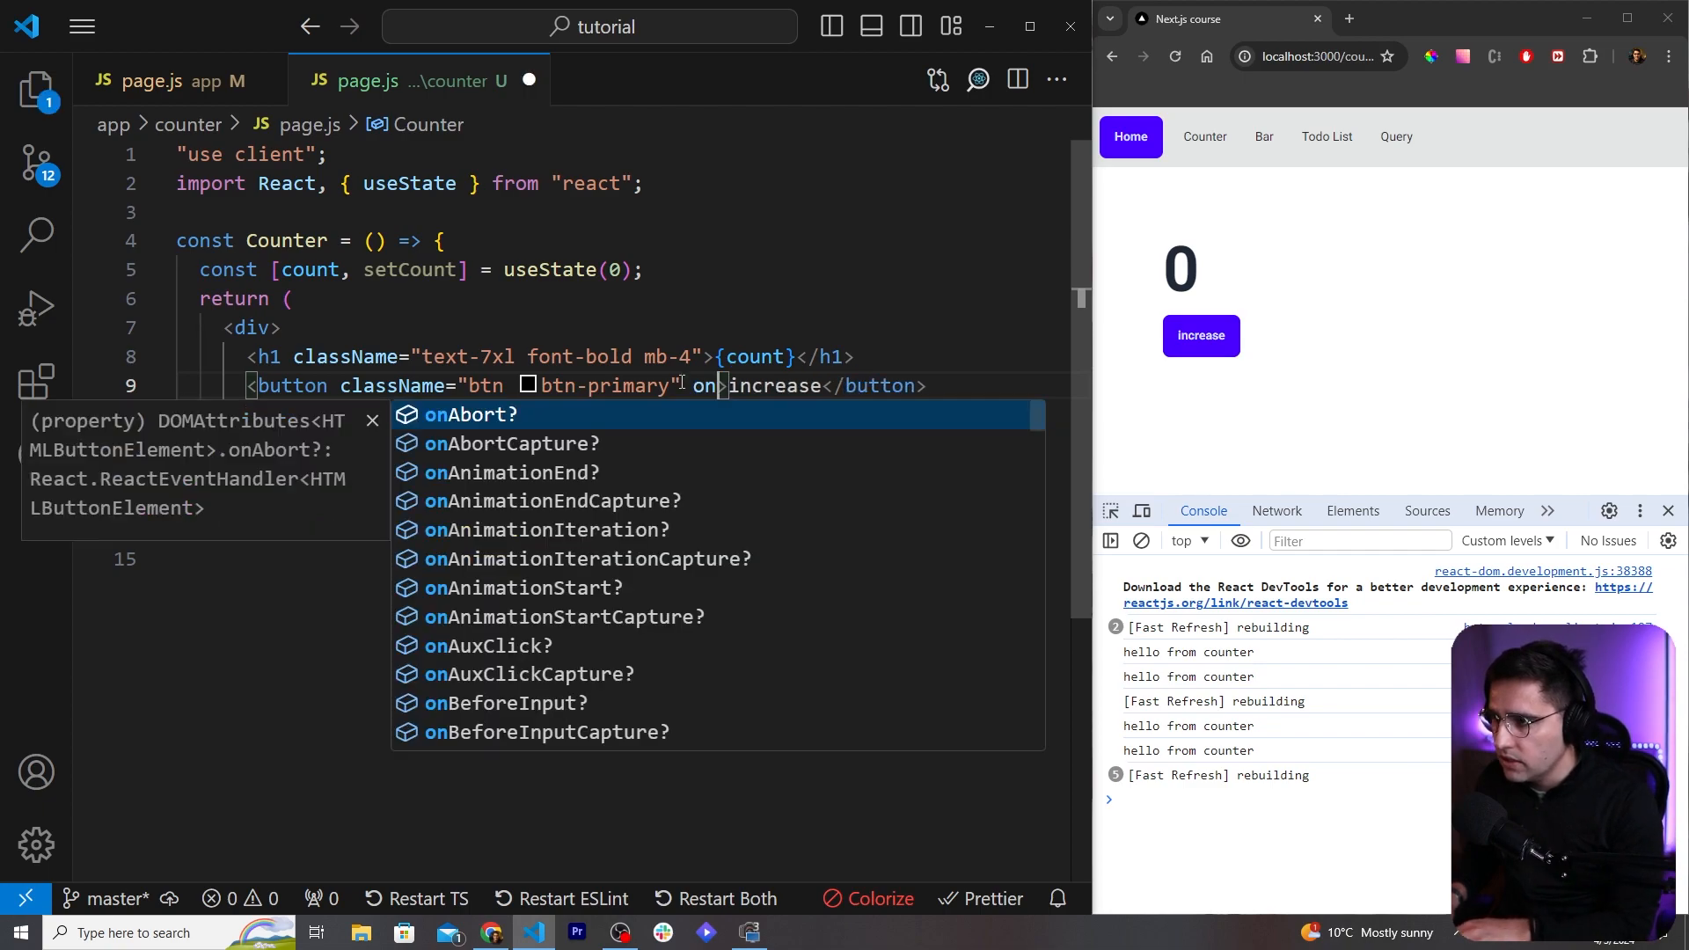
type("Click={}")
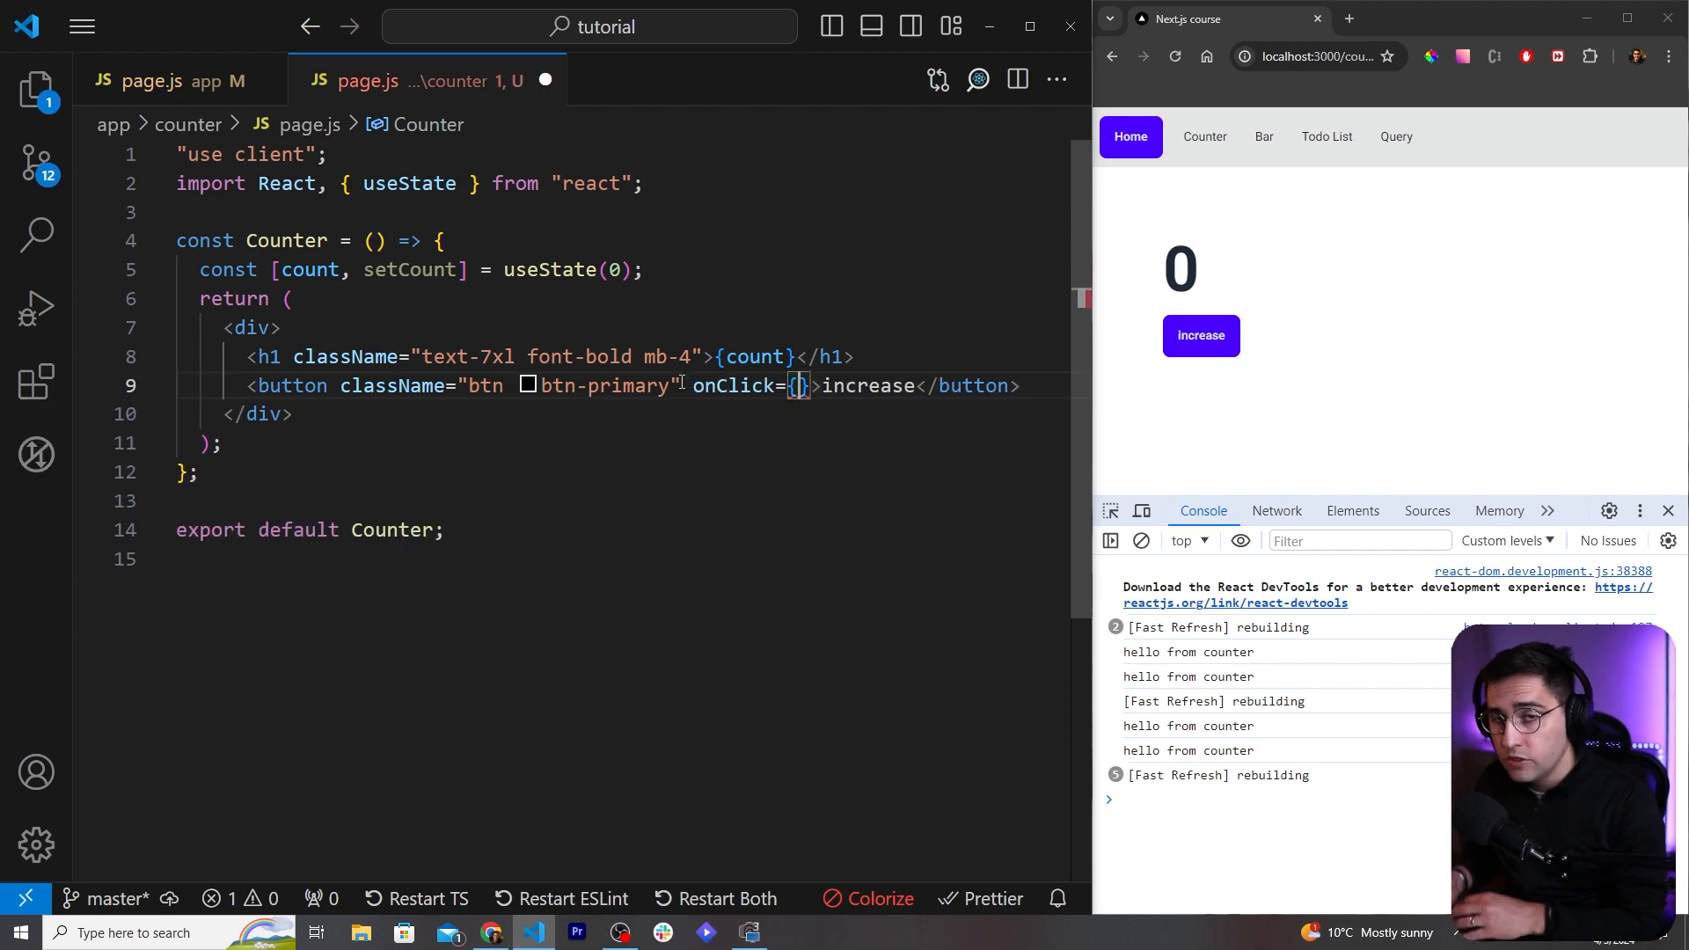
type("() =>")
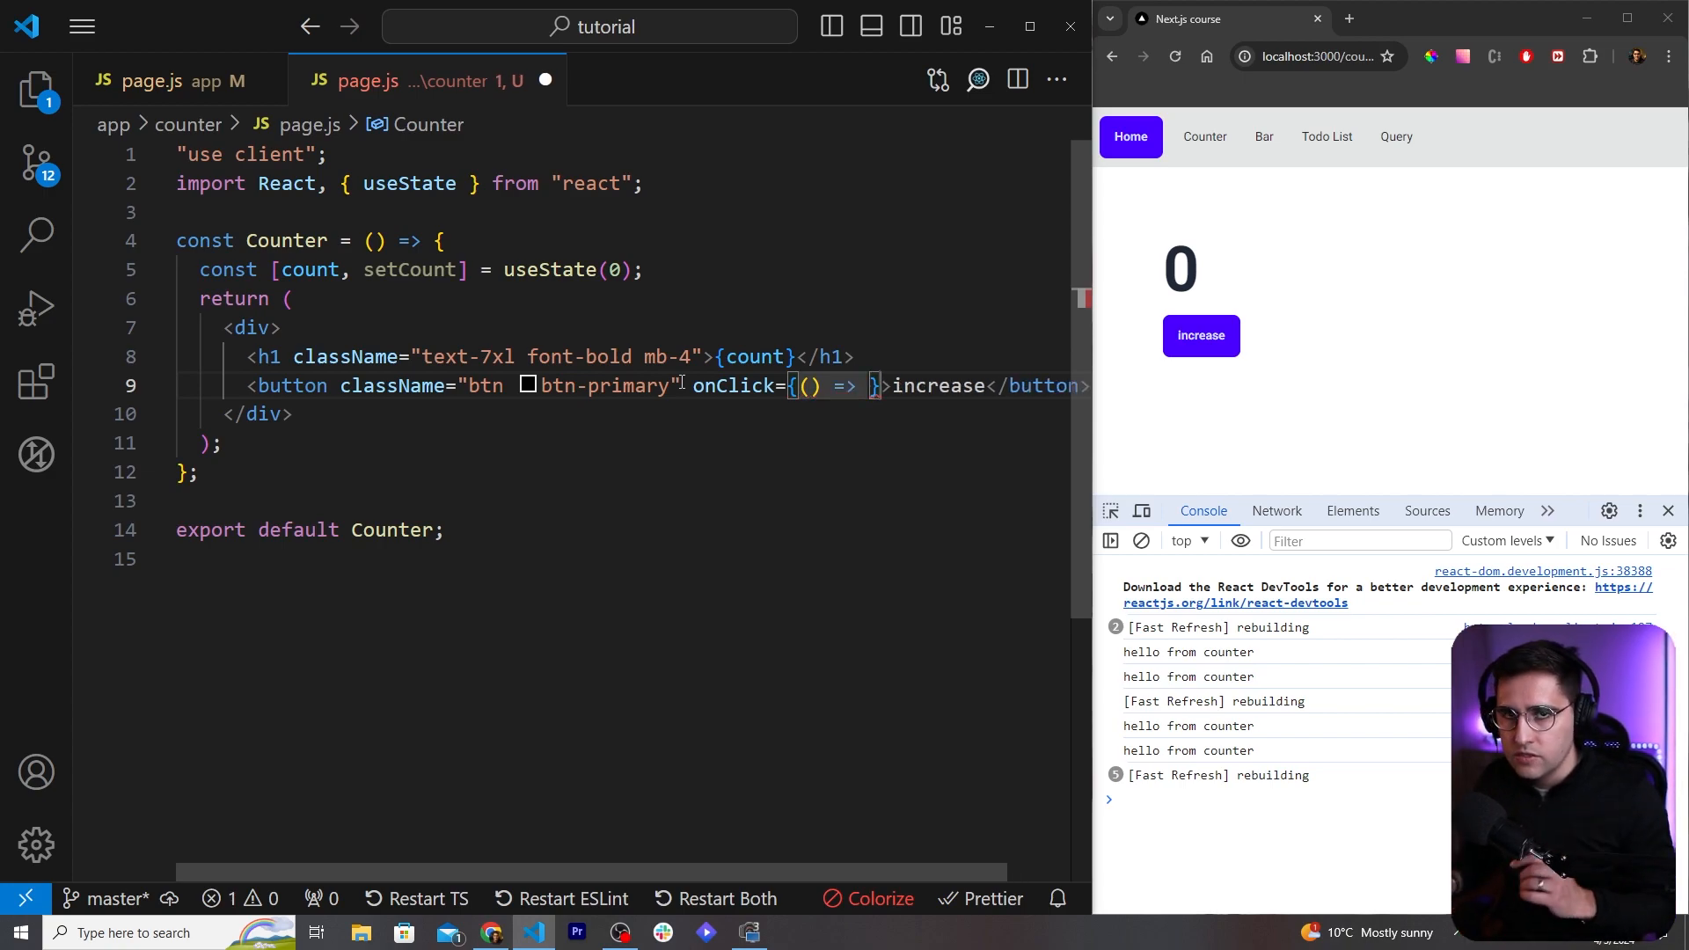
type("s")
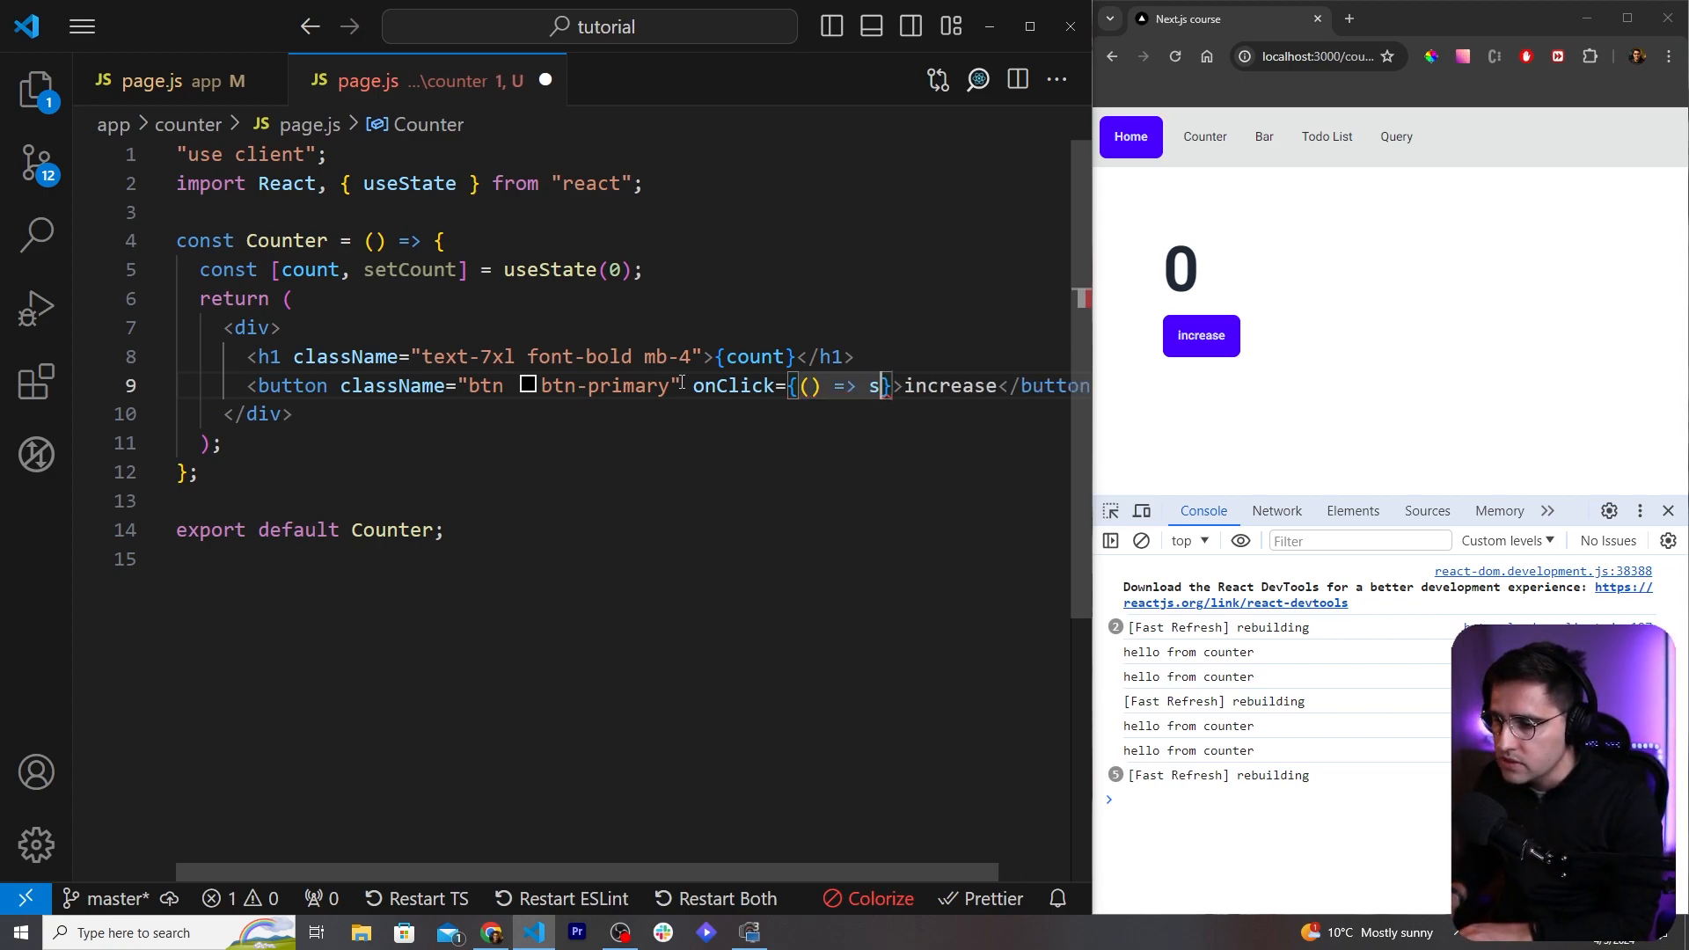
type("etCount")
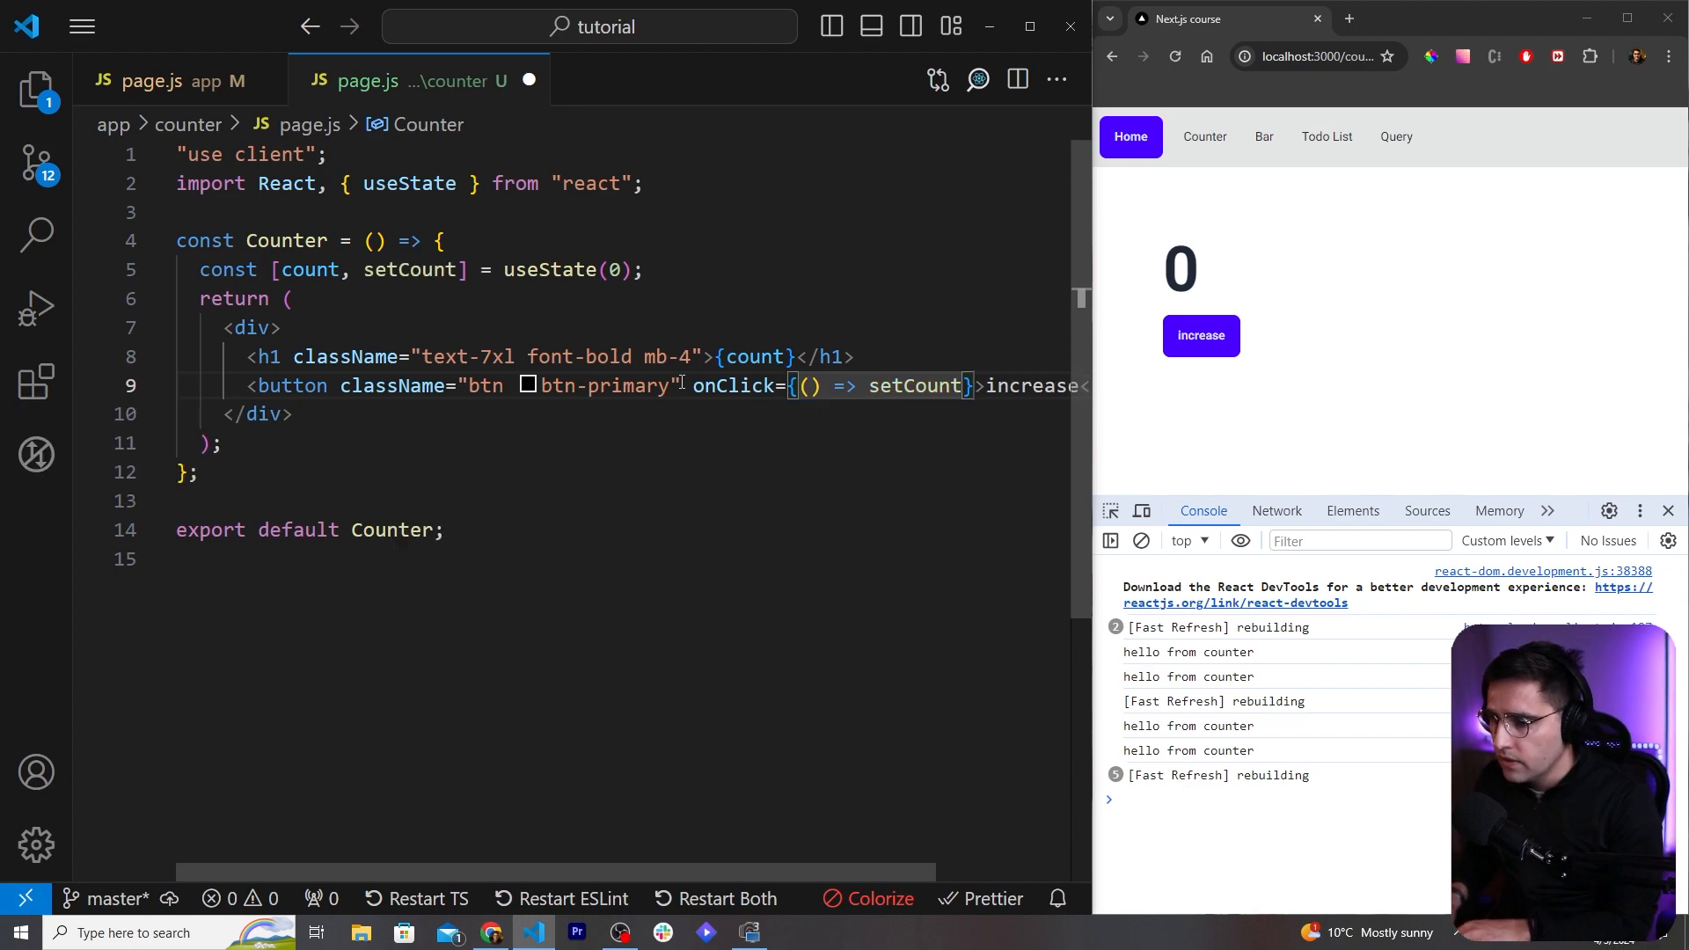
type("coutn")
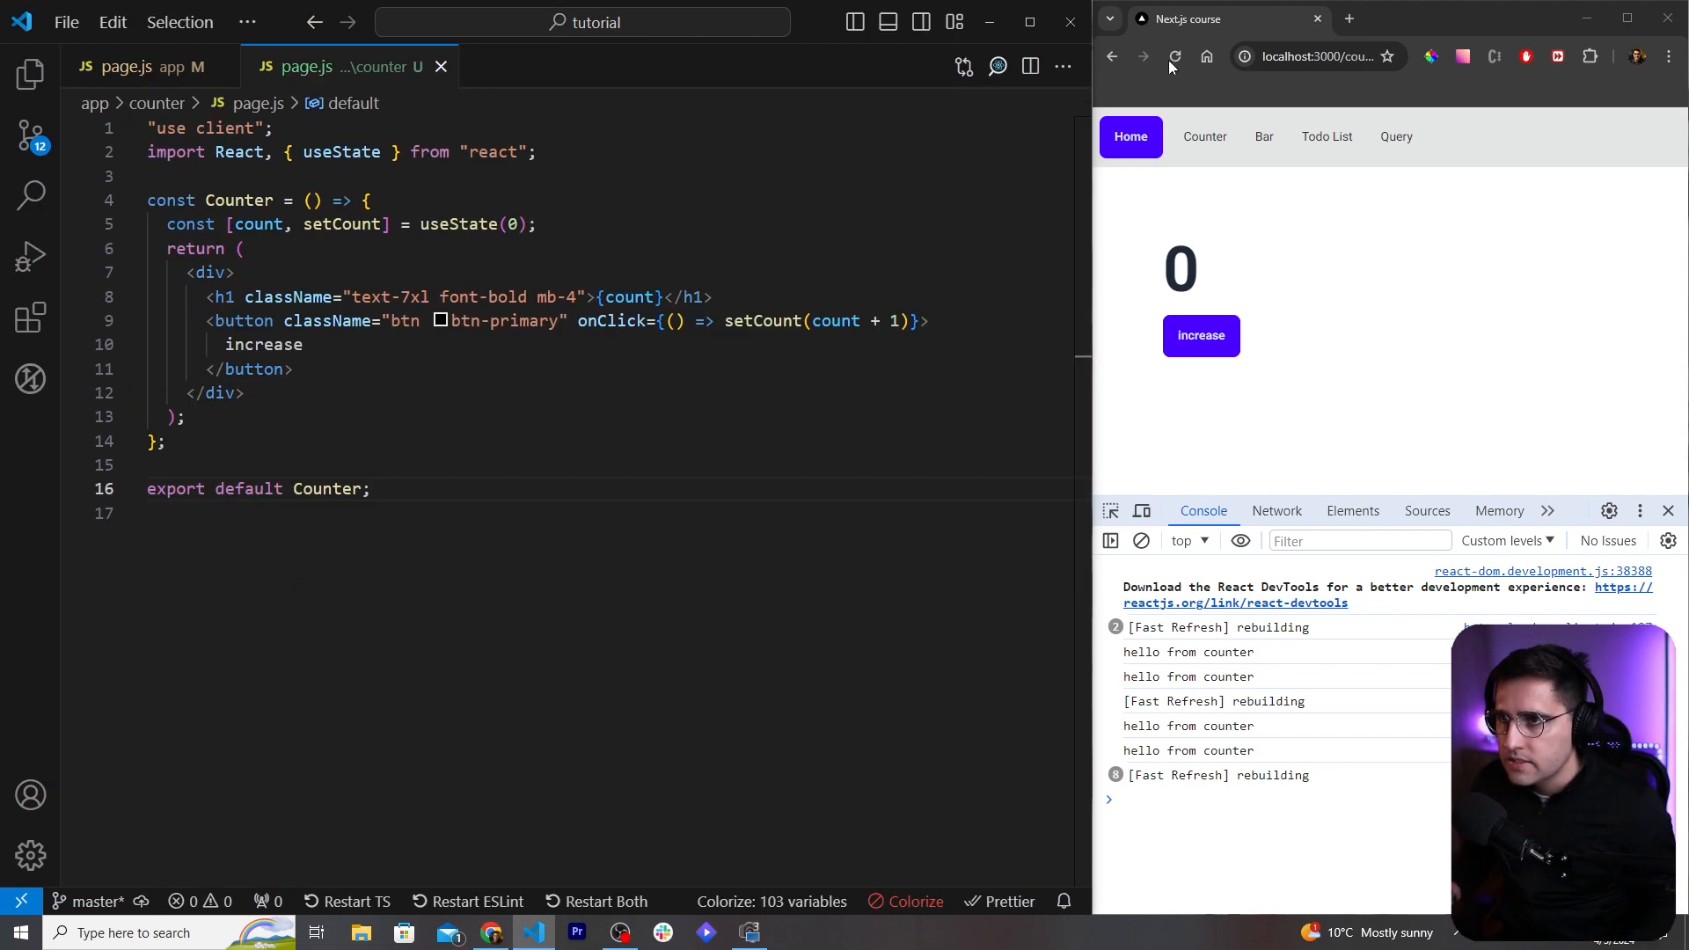
Step: Close DevTools and press 'increase' repeatedly, driving the count up to 12
left_click(1666, 510)
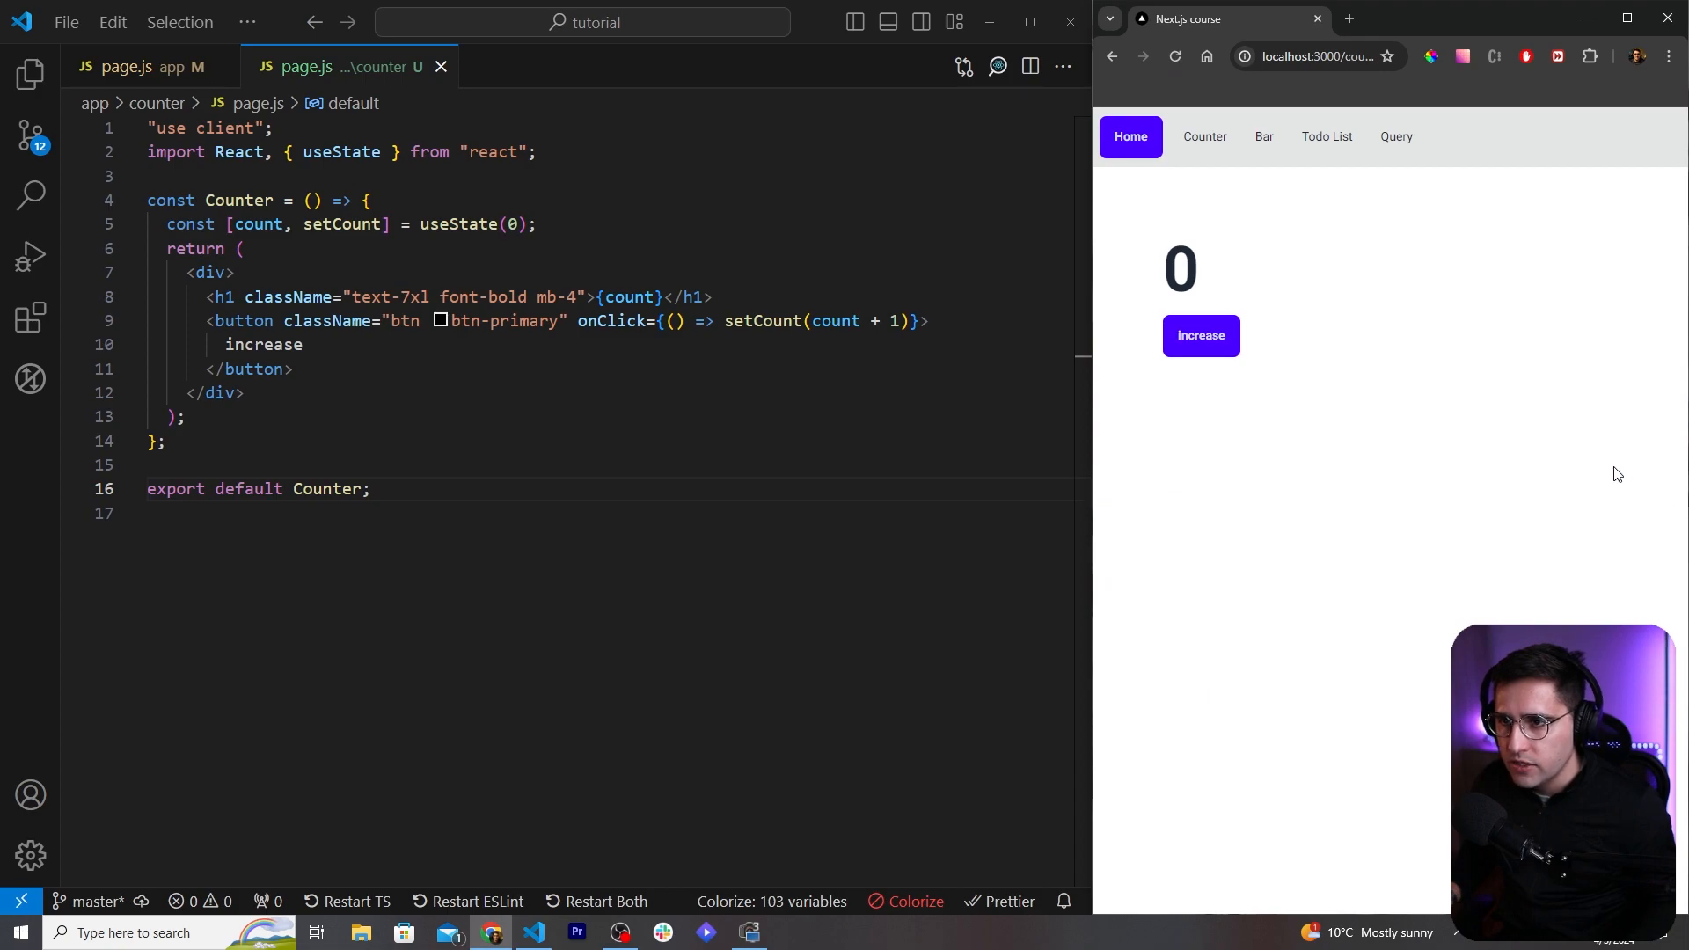
left_click(1200, 334)
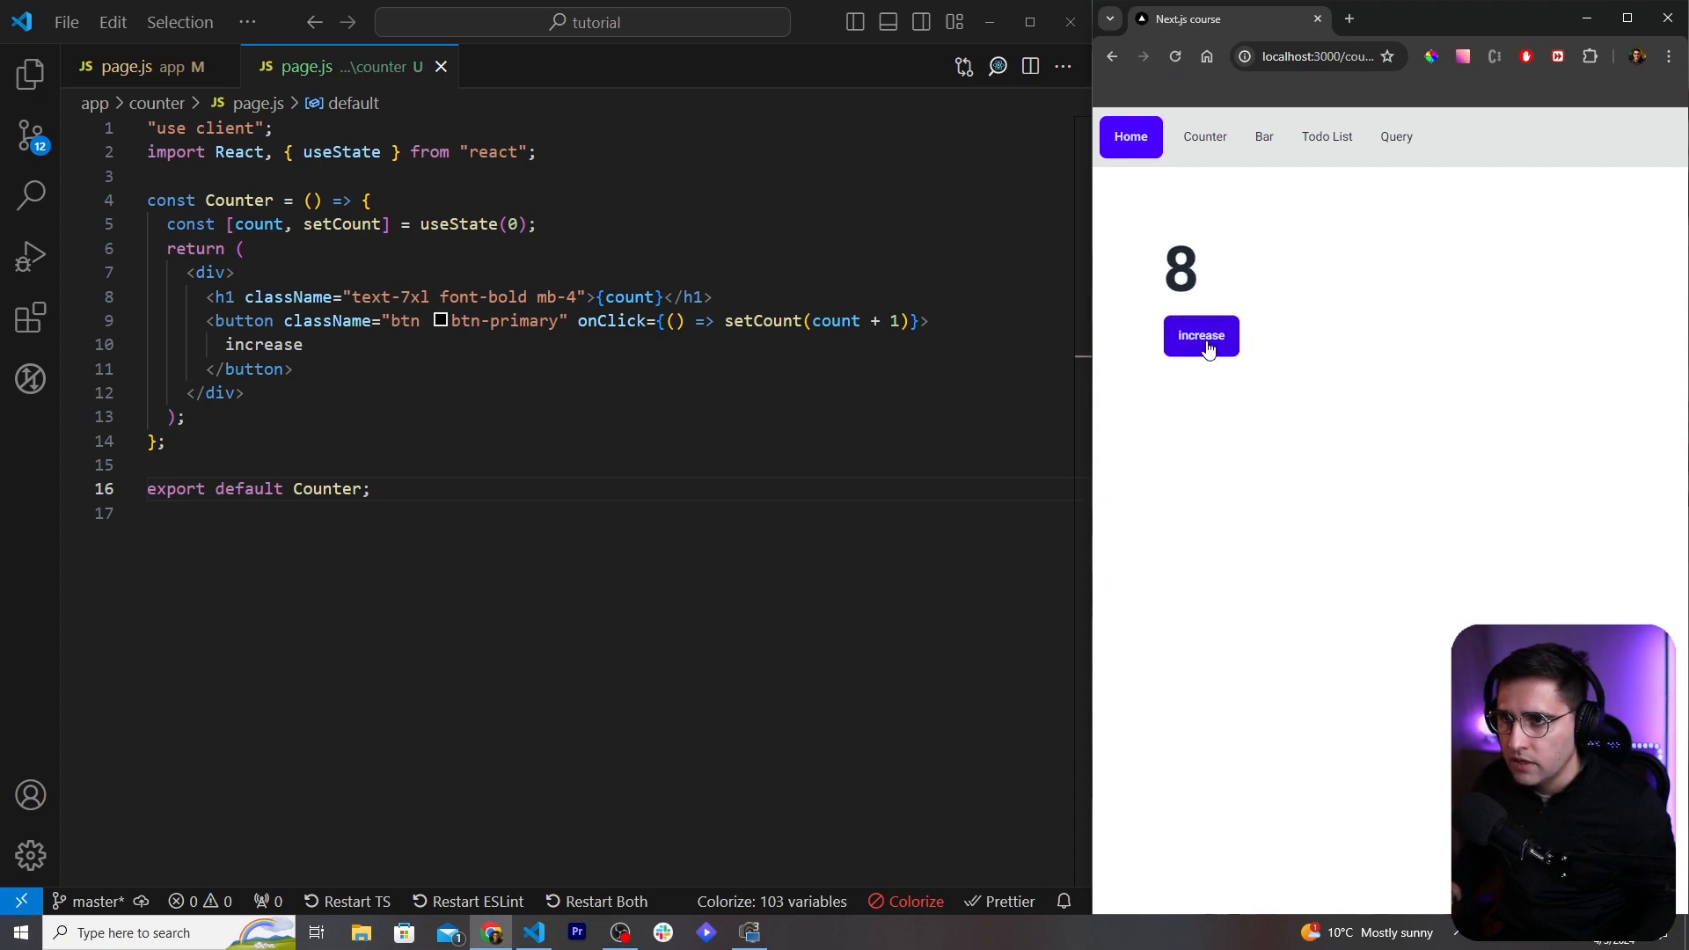
left_click(1200, 334)
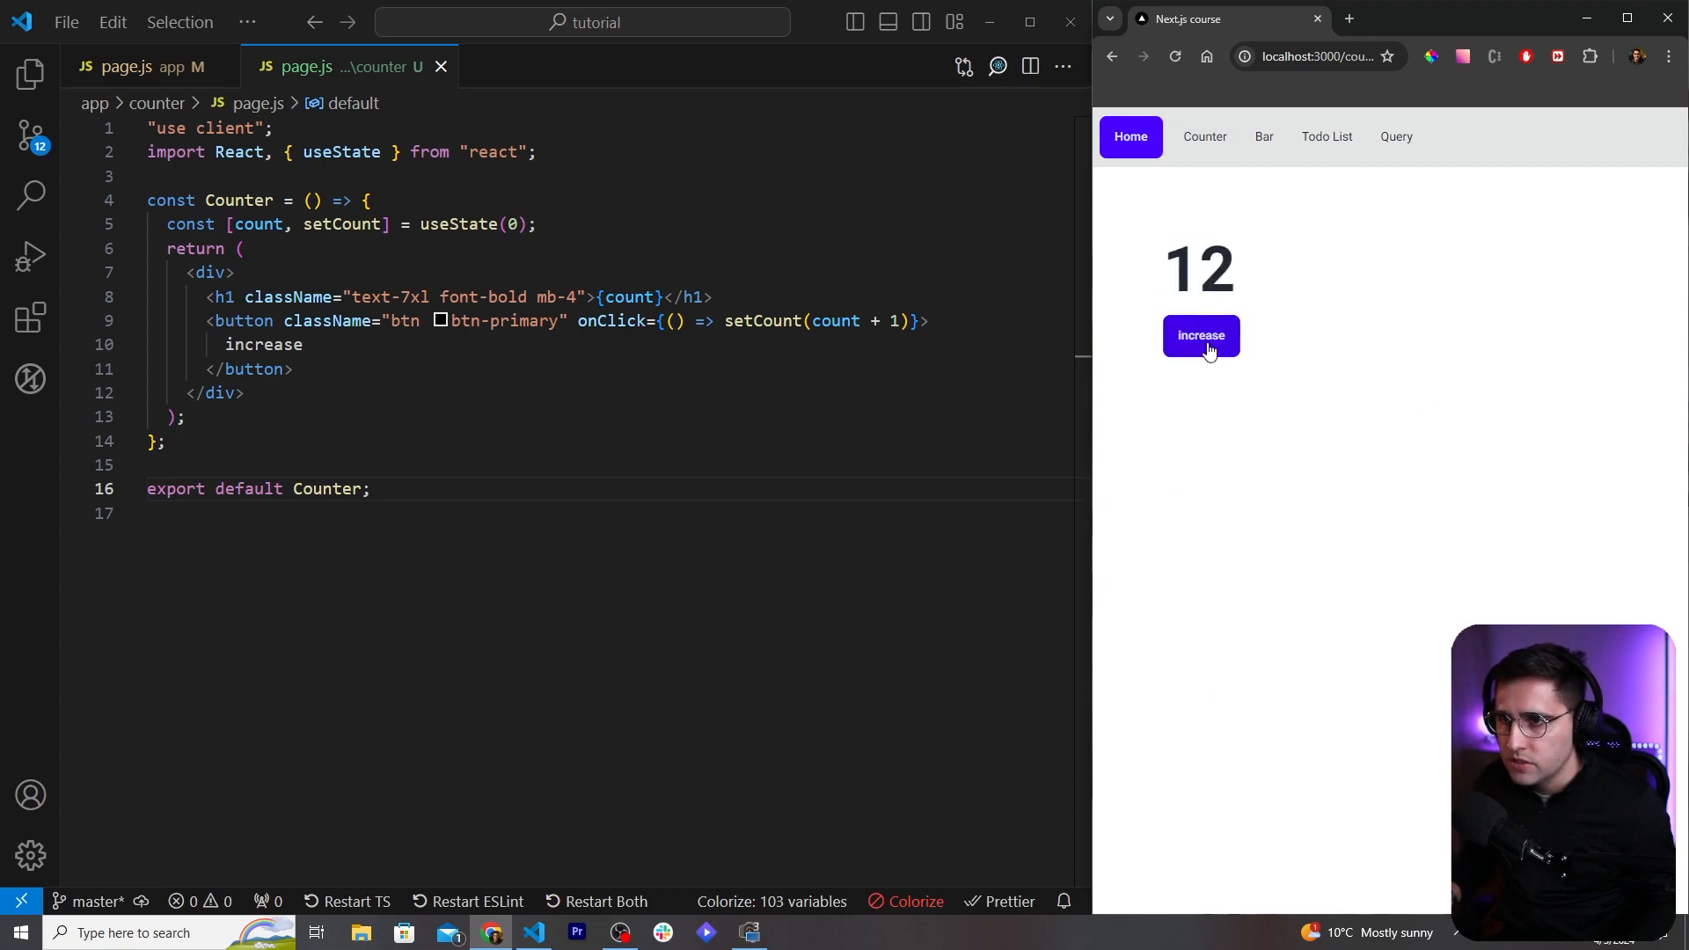
left_click(1200, 335)
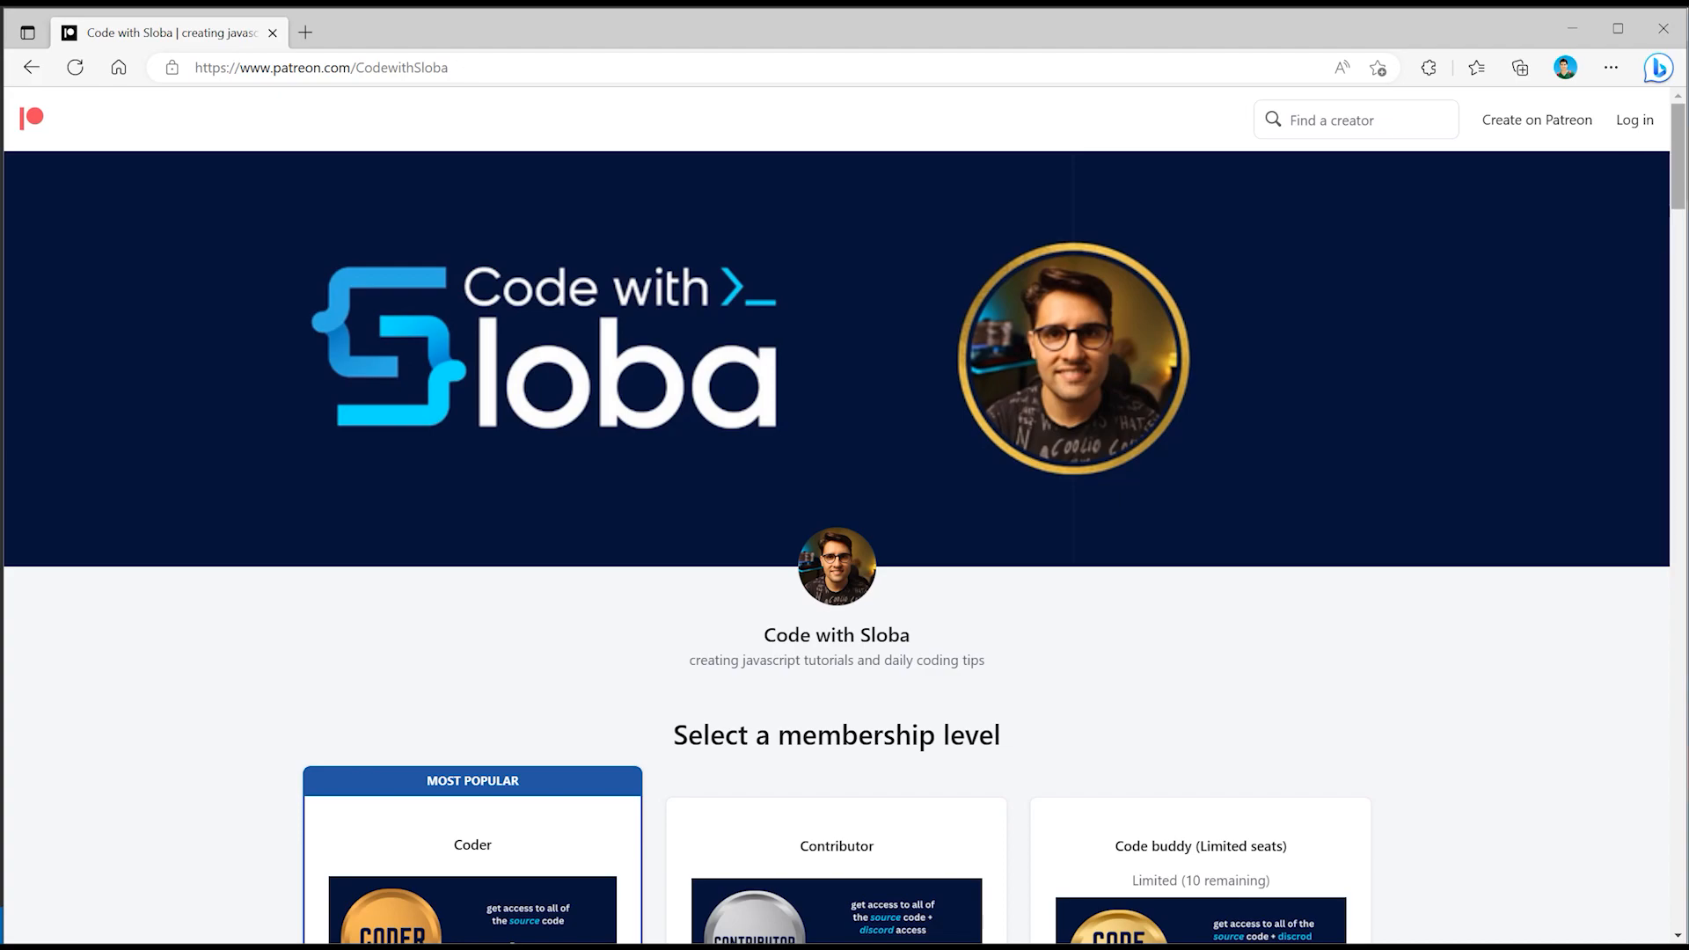
Step: Scroll through the Code with Sloba Patreon tiers ($3, $7, $15) and recent posts
scroll("down", 3)
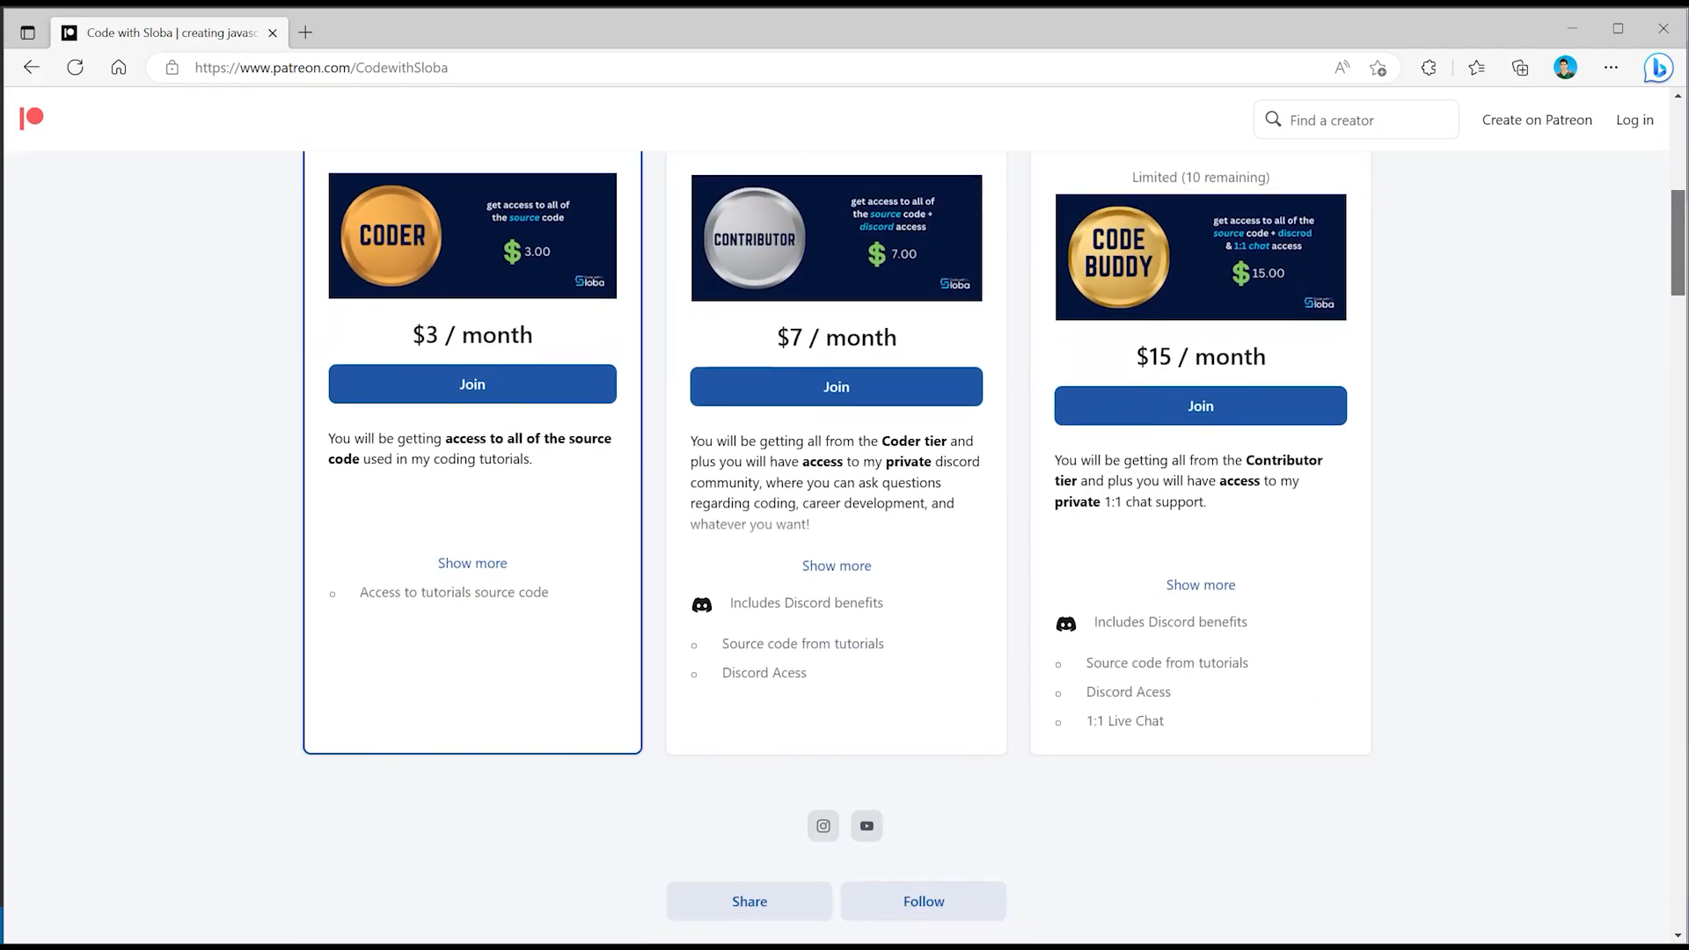
scroll("up", 3)
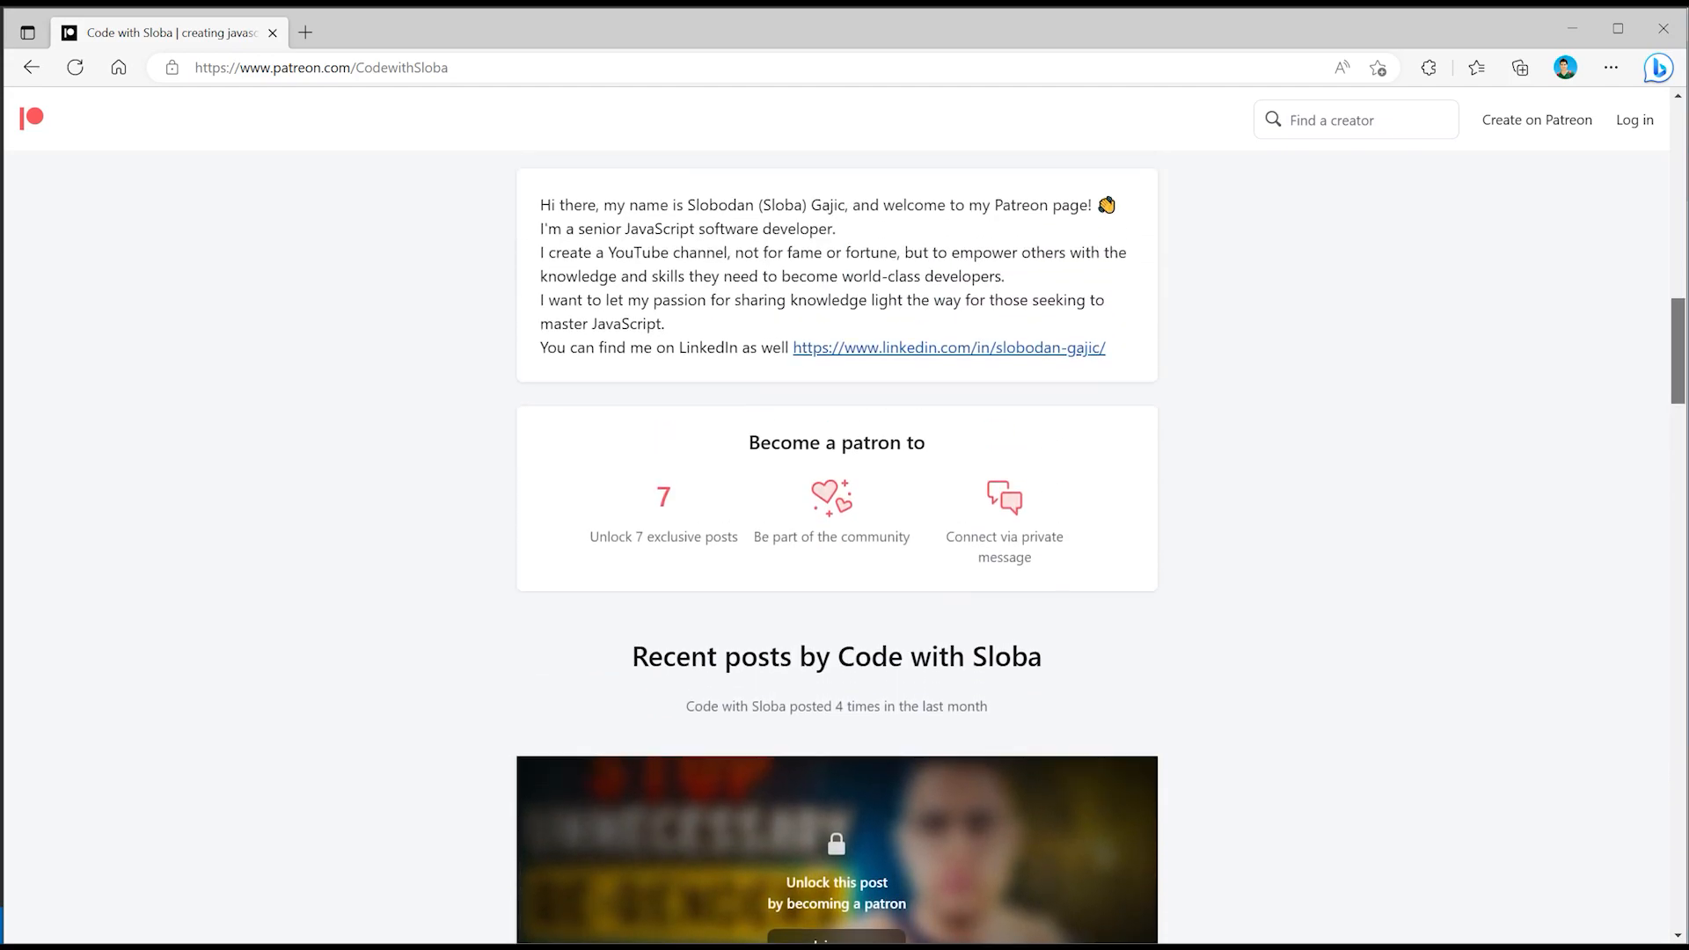
scroll("down", 3)
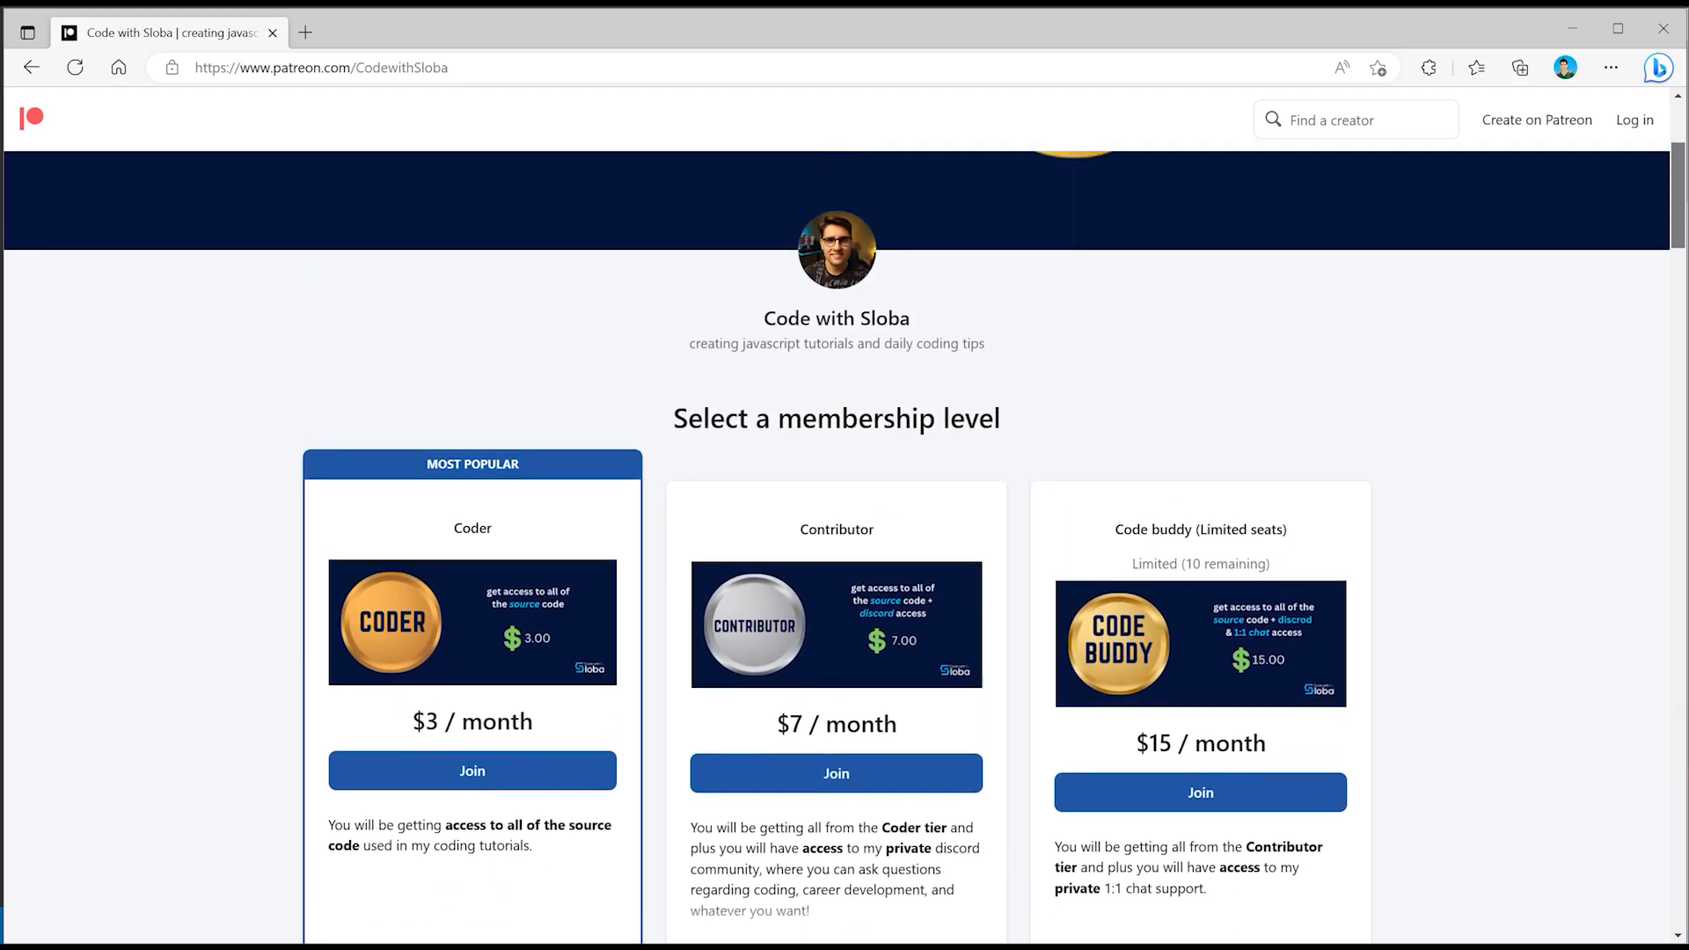